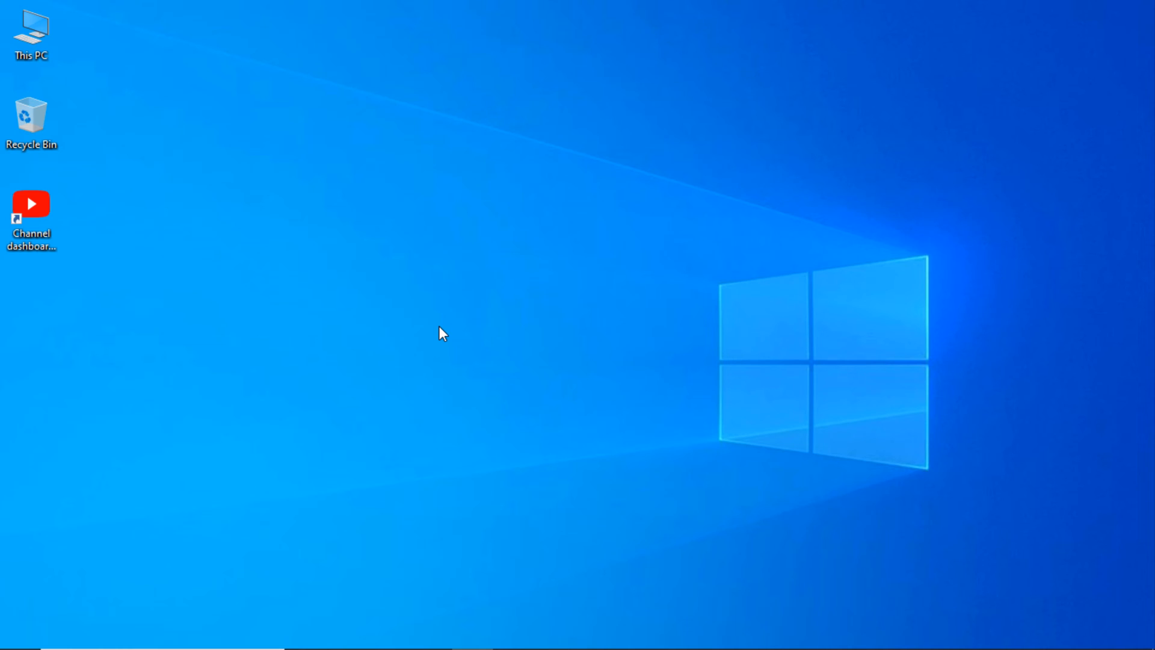
mouse_move(531, 171)
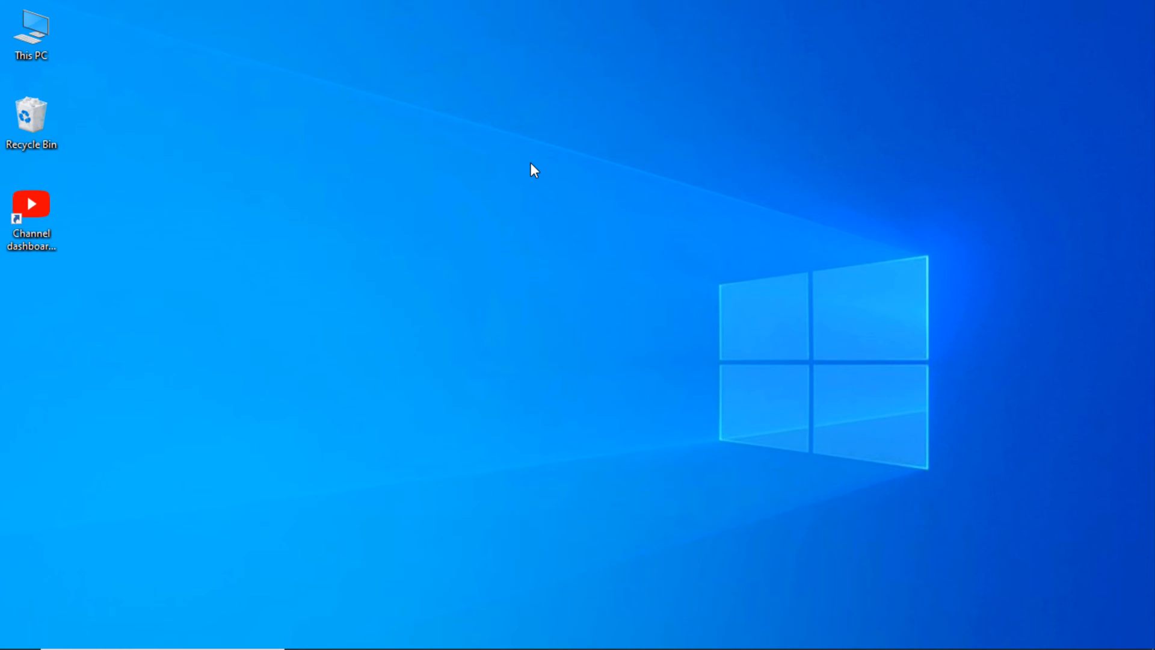
mouse_move(560, 2)
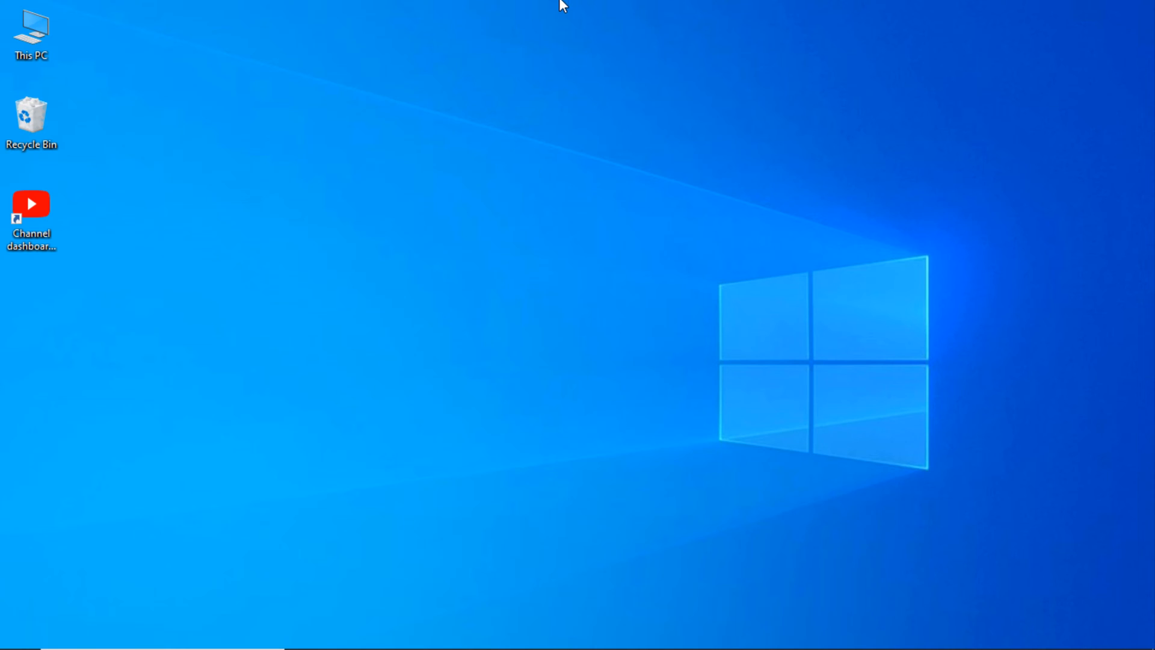
mouse_move(486, 72)
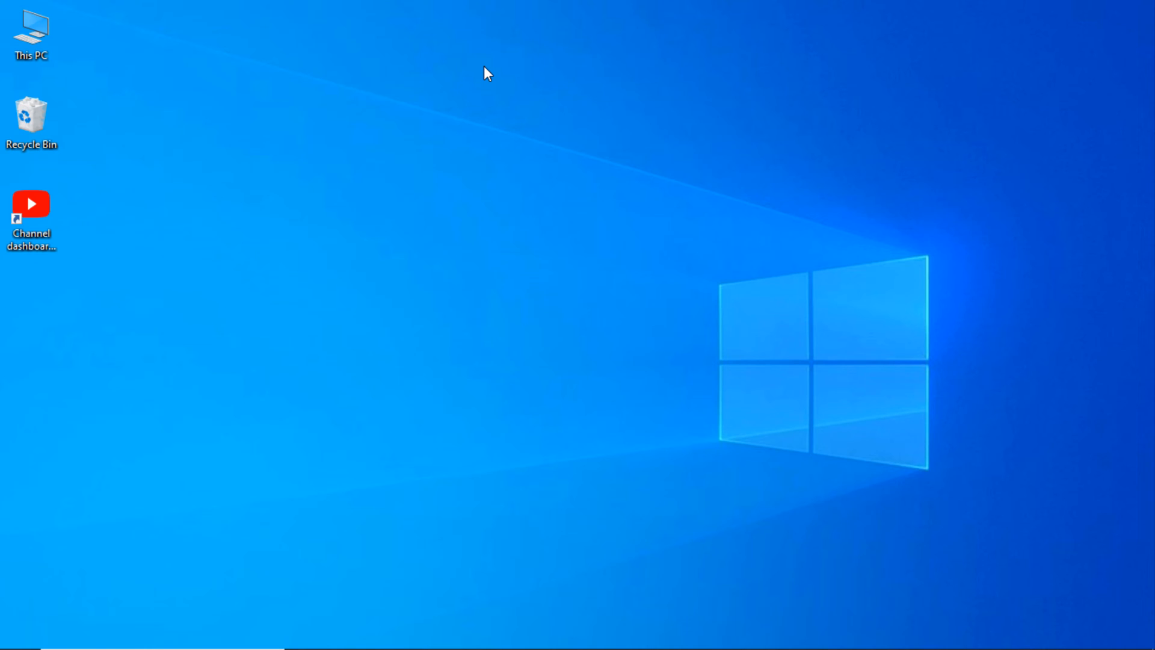
mouse_move(598, 6)
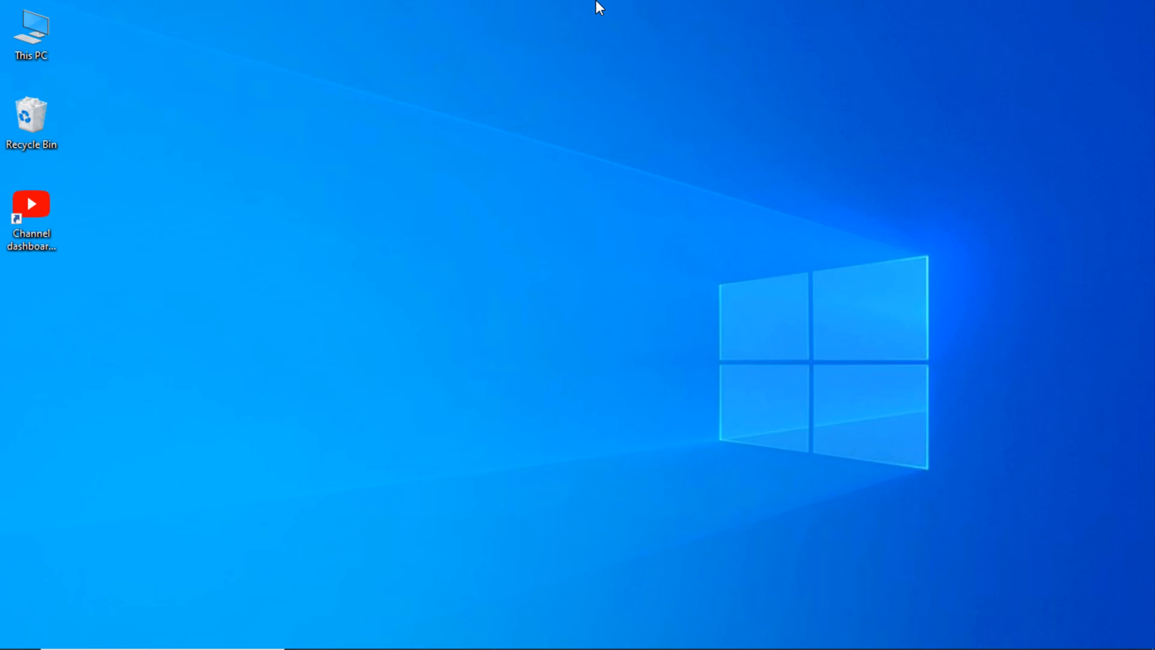
mouse_move(722, 28)
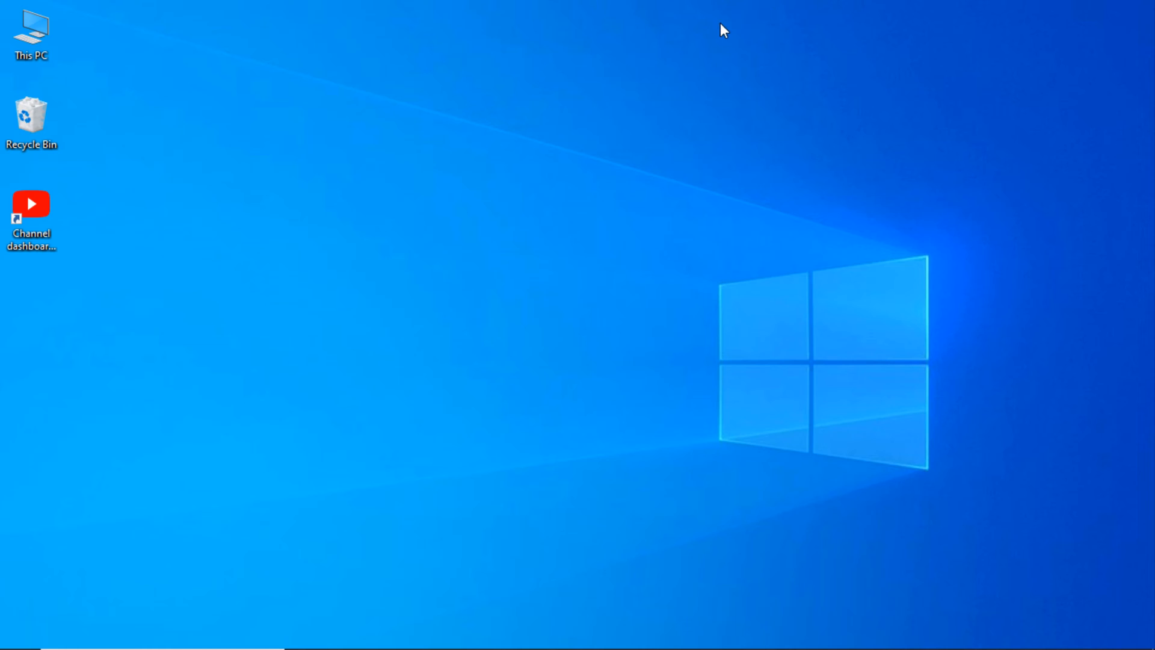
mouse_move(718, 33)
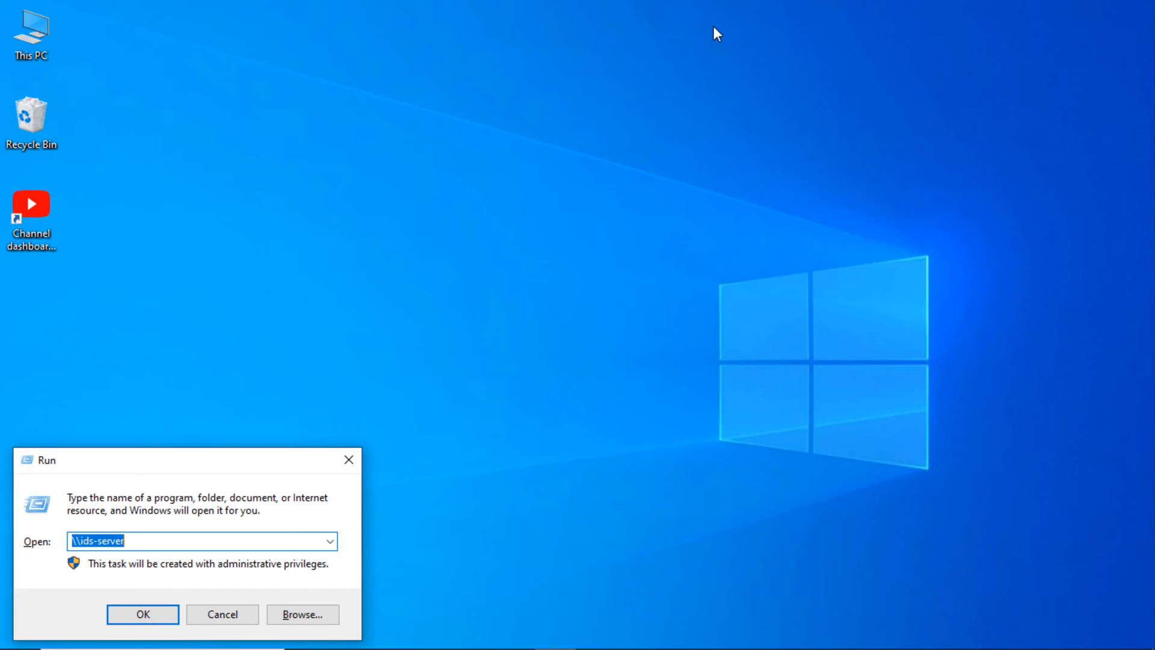
- Begin entering REGEDIT in the Run dialog's Open box
type("RE")
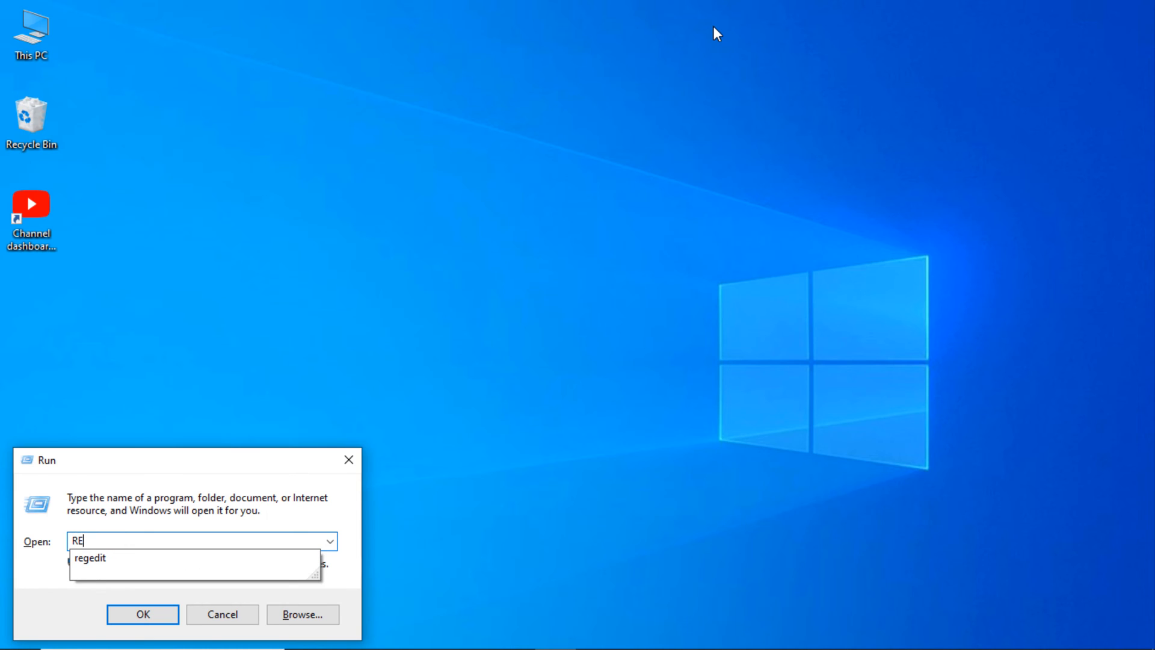
- Launch Registry Editor and expand HKEY_LOCAL_MACHINE\SOFTWARE
type("GEDIT")
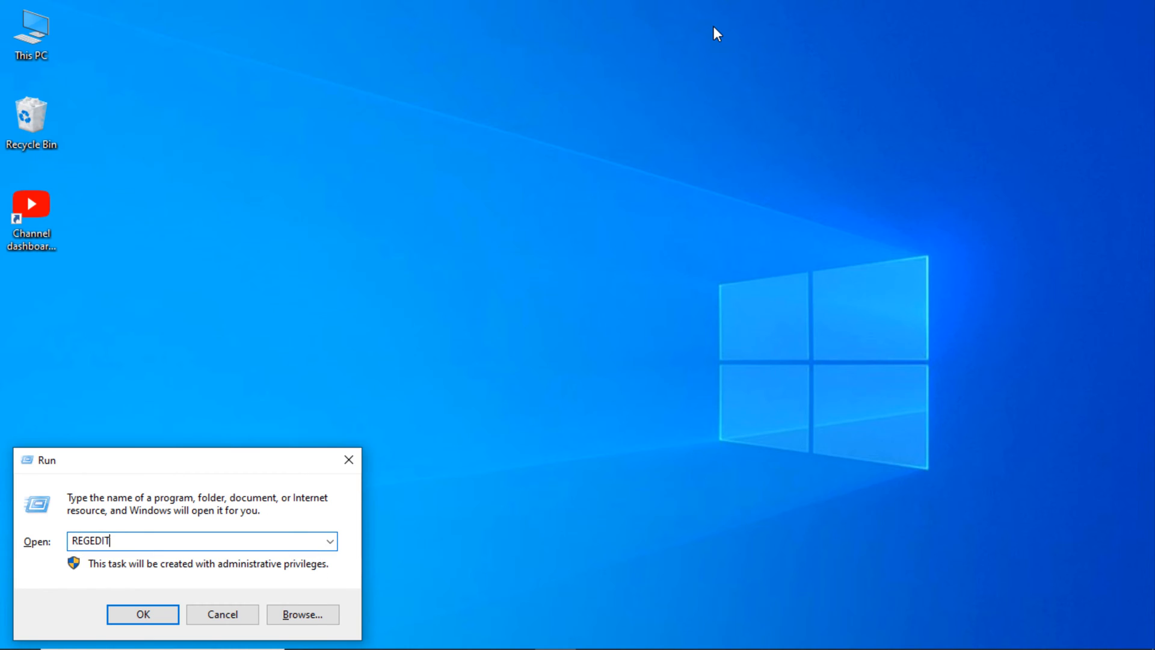
left_click(142, 614)
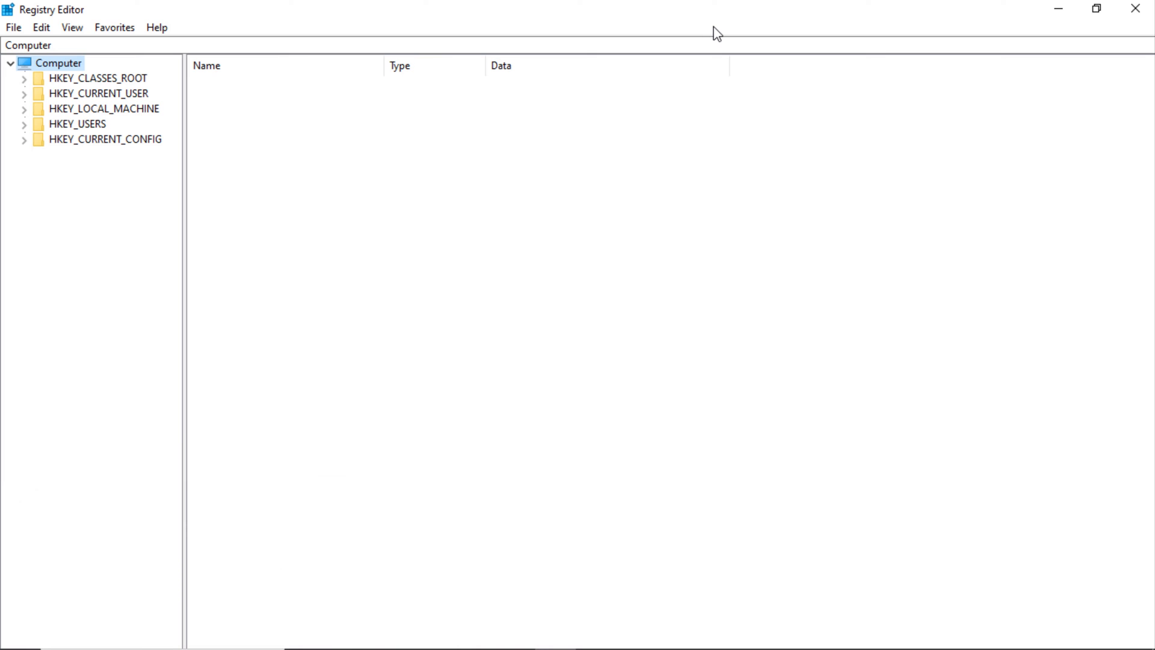
left_click(102, 108)
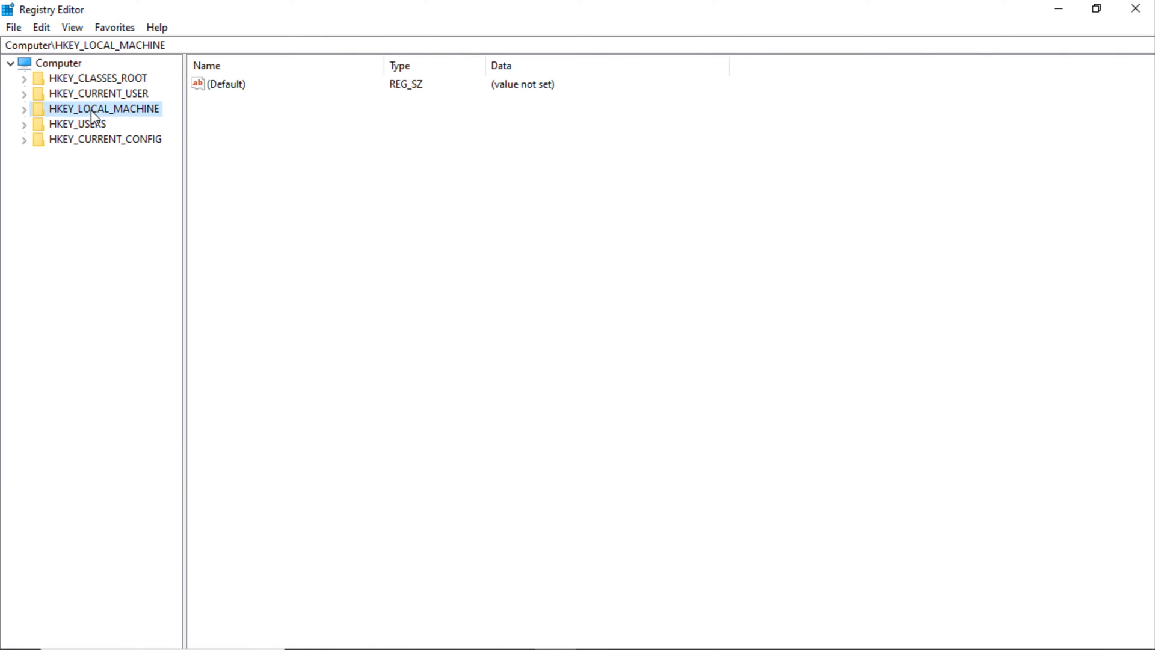
left_click(23, 108)
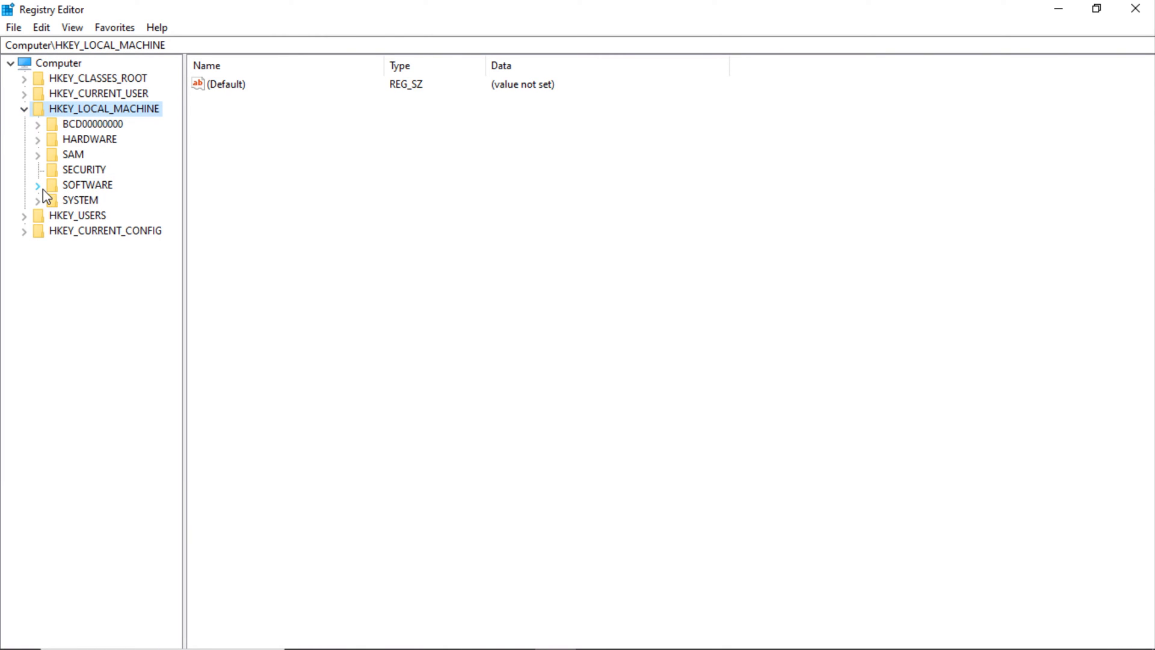
left_click(40, 186)
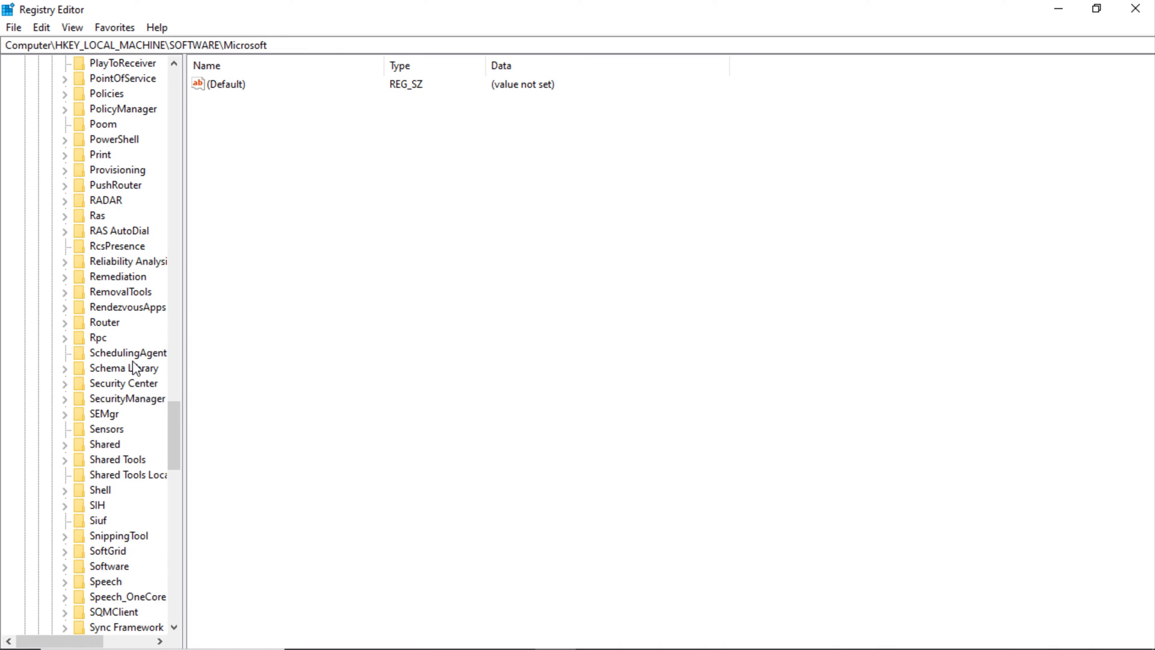
- Navigate to Windows\CurrentVersion\Policies\System and review its ConsentPromptBehaviorUser and EnableLUA values
left_click(135, 323)
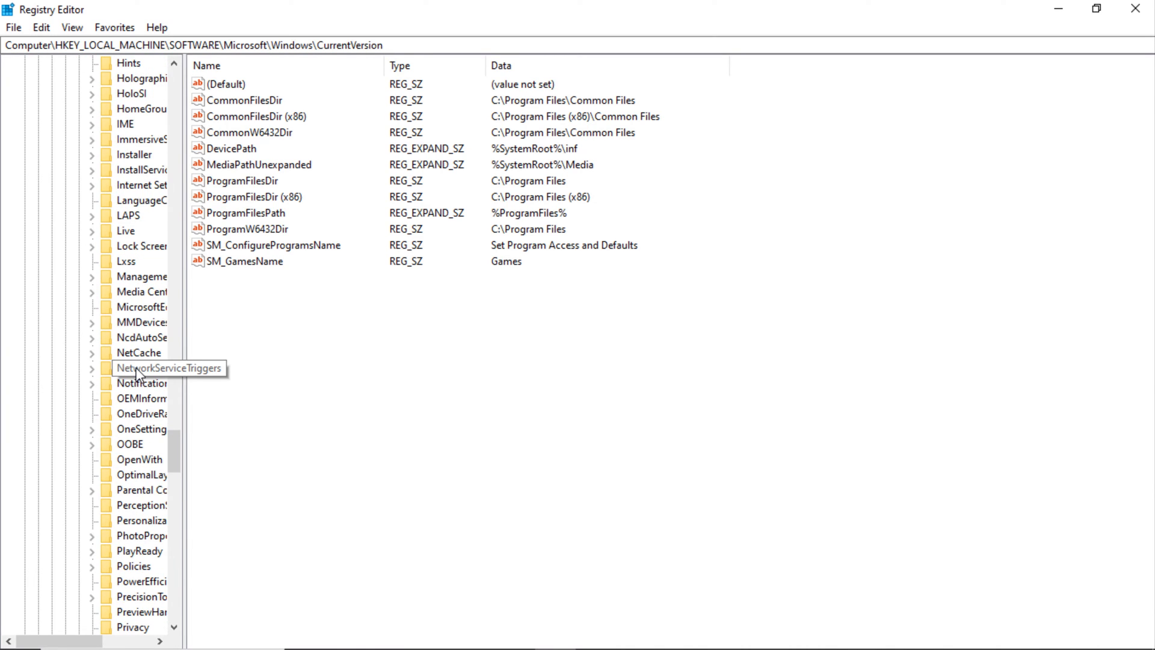
scroll("down", 3)
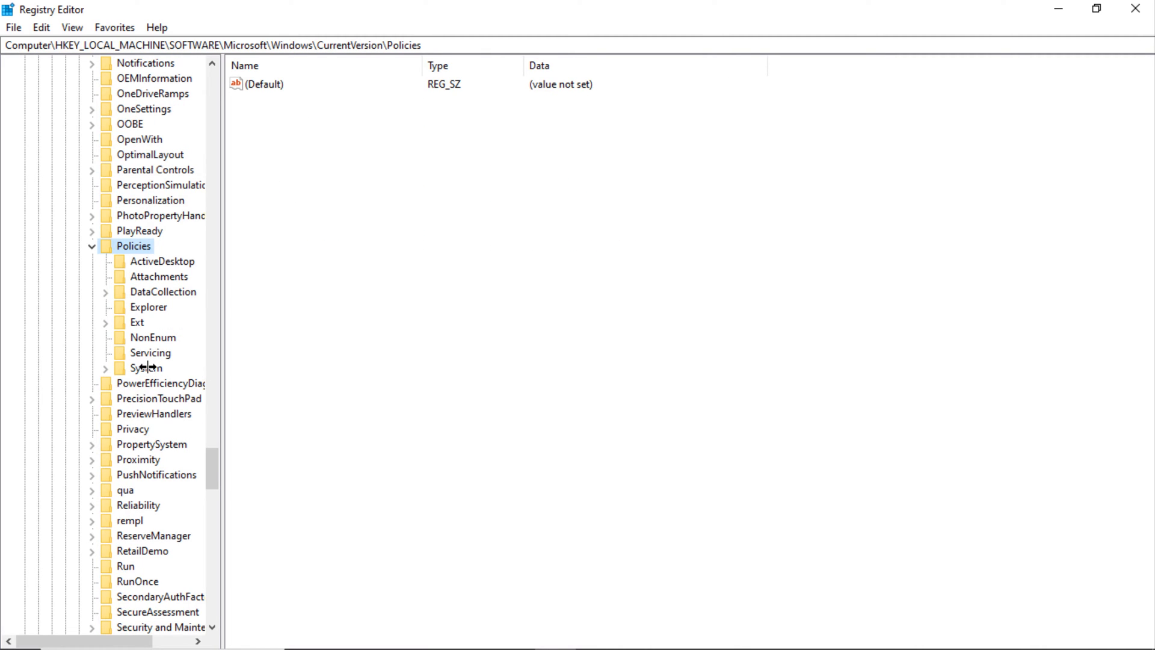
left_click(147, 369)
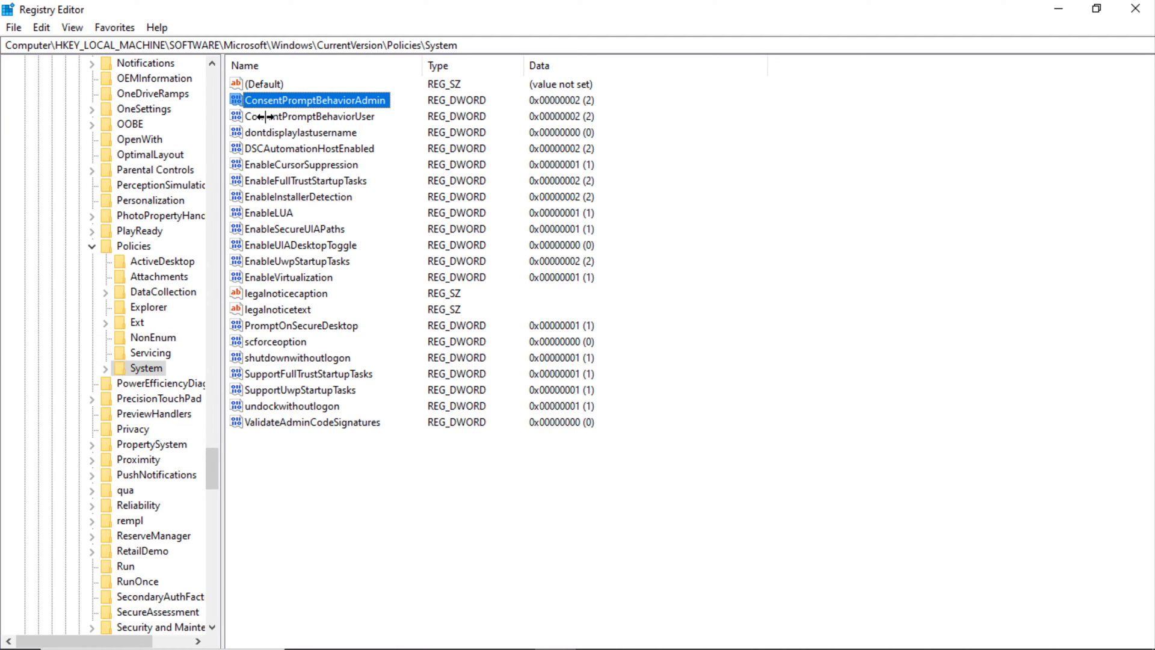
left_click(316, 116)
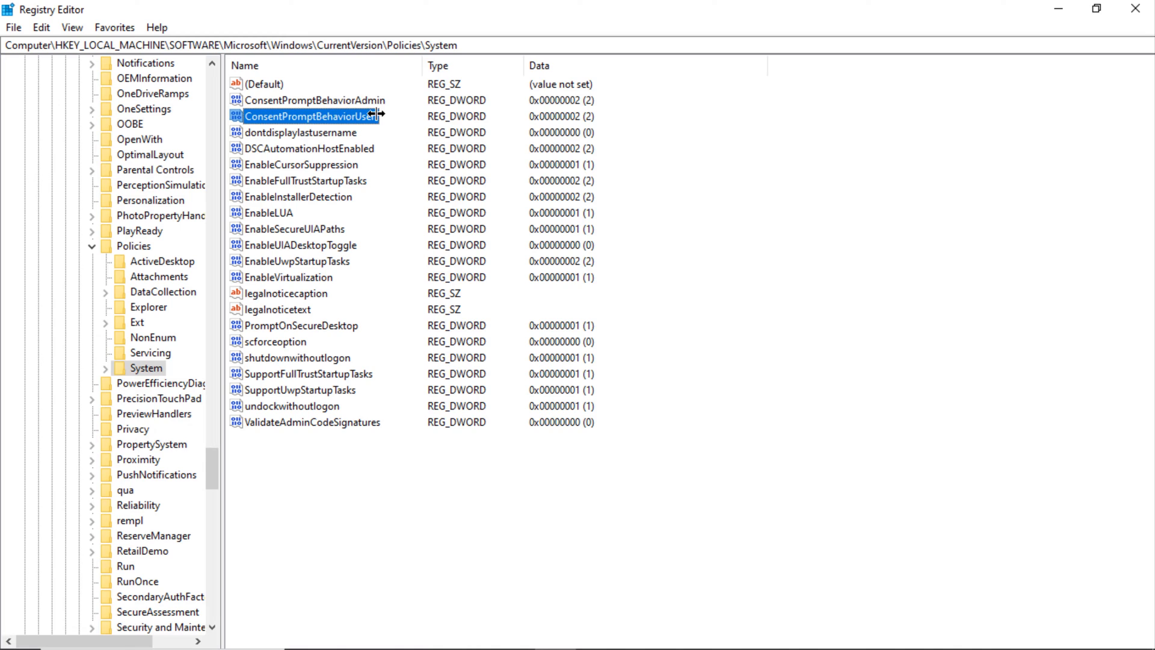
left_click(306, 197)
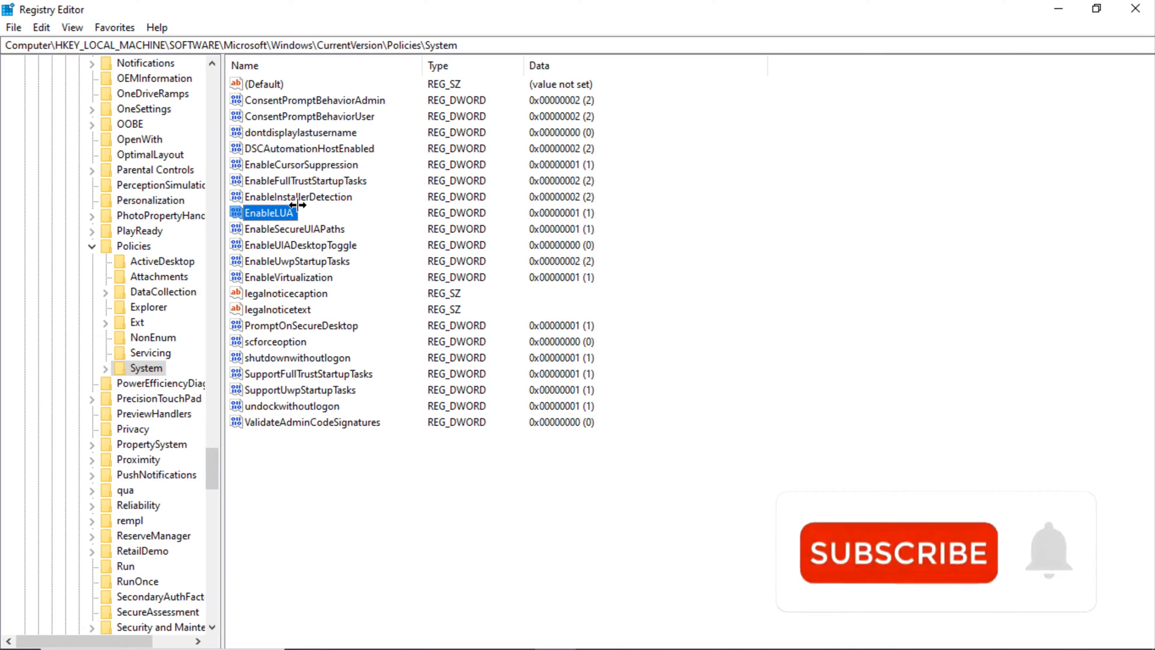
- Set ConsentPromptBehaviorAdmin and ConsentPromptBehaviorUser to 0
left_click(301, 197)
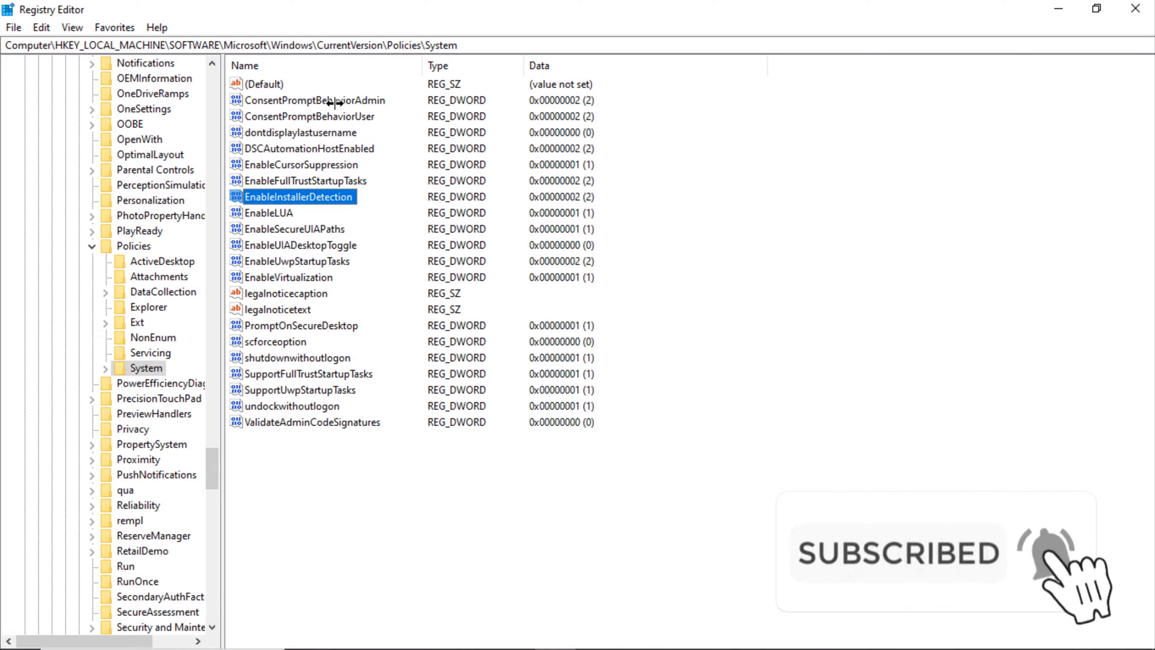
double_click(326, 100)
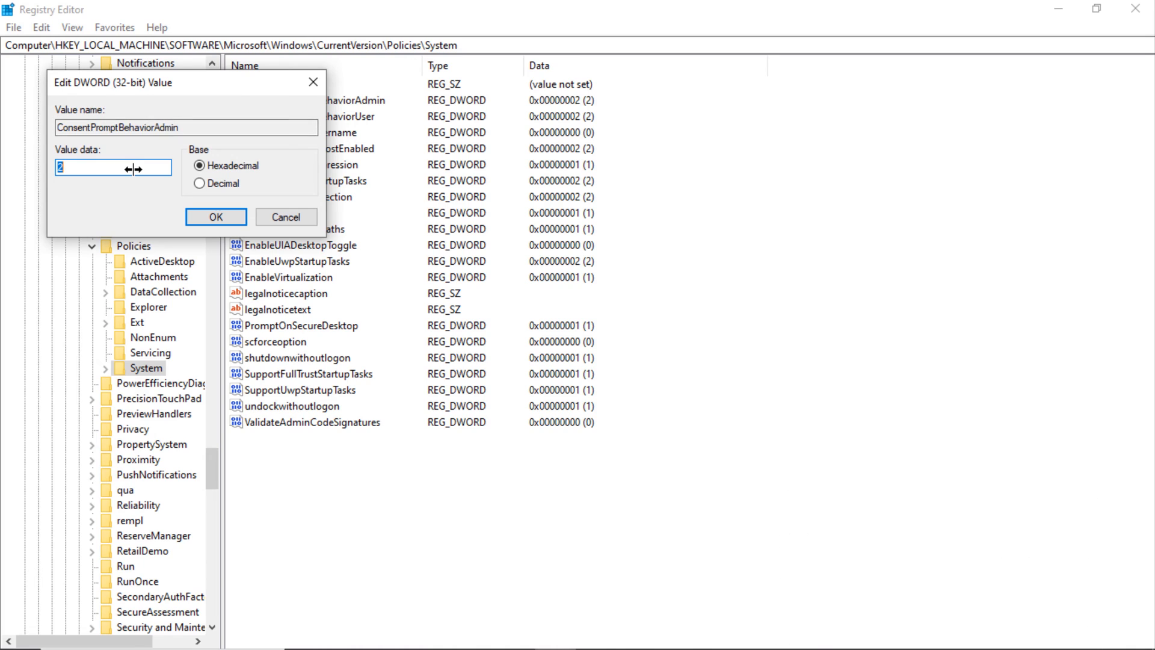
type("0")
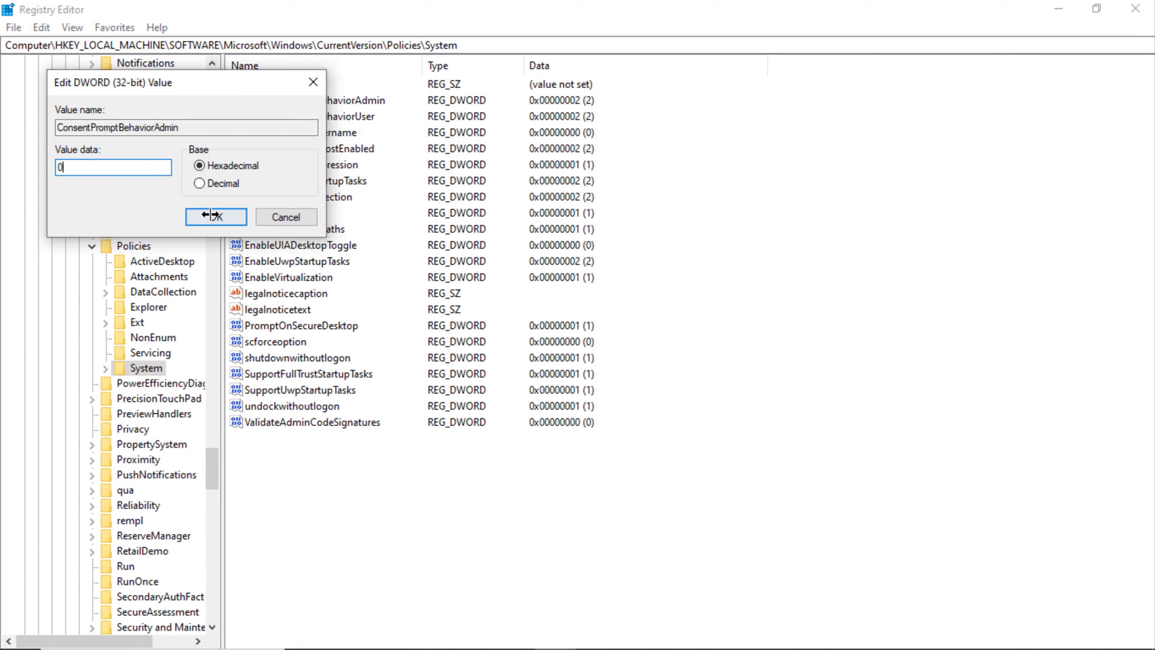
left_click(215, 216)
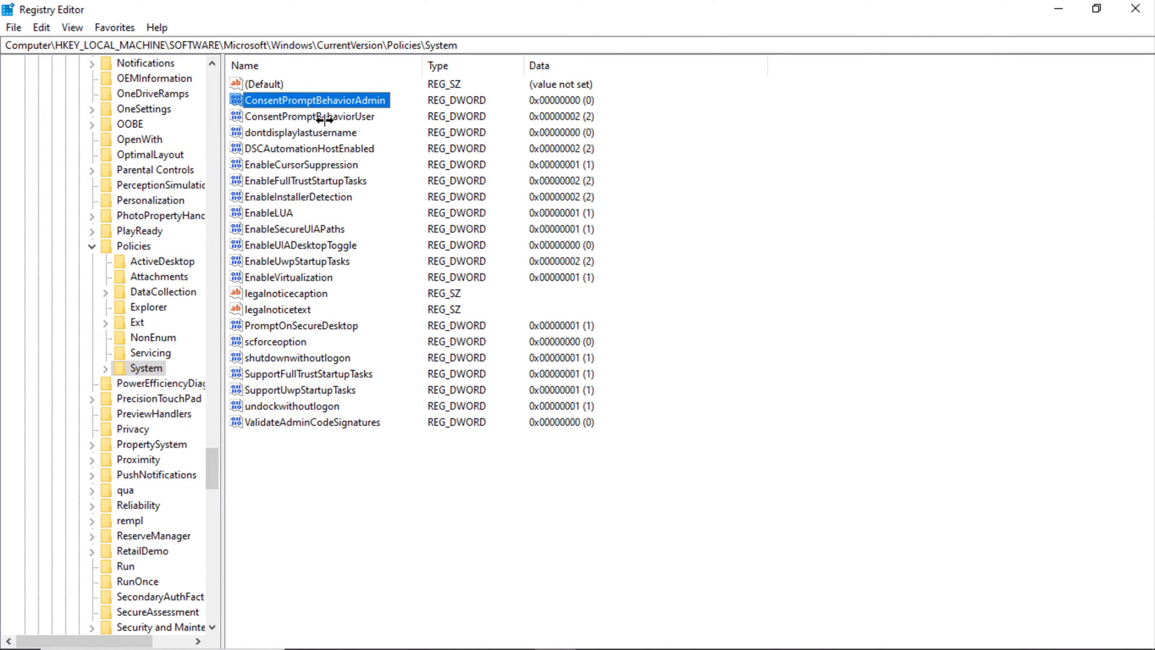
left_click(323, 117)
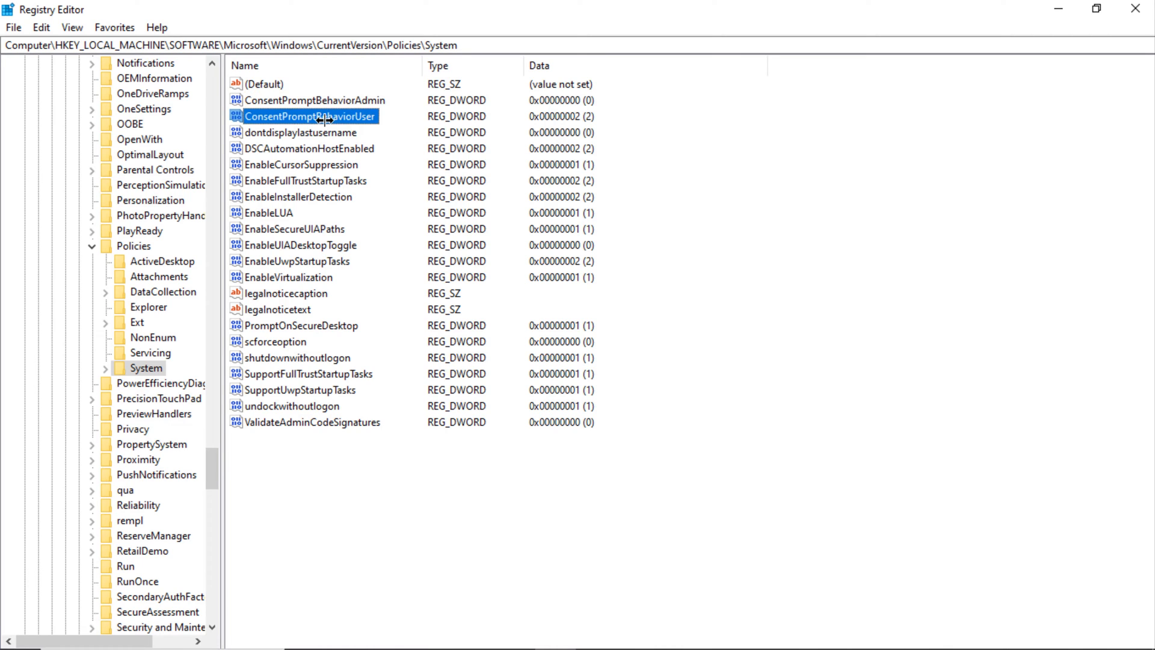
double_click(327, 117)
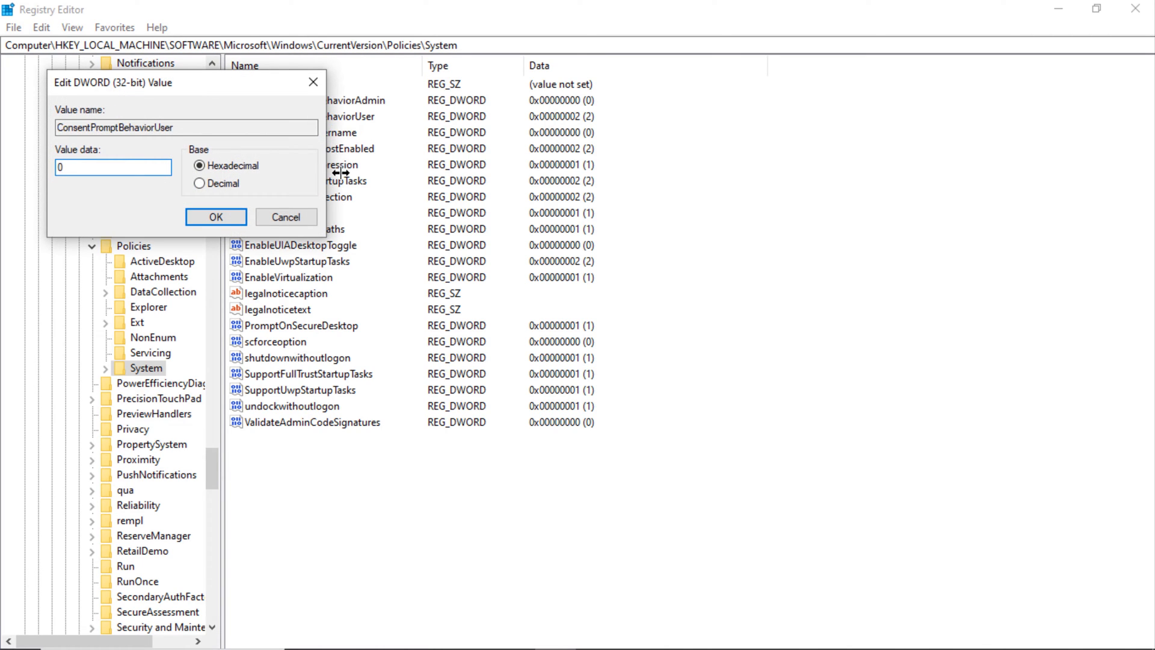
left_click(217, 217)
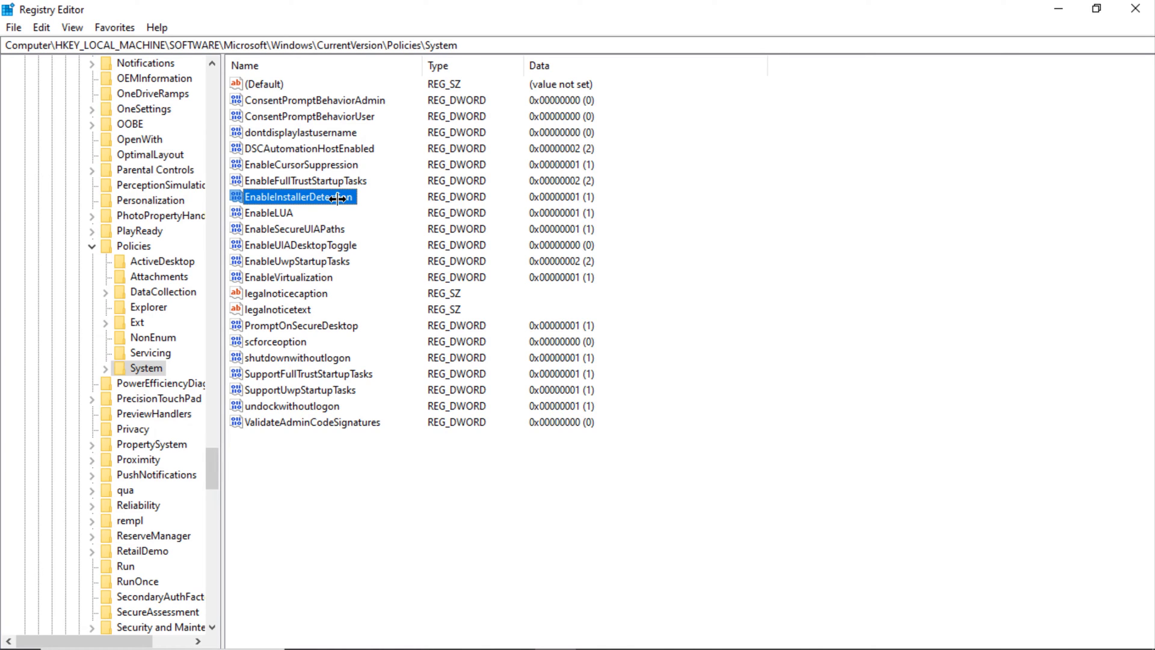
- Set EnableInstallerDetection and EnableLUA to 0
double_click(314, 198)
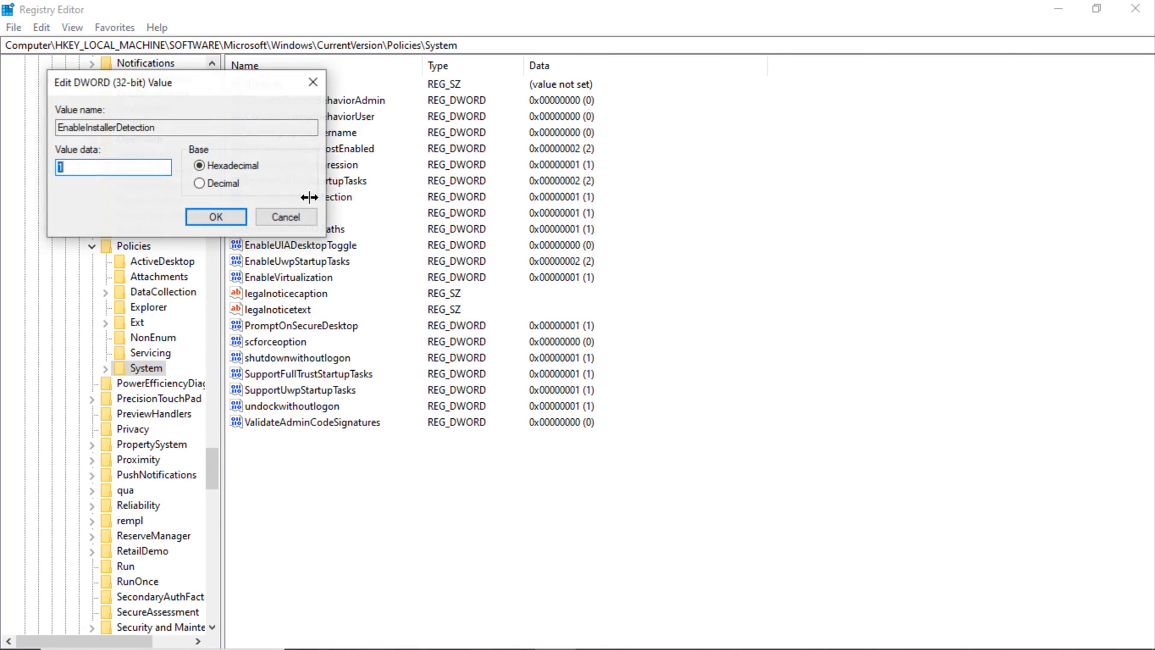
type("0")
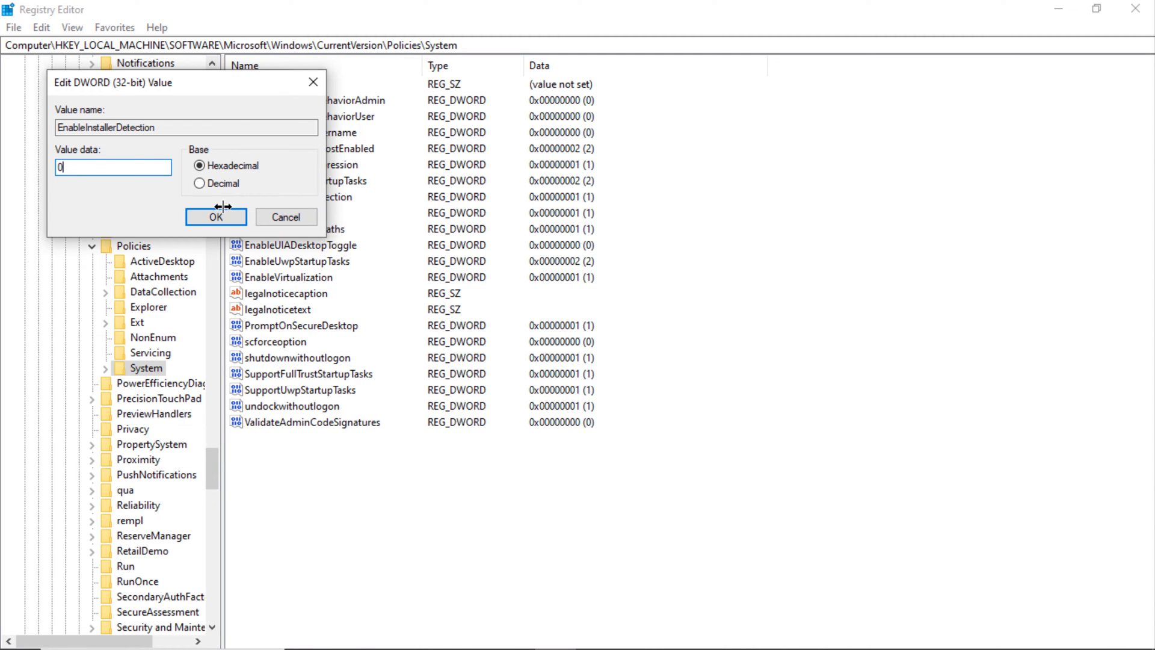
left_click(216, 216)
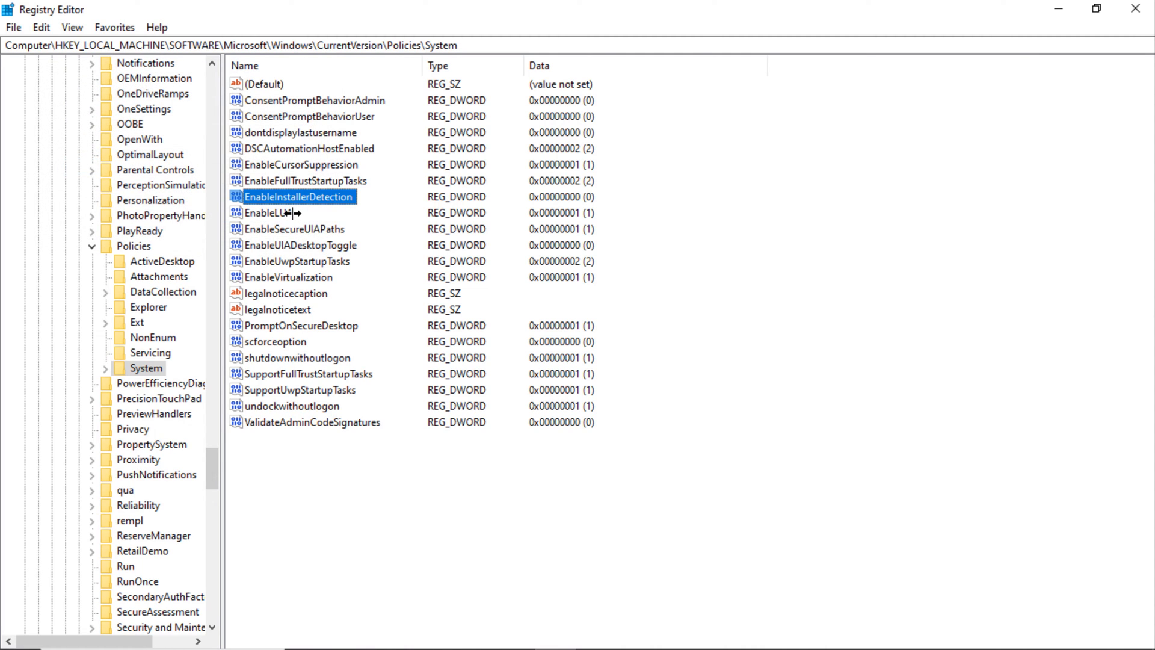
left_click(270, 212)
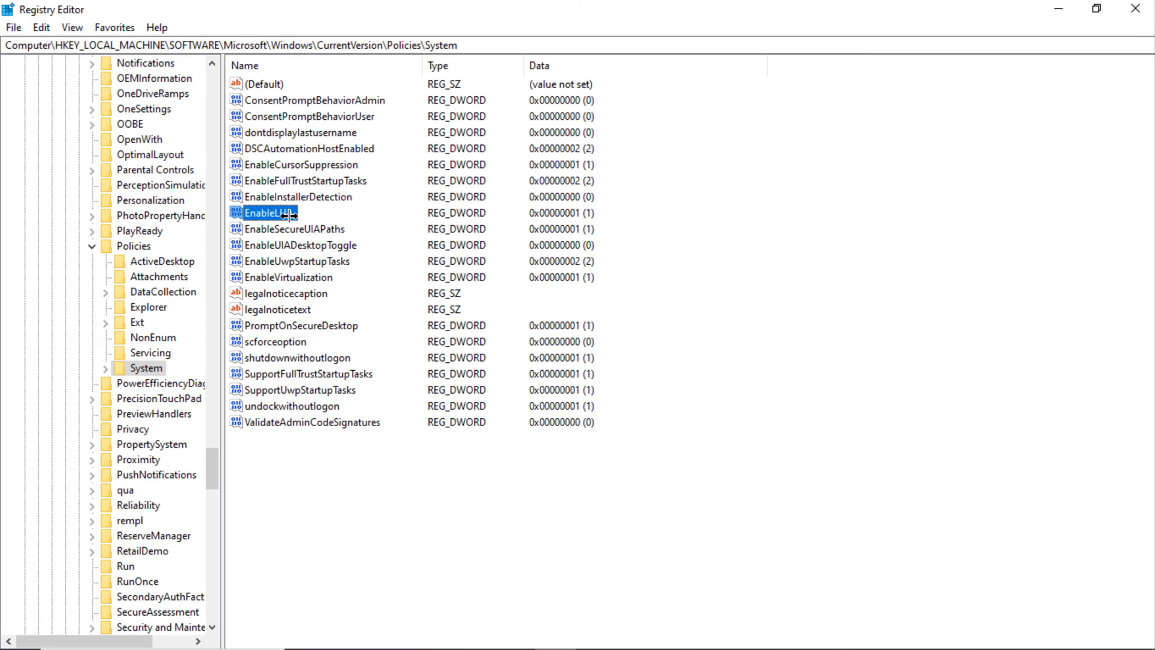
double_click(270, 212)
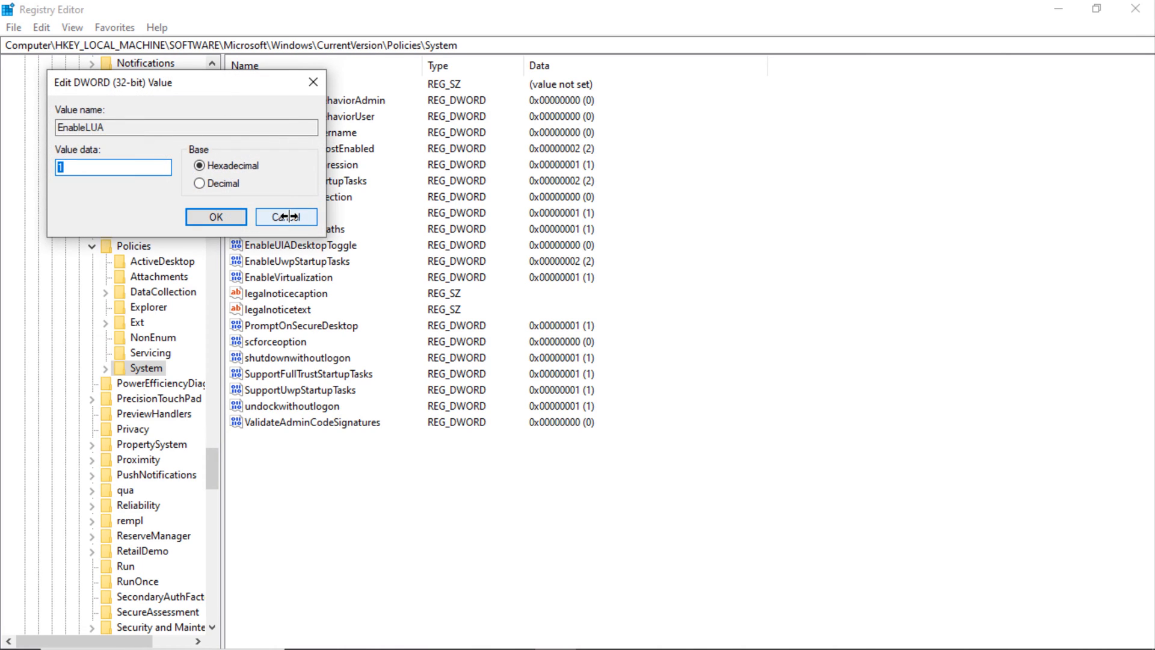
type("0")
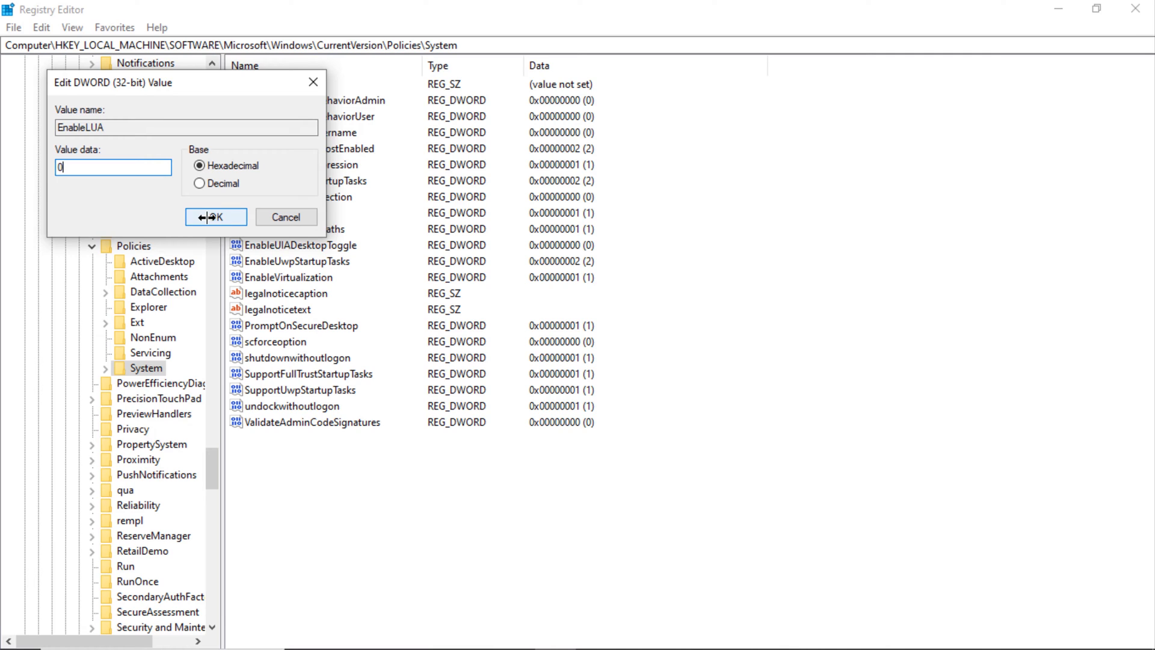
left_click(215, 217)
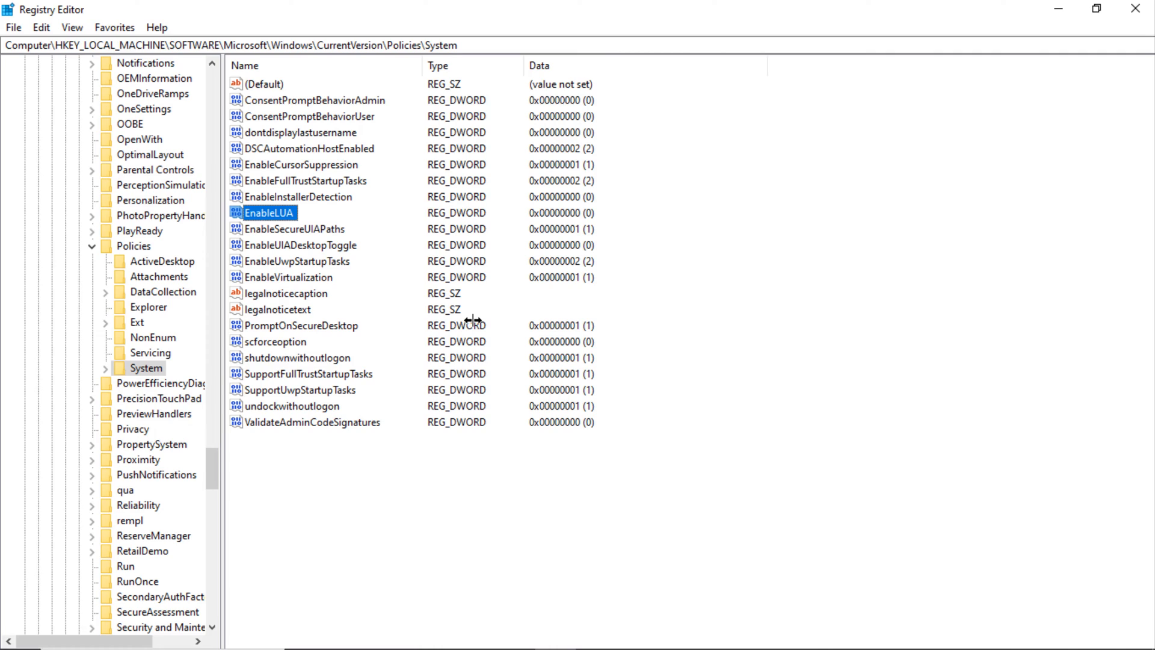
mouse_move(573, 162)
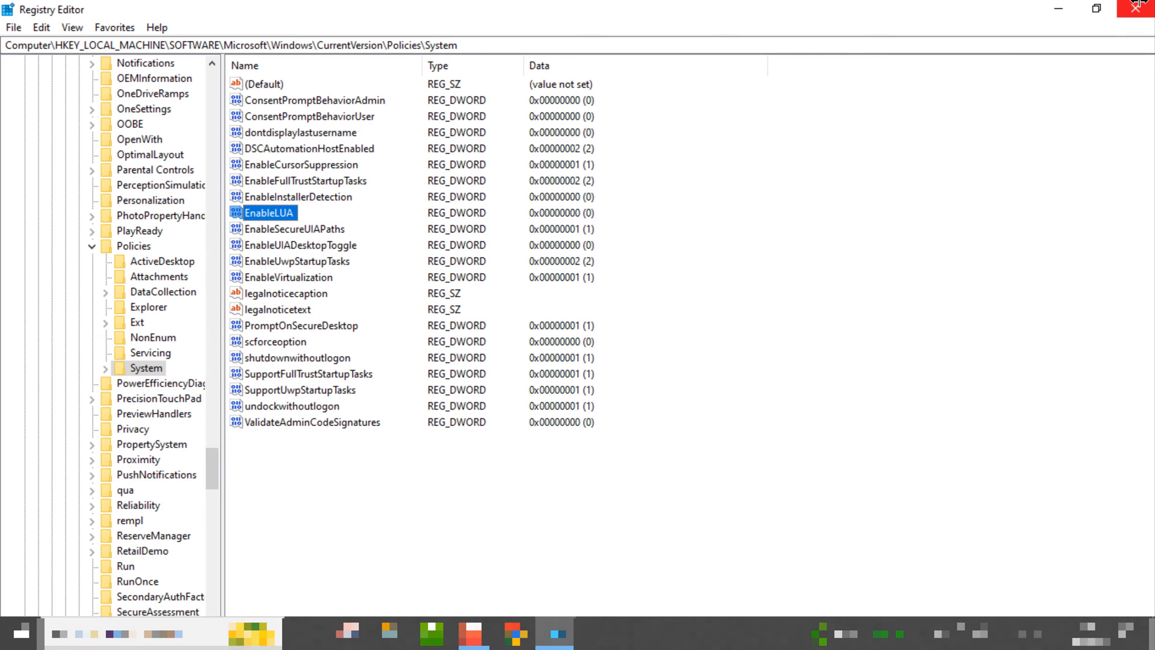
- Close Registry Editor and return to the desktop
left_click(1139, 7)
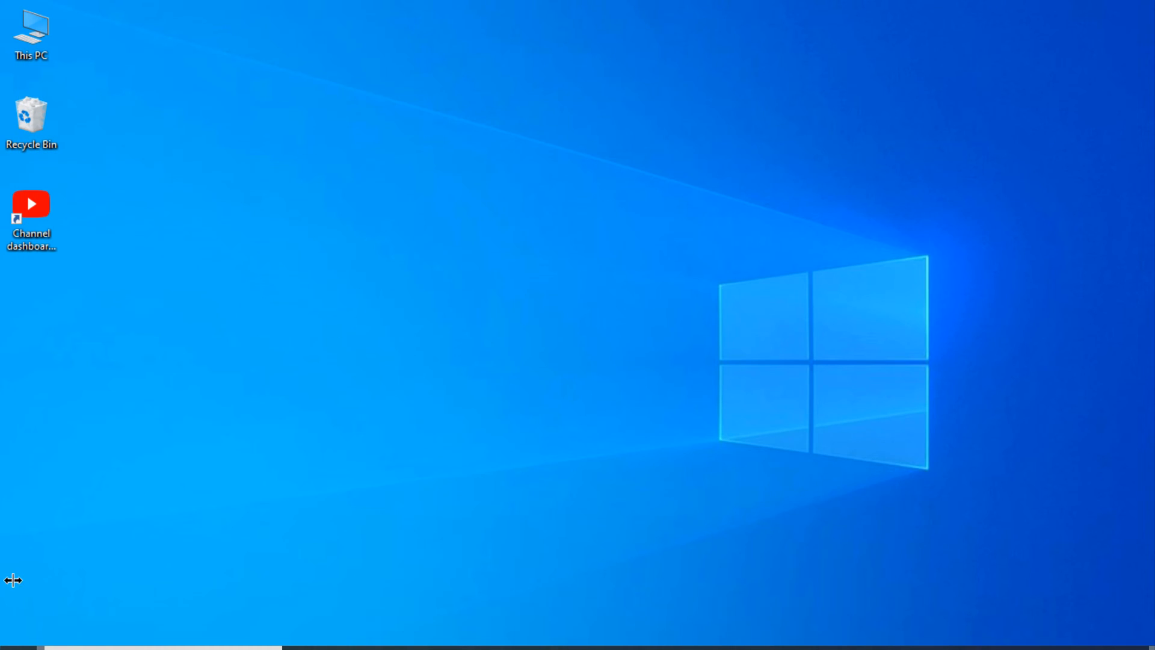
left_click(10, 642)
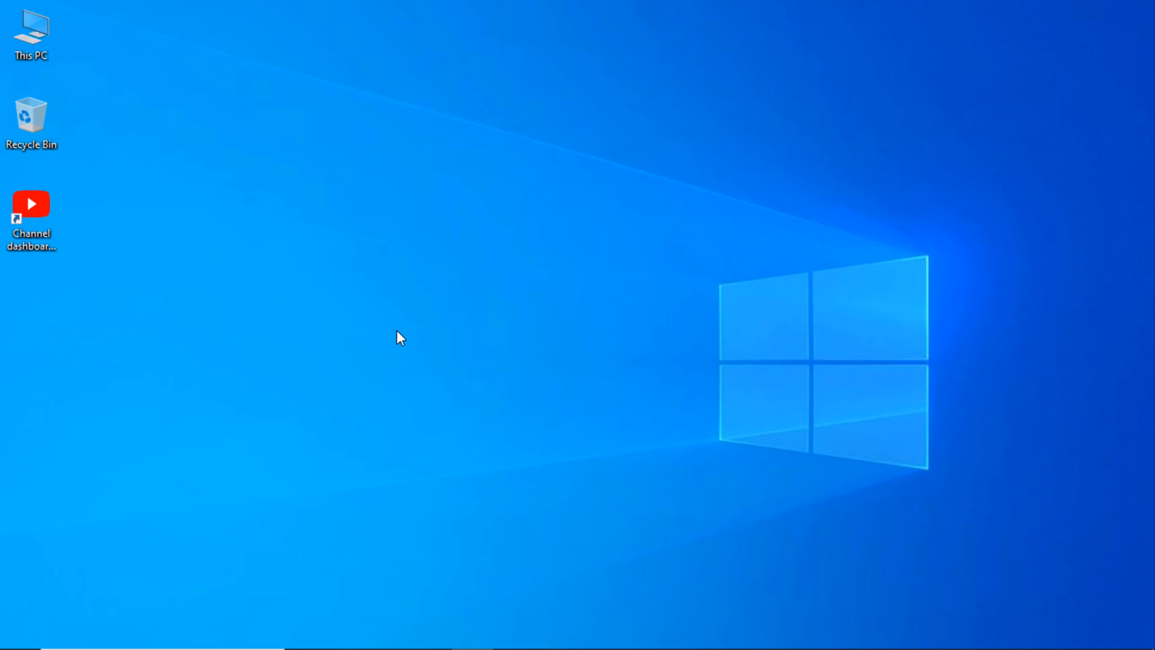
mouse_move(479, 251)
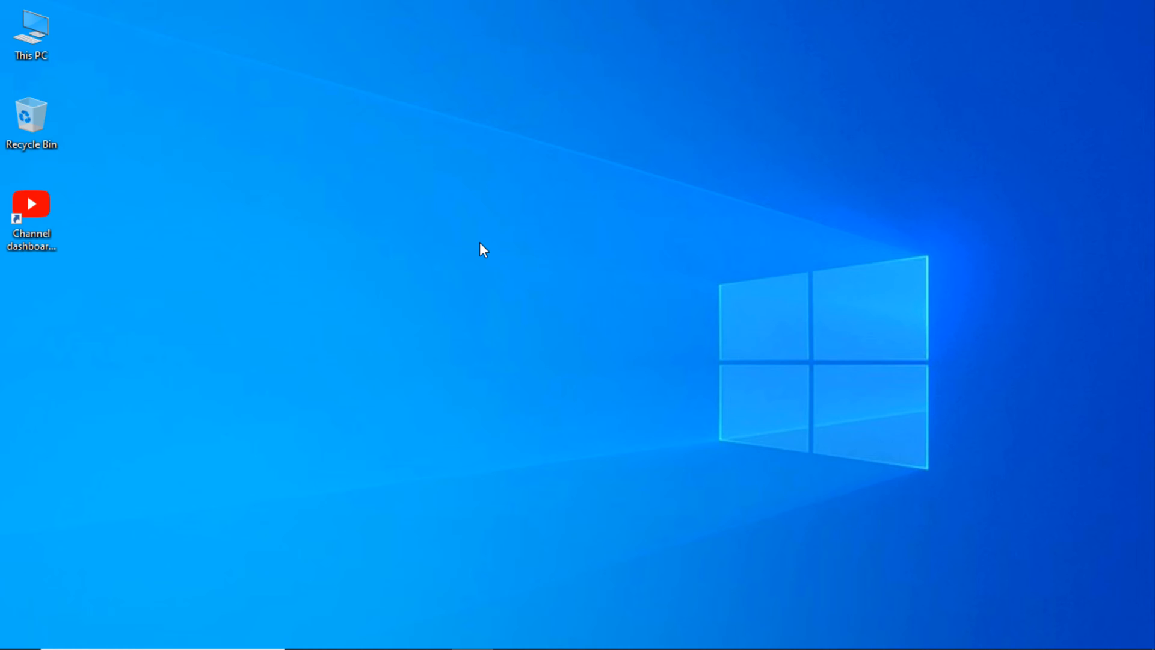
mouse_move(385, 320)
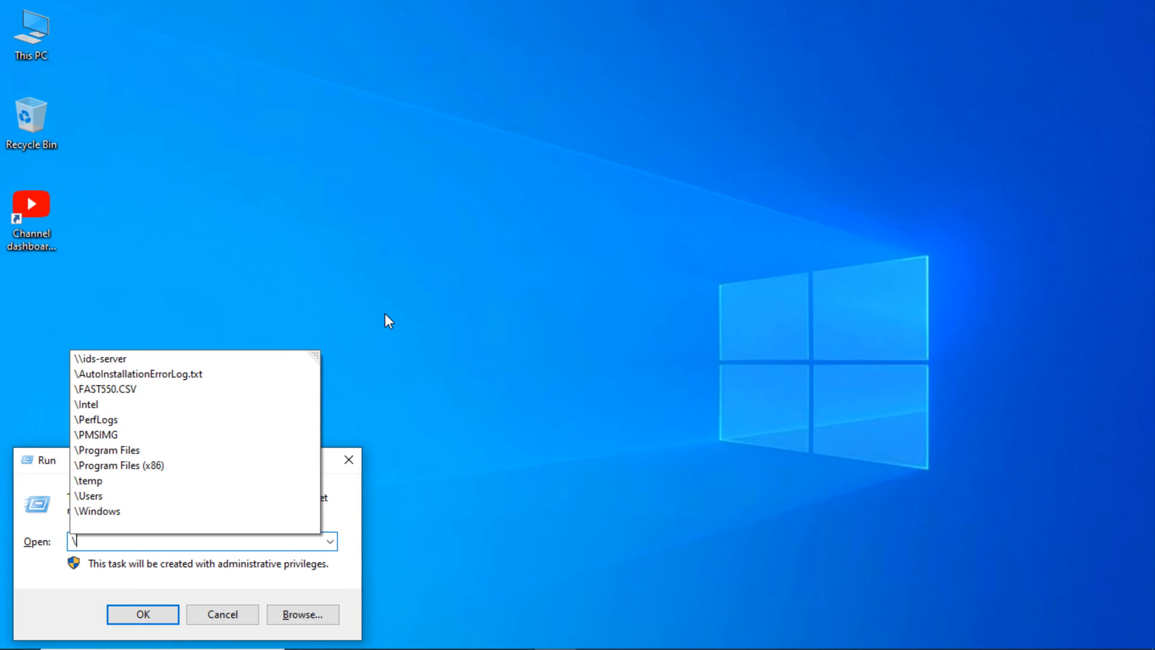
- Run \\ids-server from the Run dialog to connect to the network location
type("\\ids")
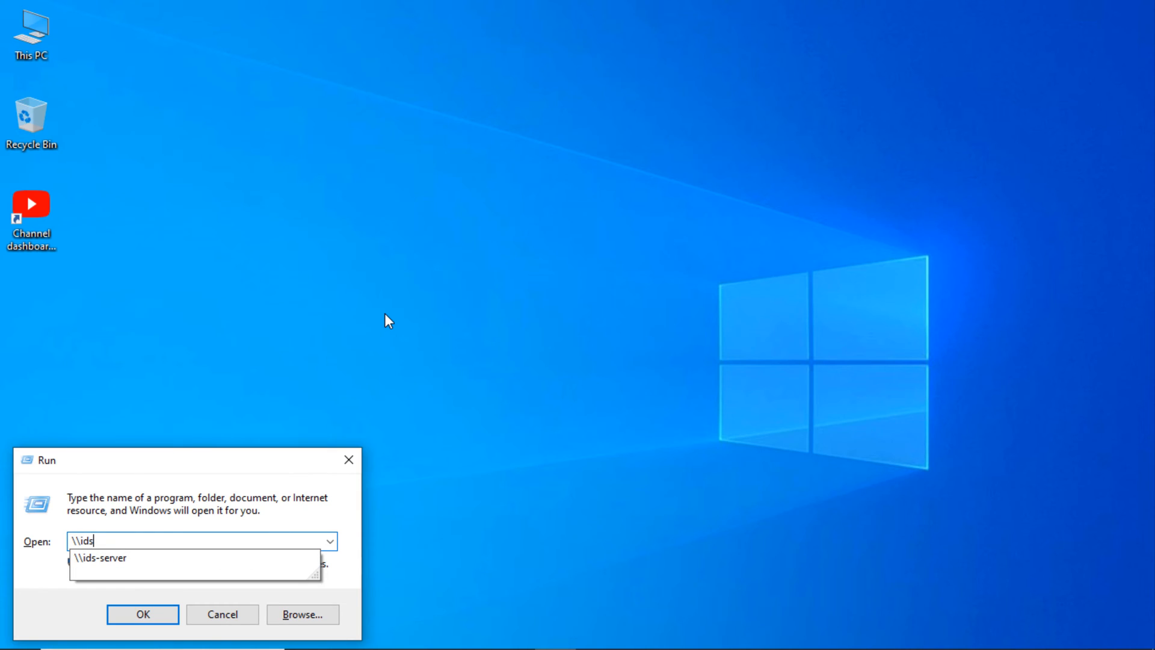
left_click(93, 558)
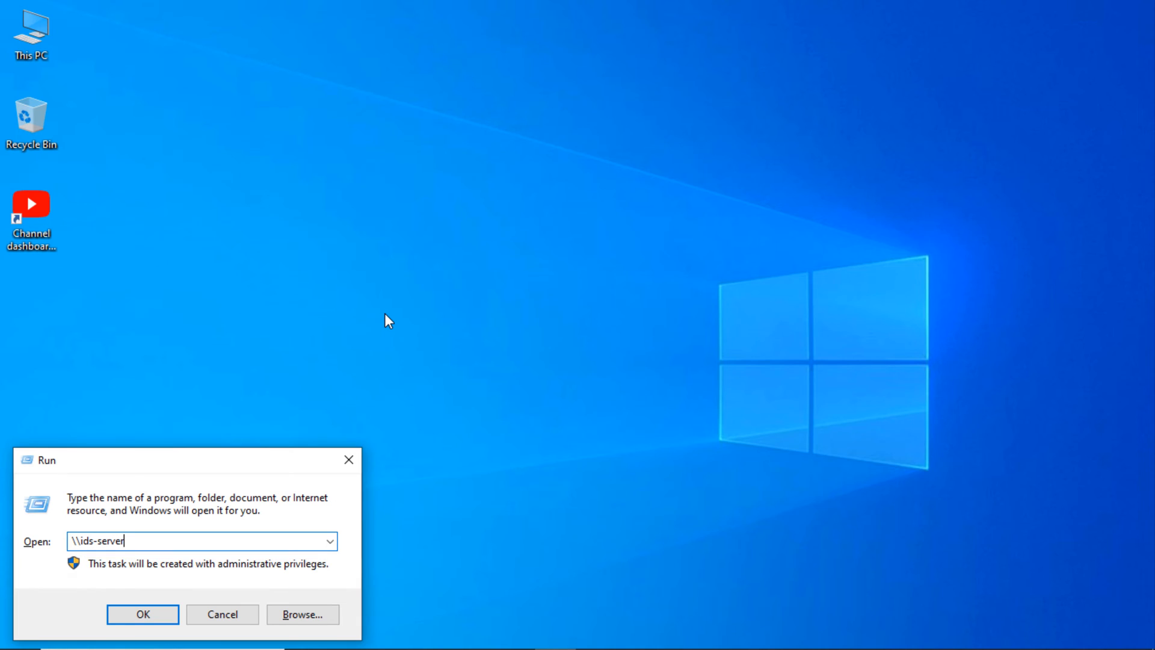
left_click(142, 613)
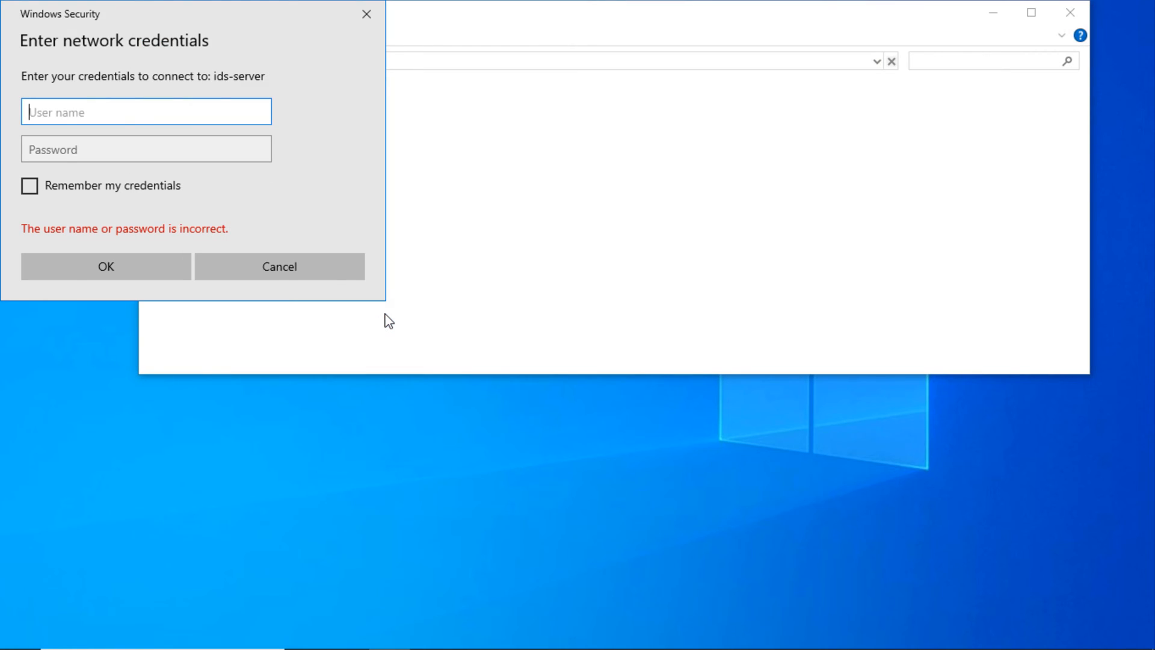
- Enter the administrator credentials for ids-server with Remember my credentials ticked
type("a")
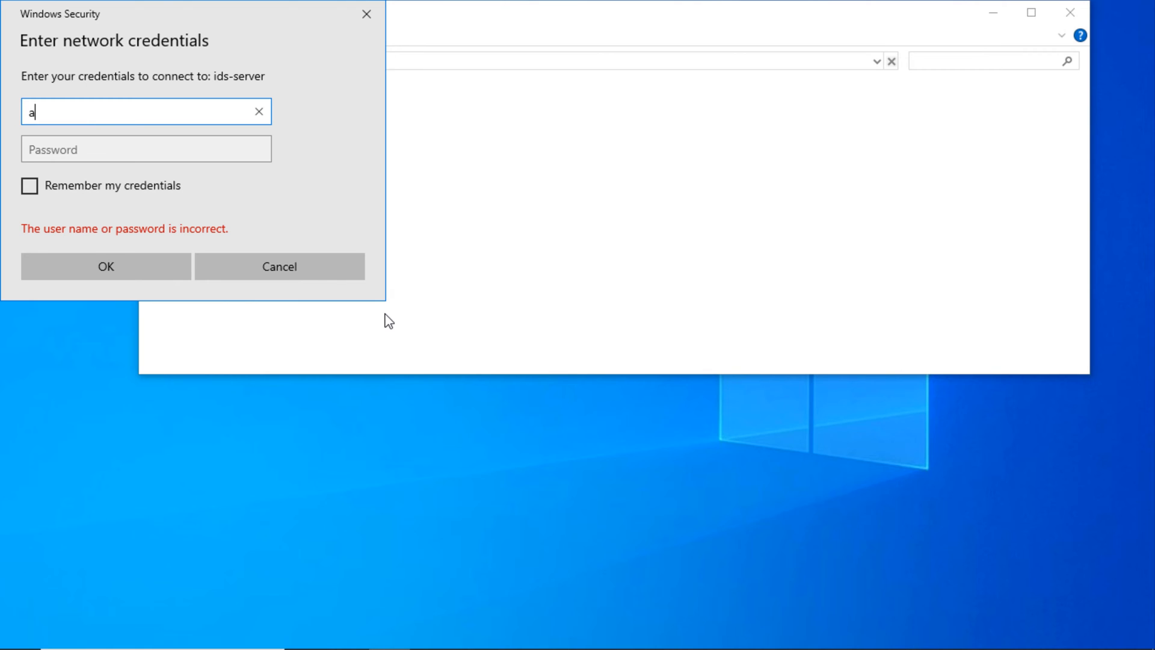
type("dministrator")
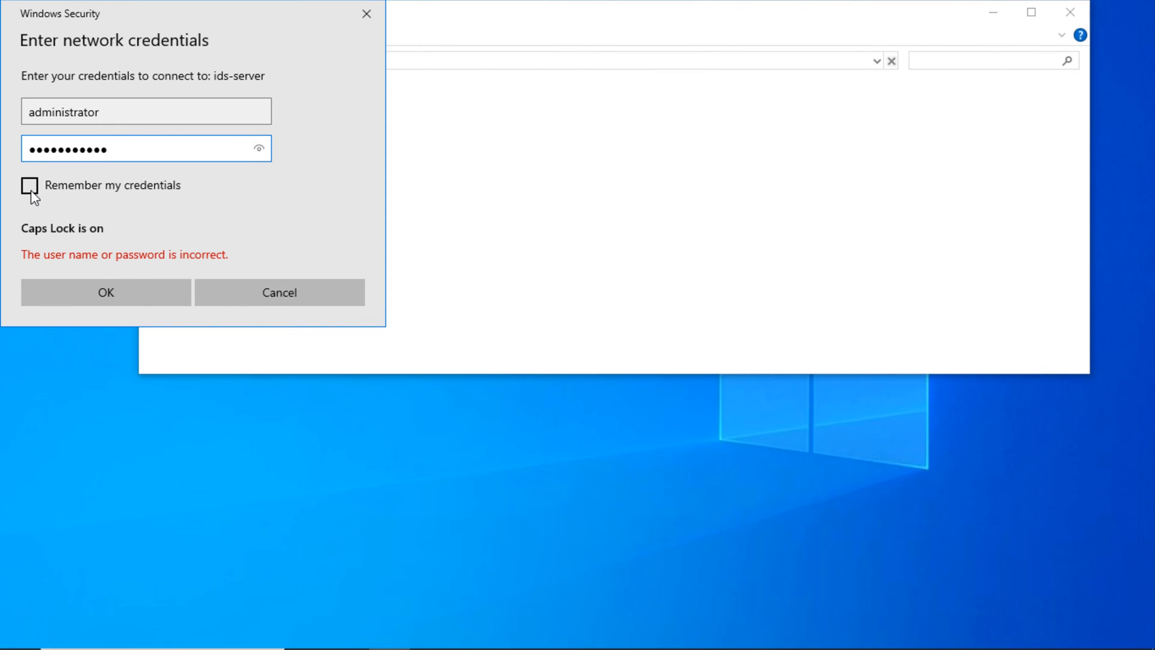
left_click(31, 186)
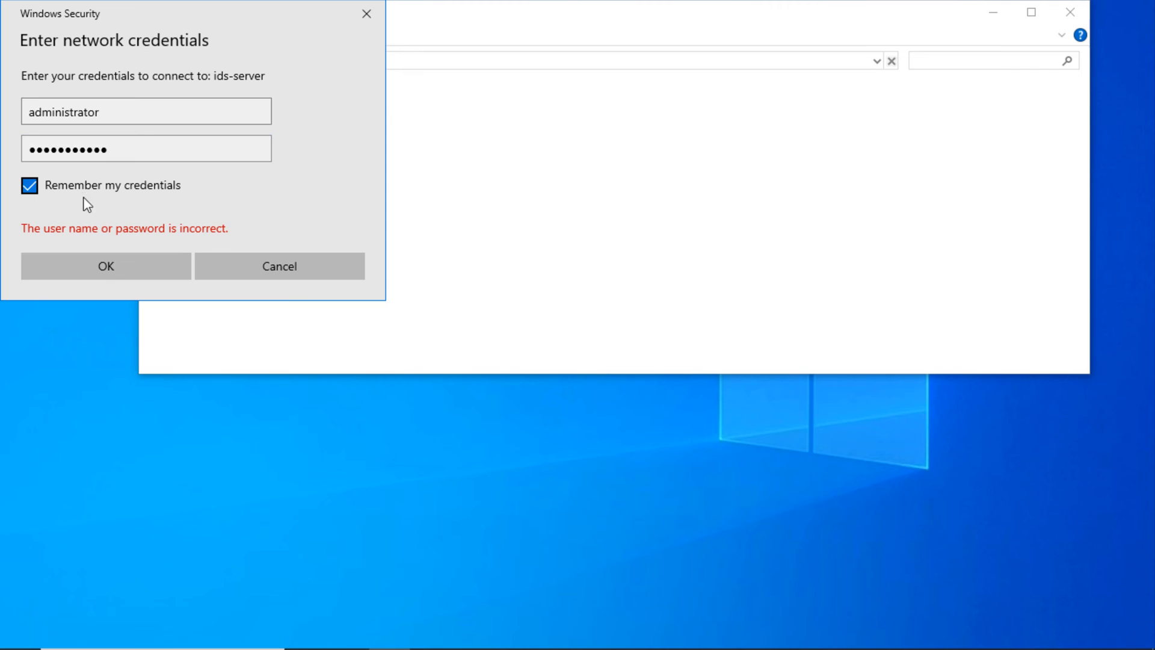
- Connect to ids-server and copy the IDS 7.0 Client SetUp folder onto the desktop
left_click(106, 266)
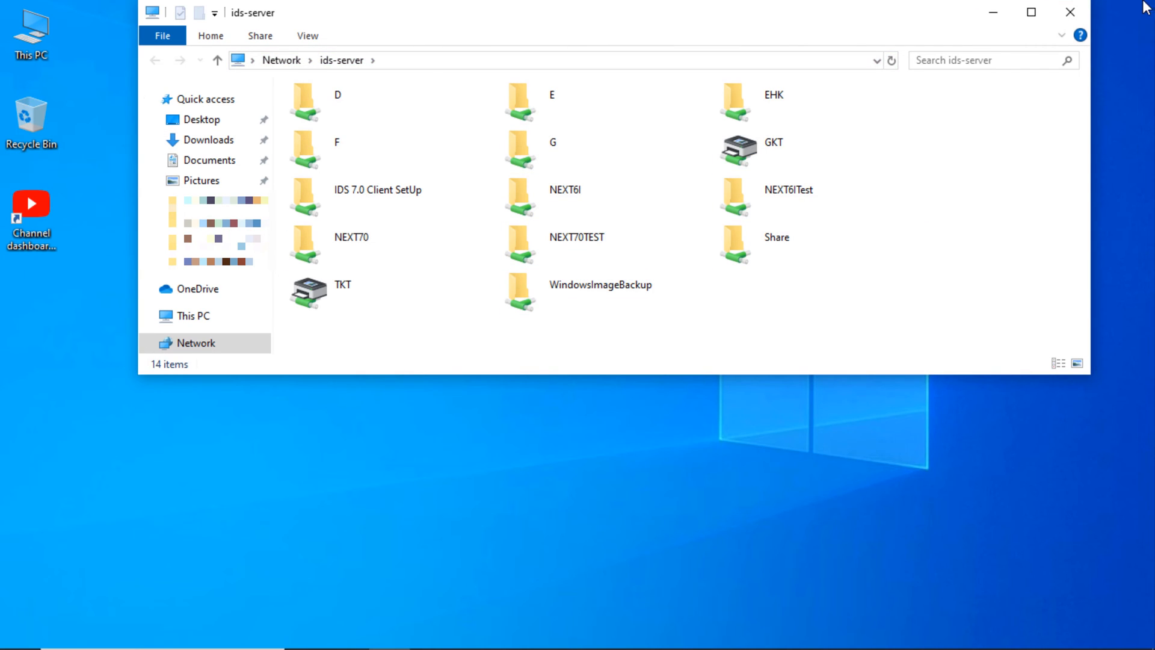
left_click(378, 198)
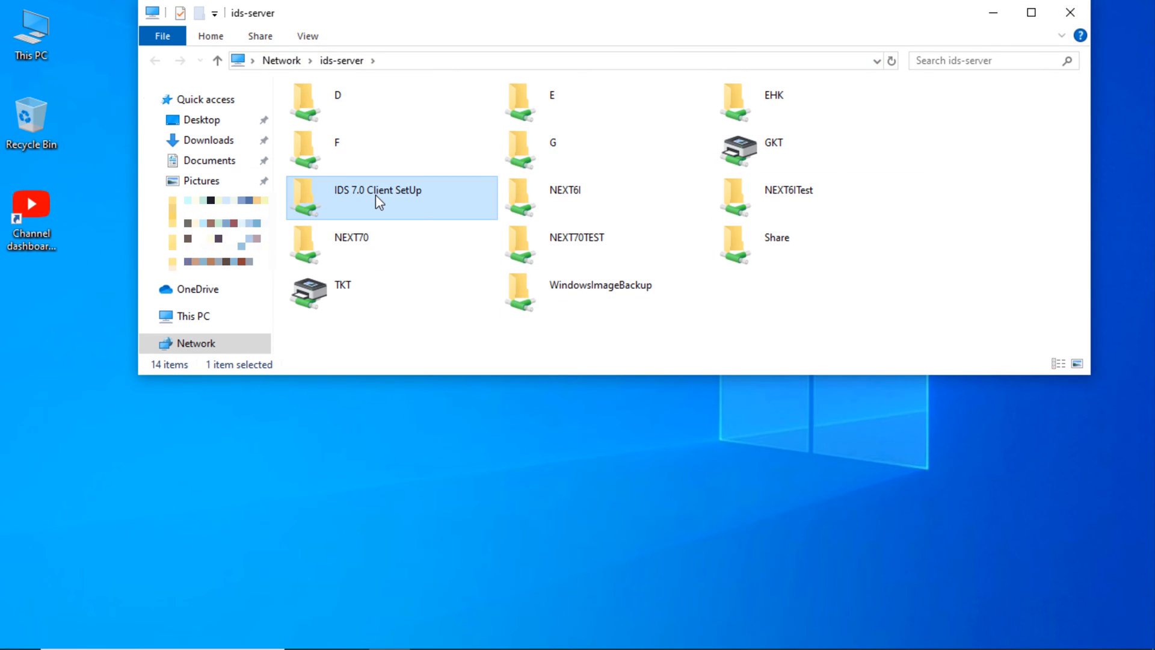
mouse_move(353, 207)
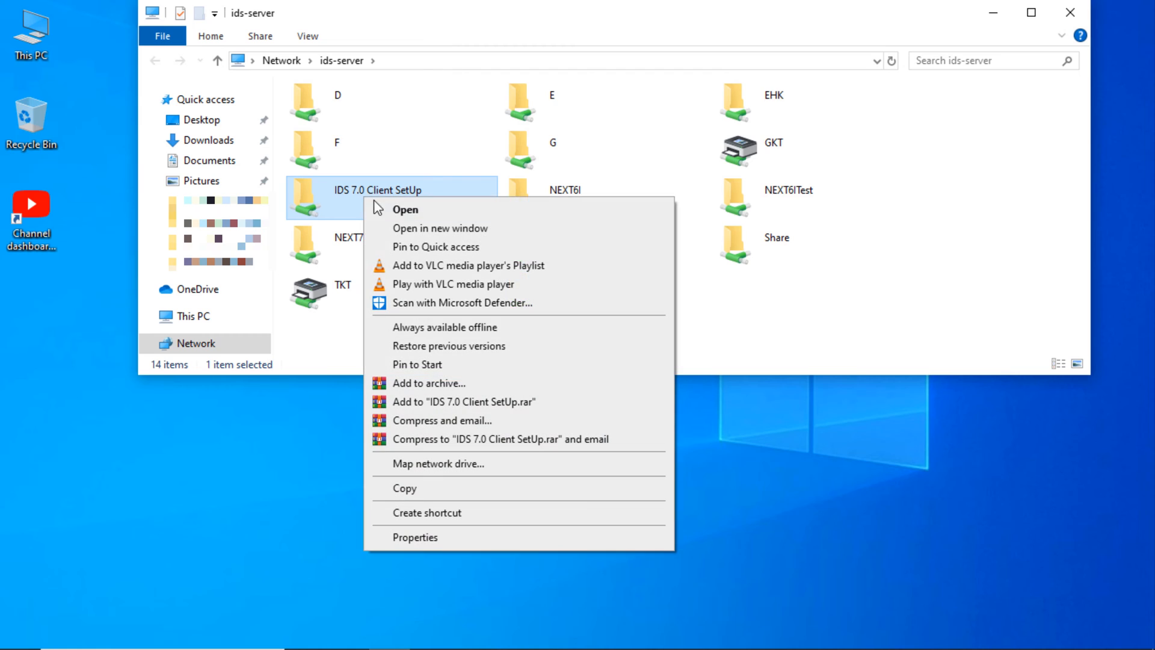
mouse_move(414, 489)
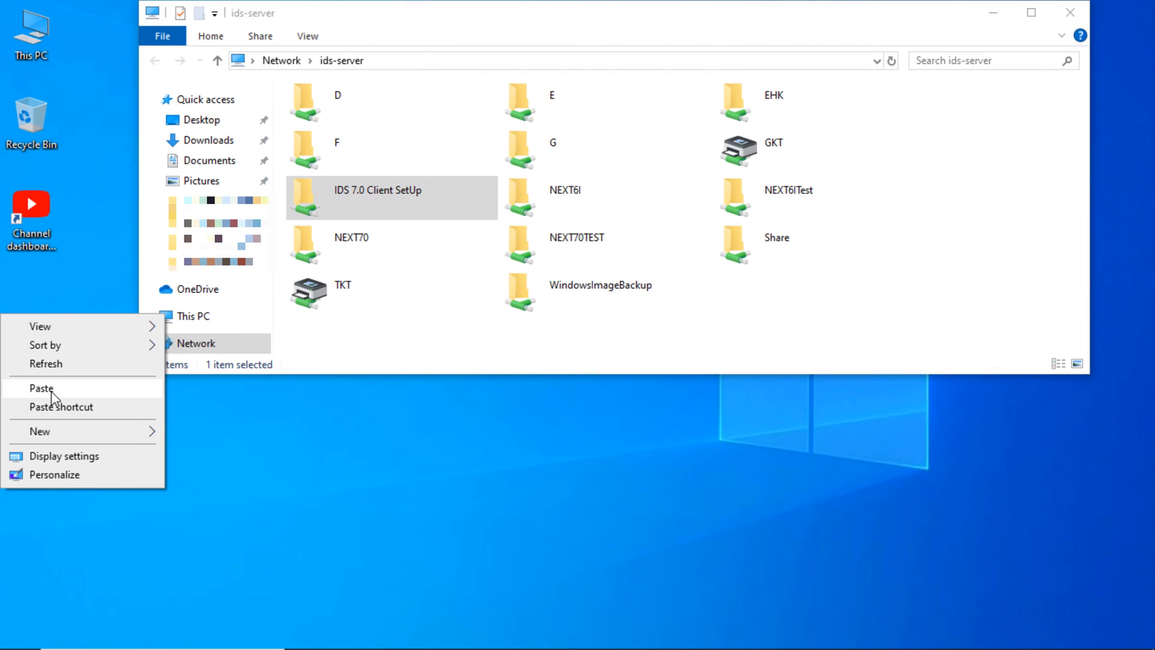
left_click(41, 387)
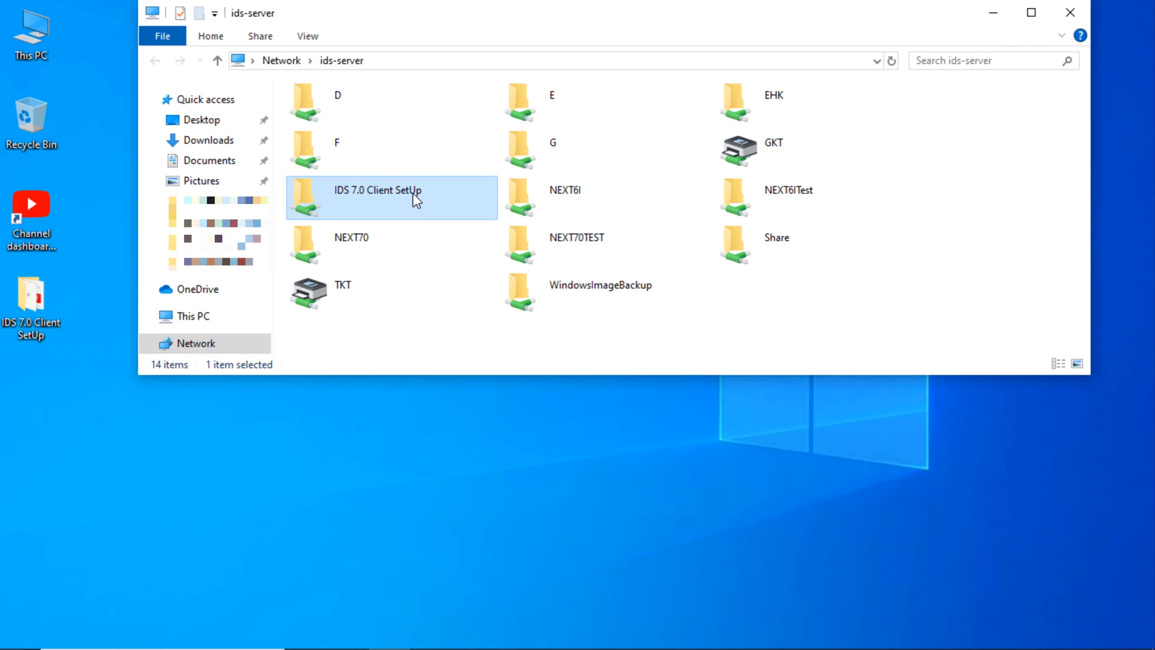
- Open the IDS 7.0 Client SetUp folder and show the context menu for FortuneClientSetup
double_click(378, 192)
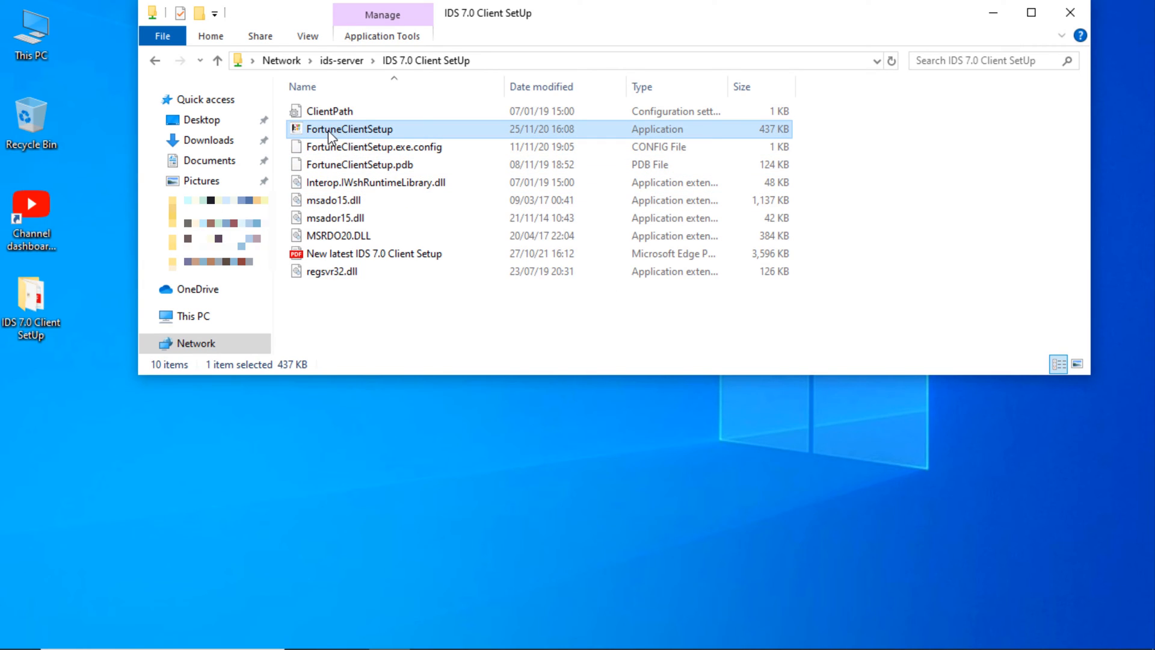
mouse_move(349, 133)
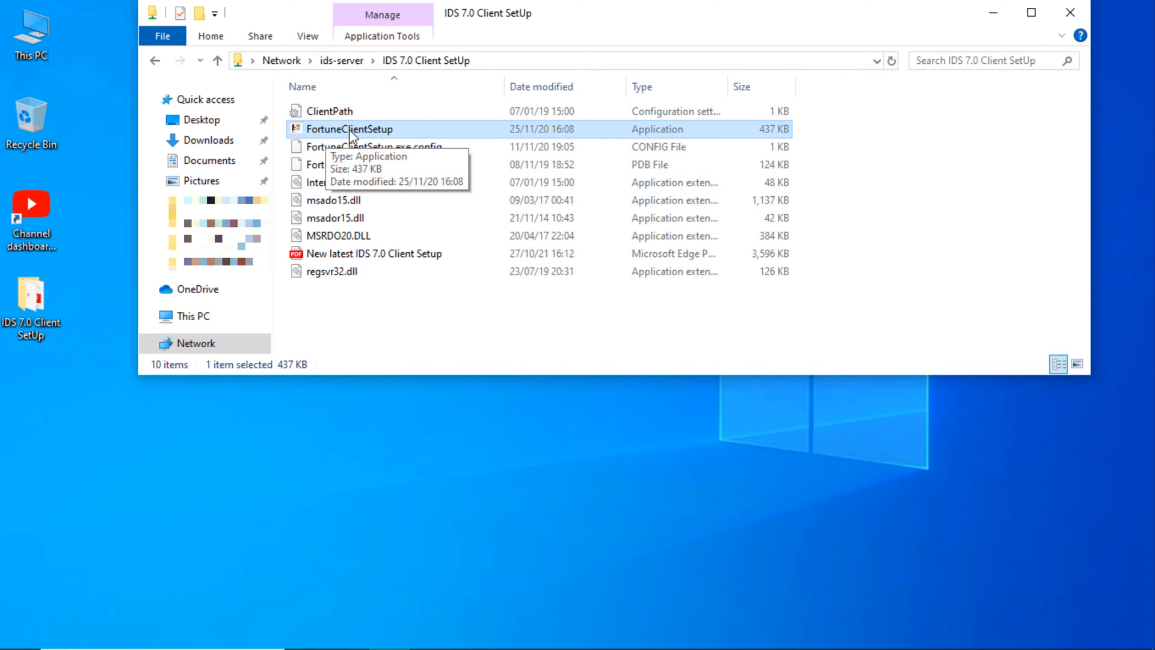
mouse_move(389, 140)
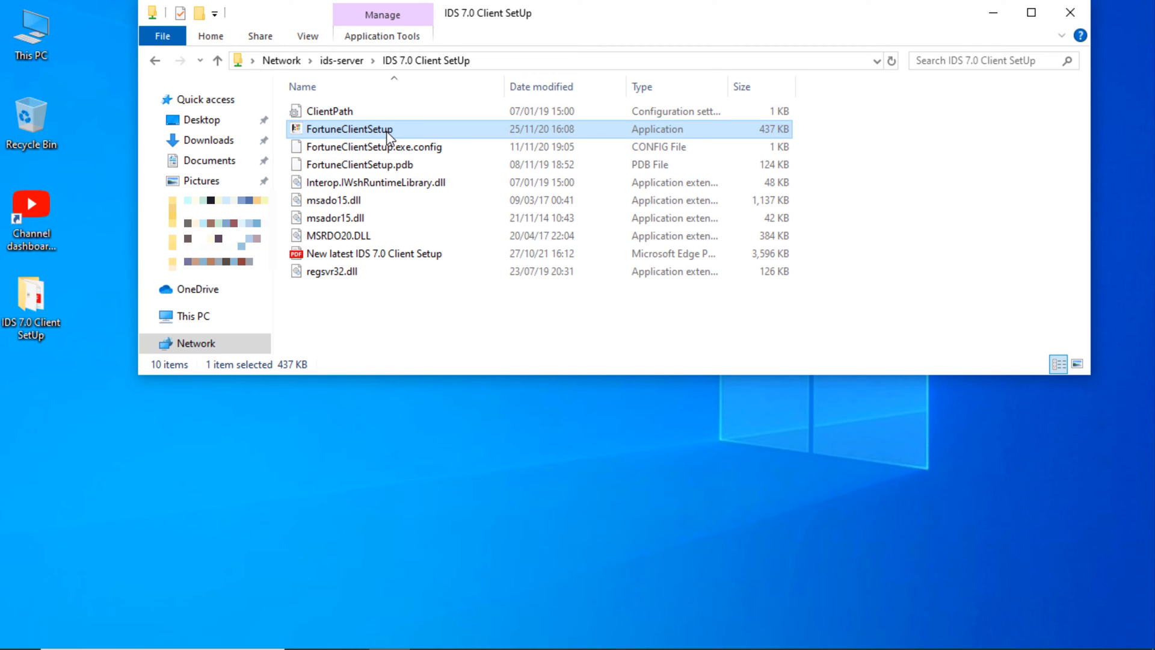
right_click(349, 130)
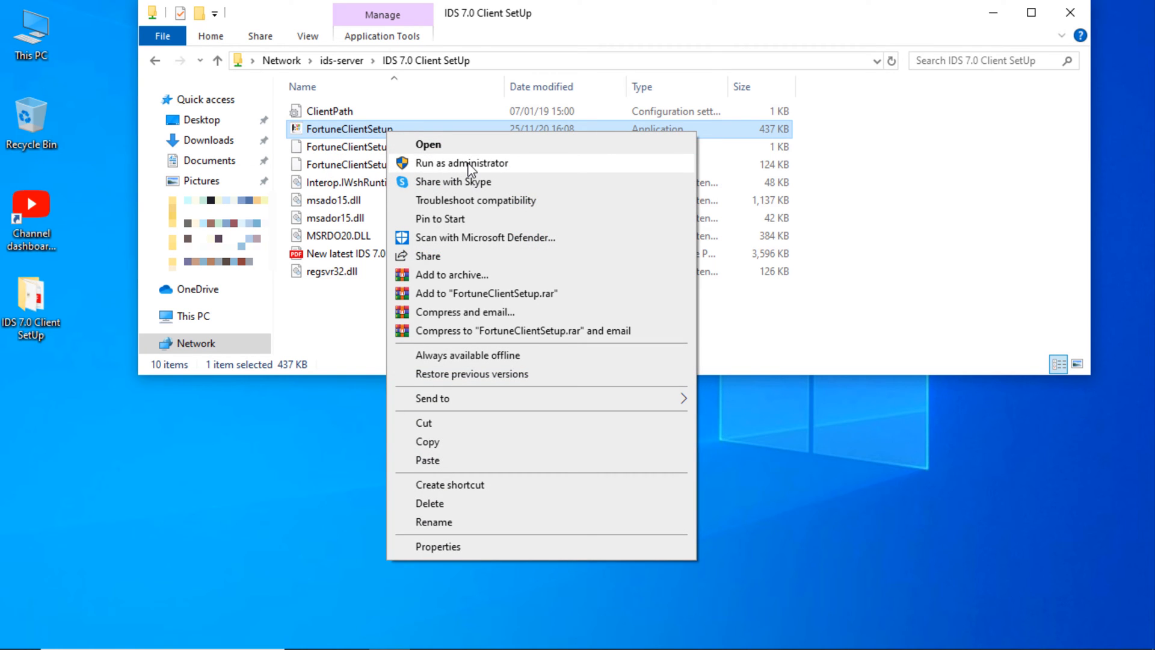
- Run FortuneClientSetup as administrator and advance to the Server Path and Client Path page
left_click(461, 163)
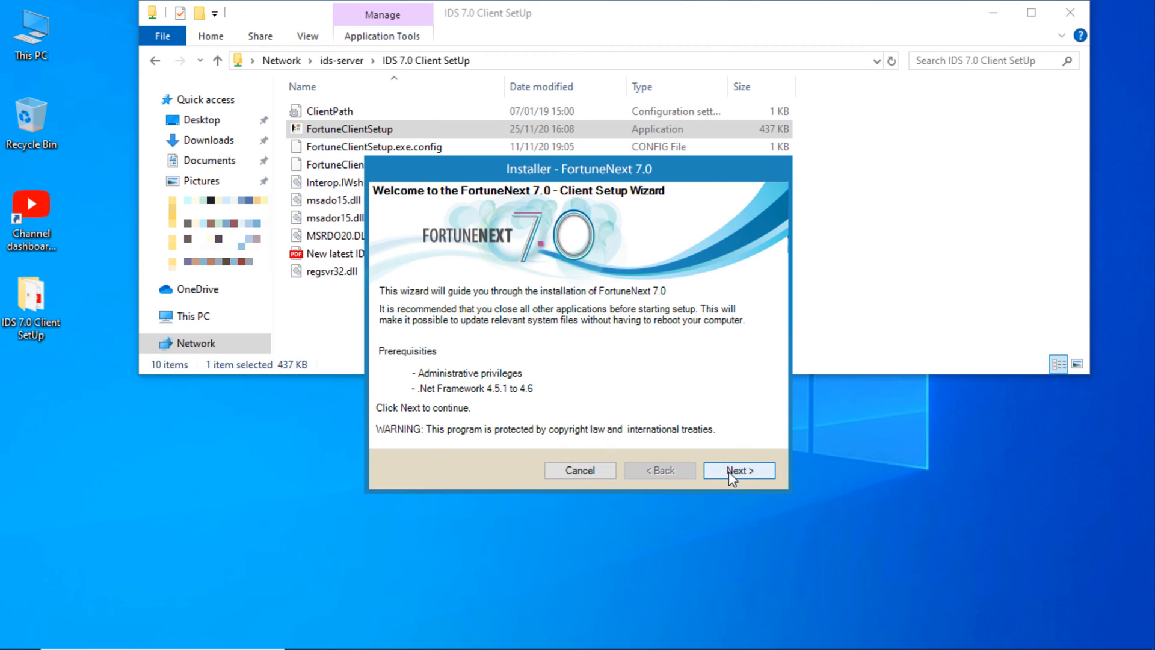
left_click(739, 470)
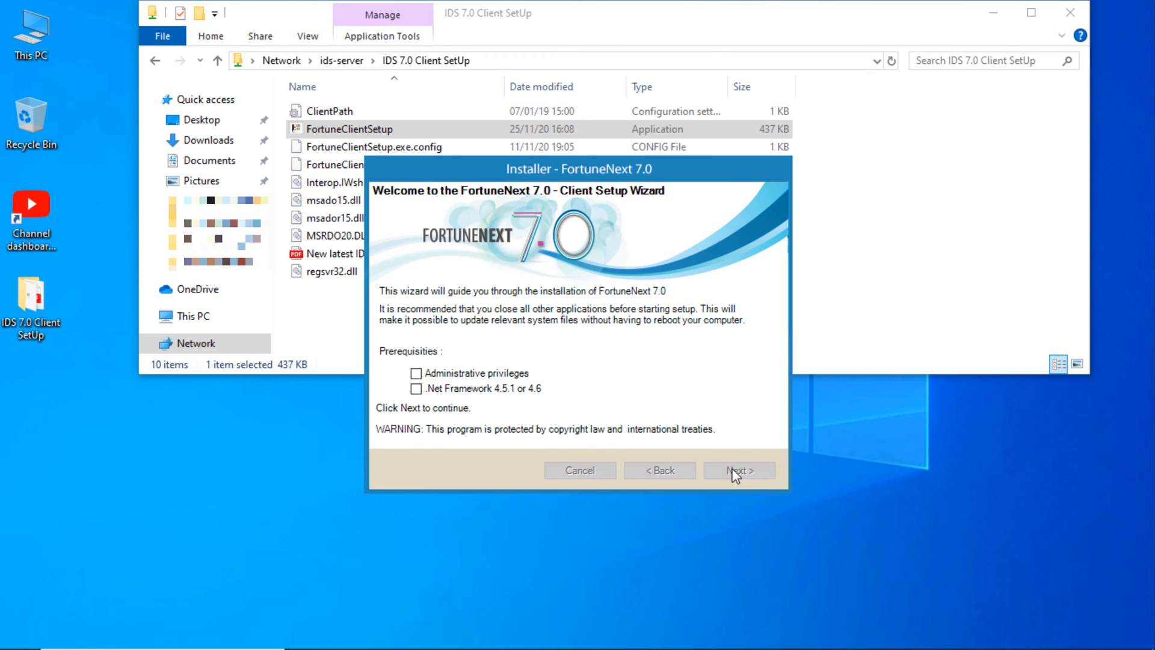
left_click(416, 373)
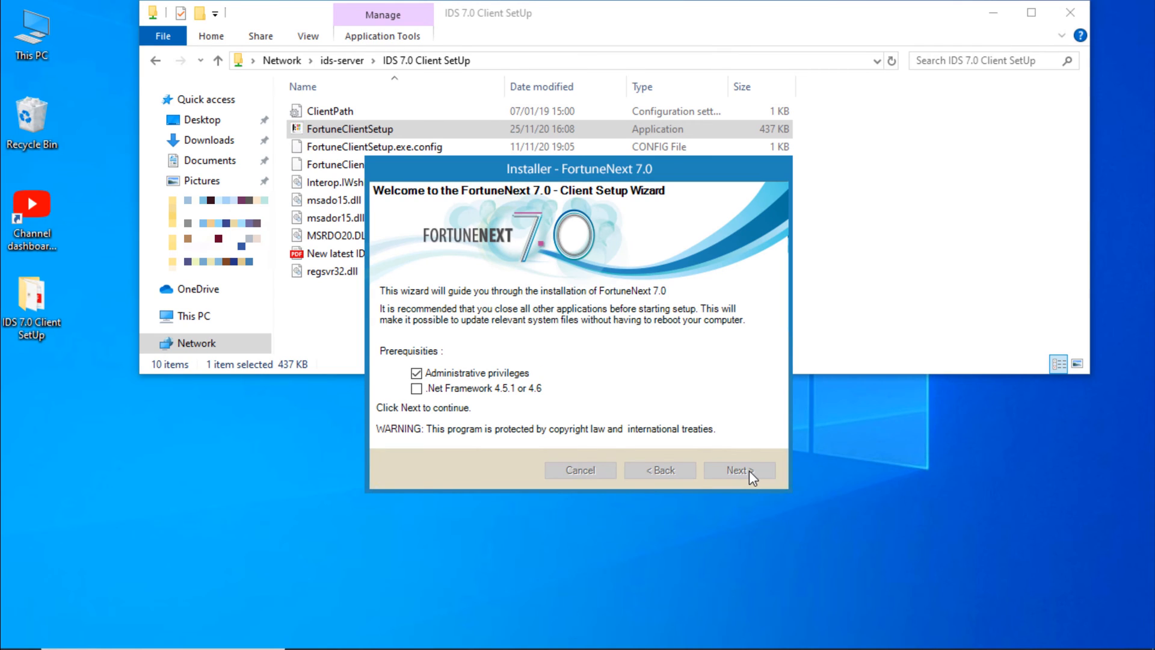
left_click(740, 469)
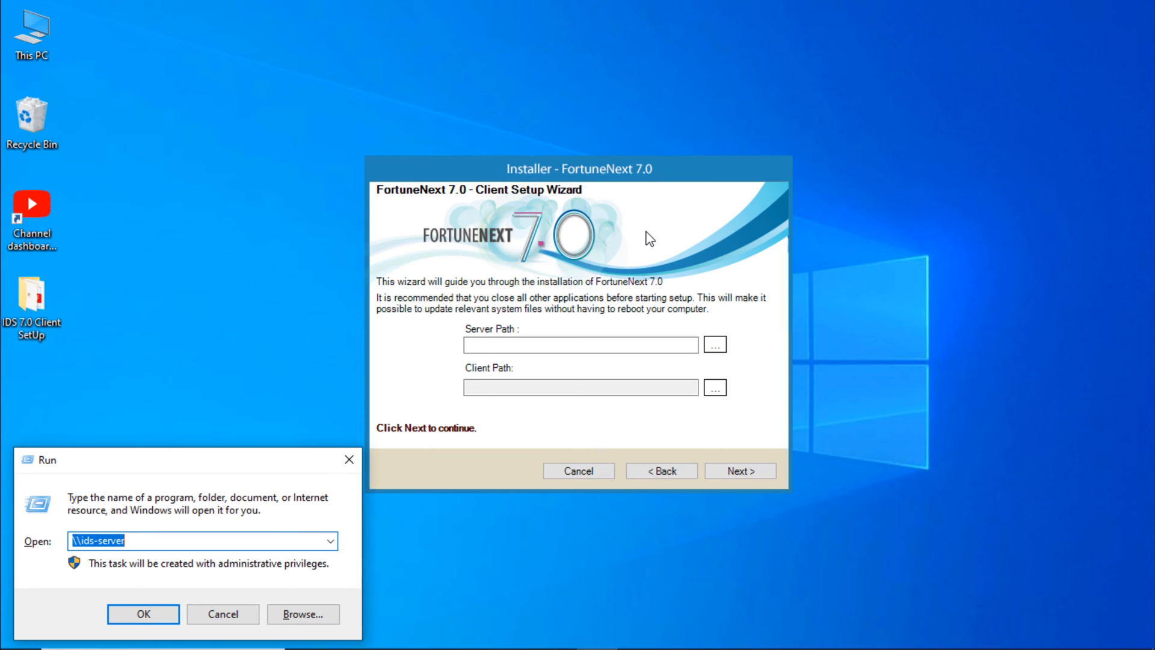
- Locate and open the NEXT70 folder on the ids-server share
left_click(142, 614)
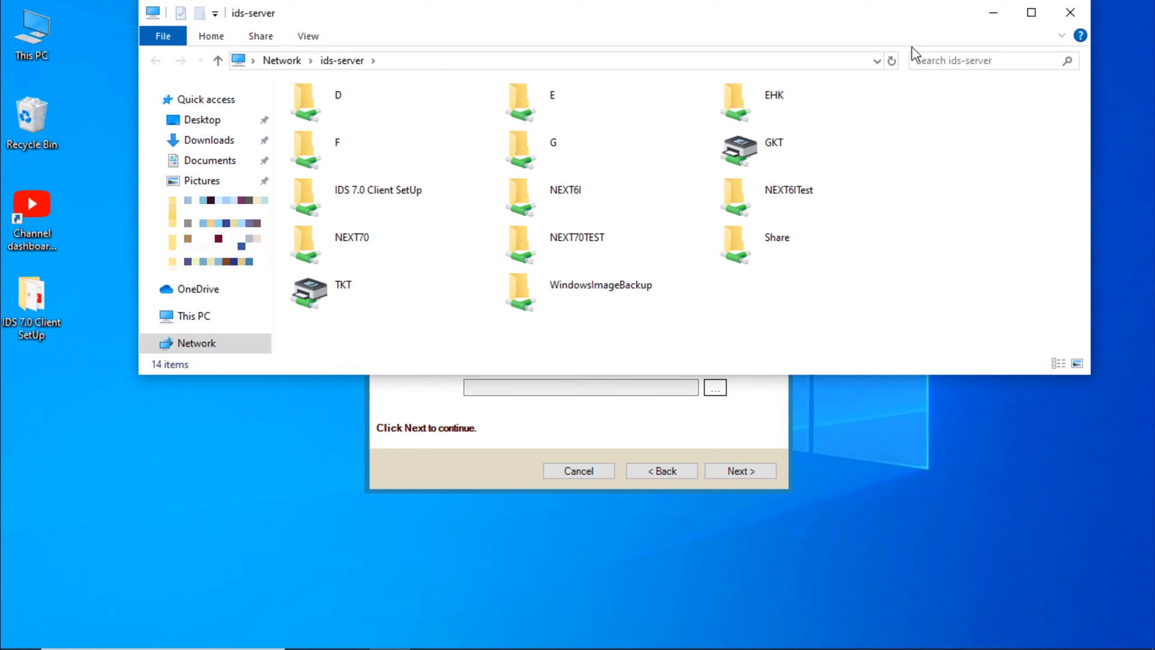
mouse_move(372, 250)
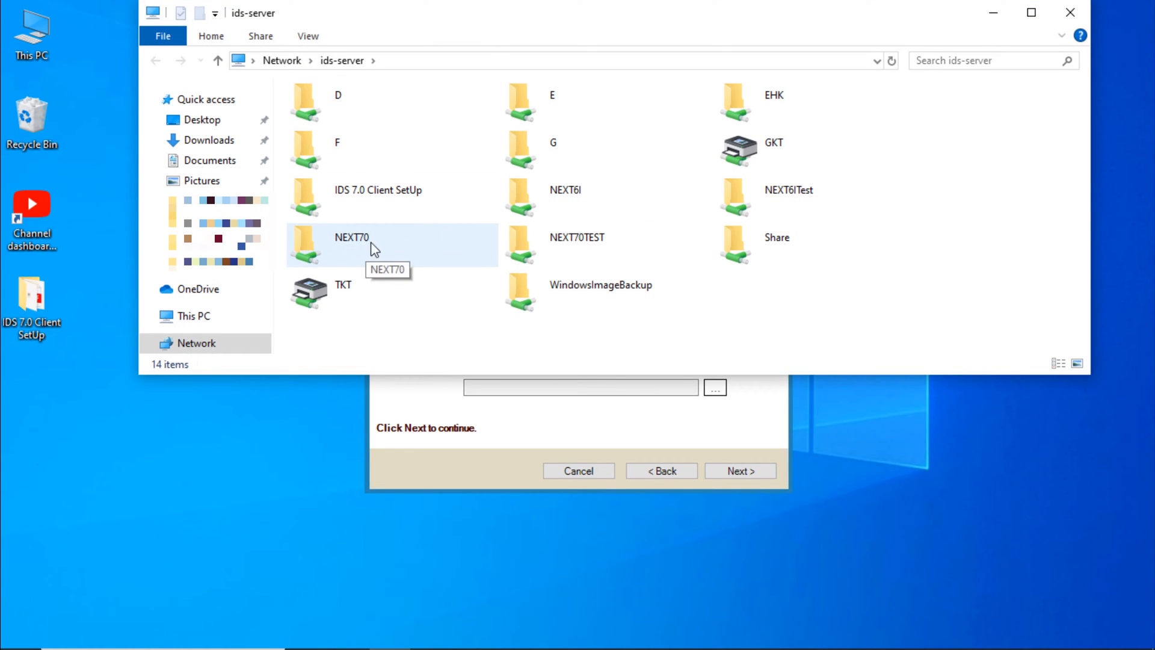
double_click(351, 244)
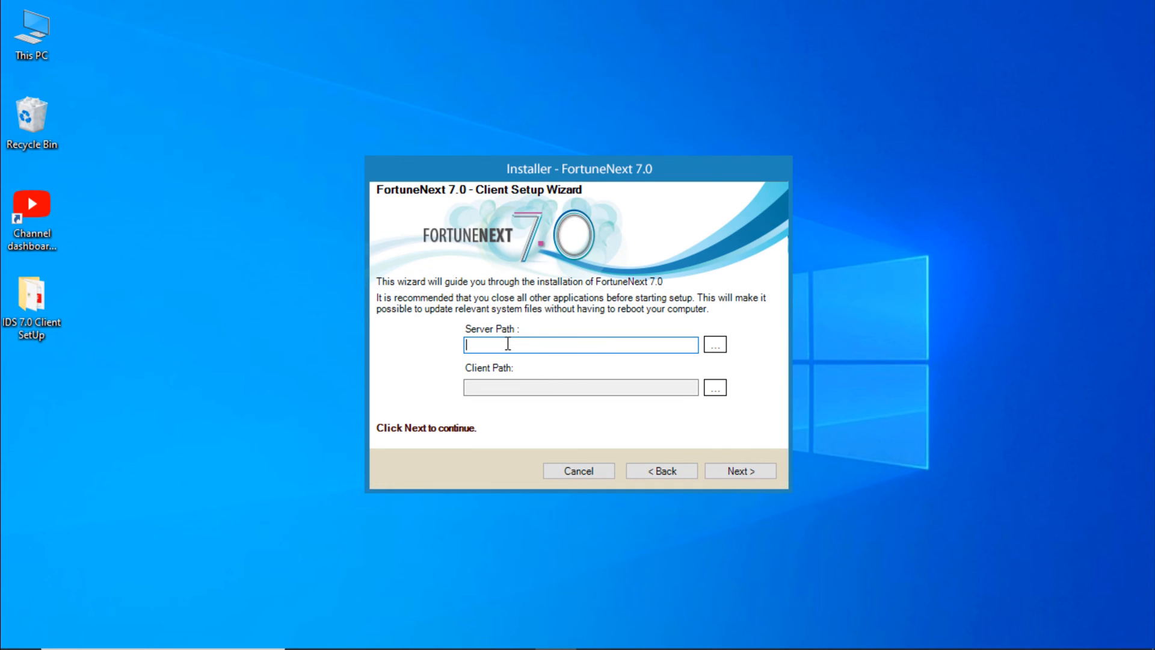
- Set Server Path \\ids-server\NEXT70 and Client Path D:\Next70Client, then start the installation
type("\\\\ids-server\\NEXT70")
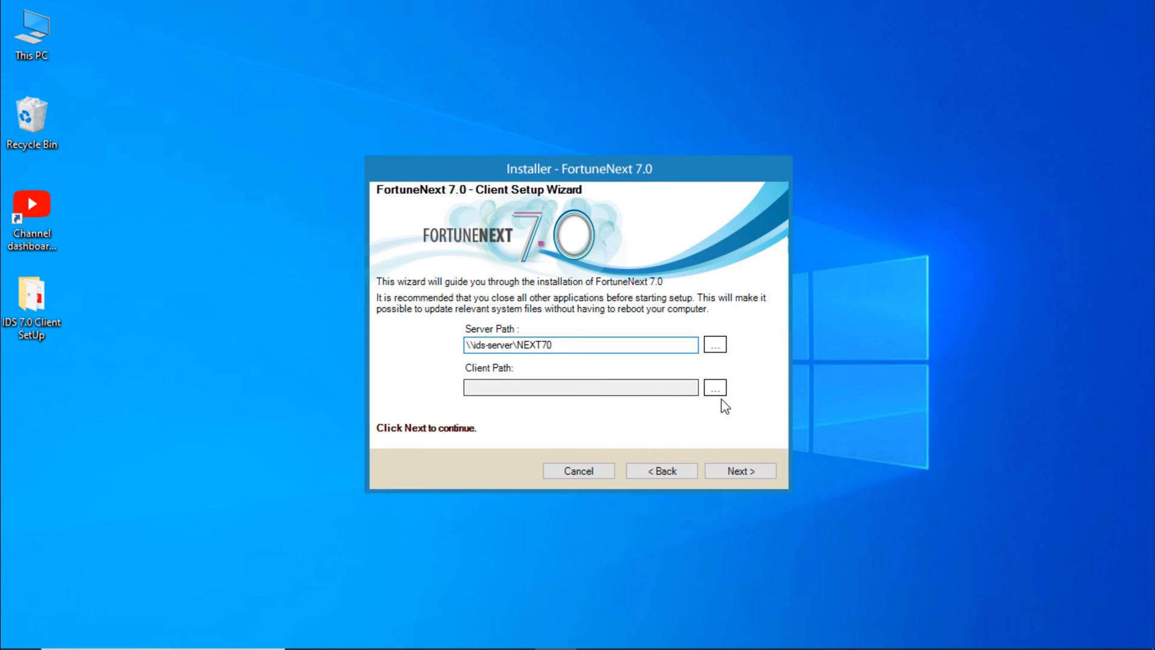
left_click(715, 387)
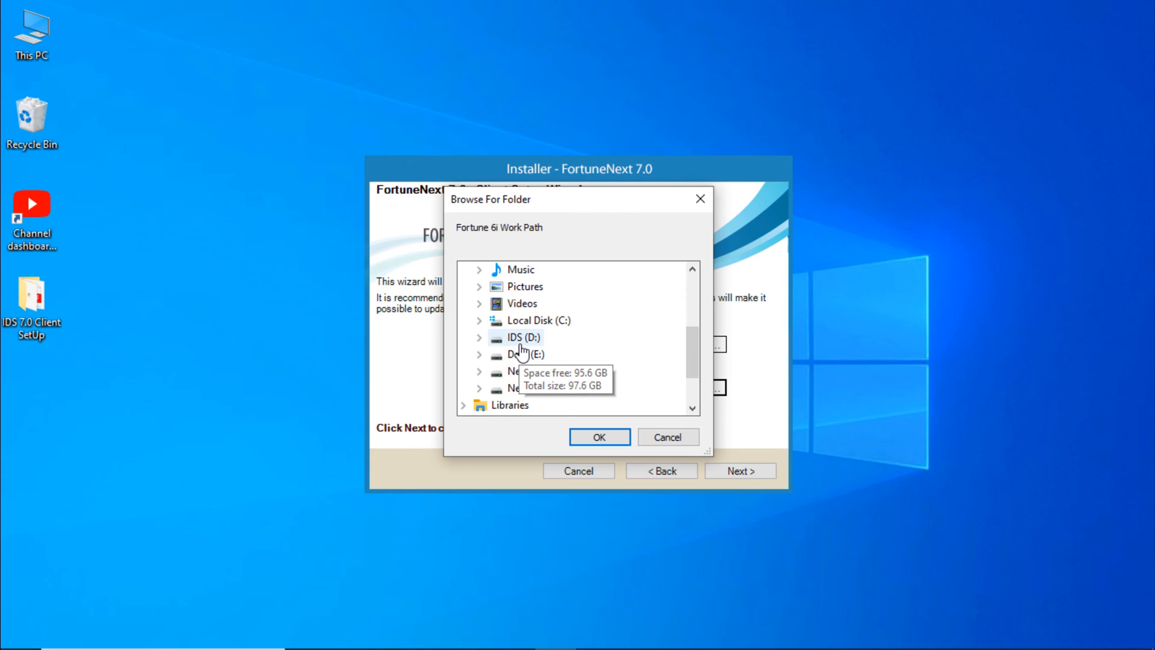
mouse_move(520, 356)
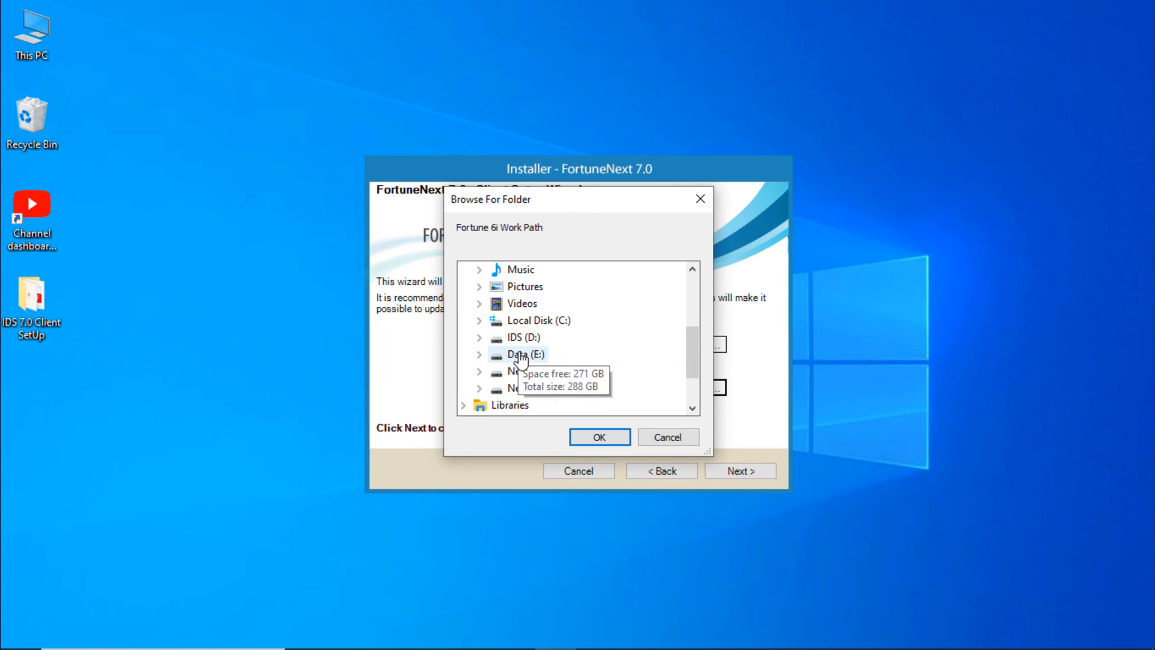
left_click(478, 337)
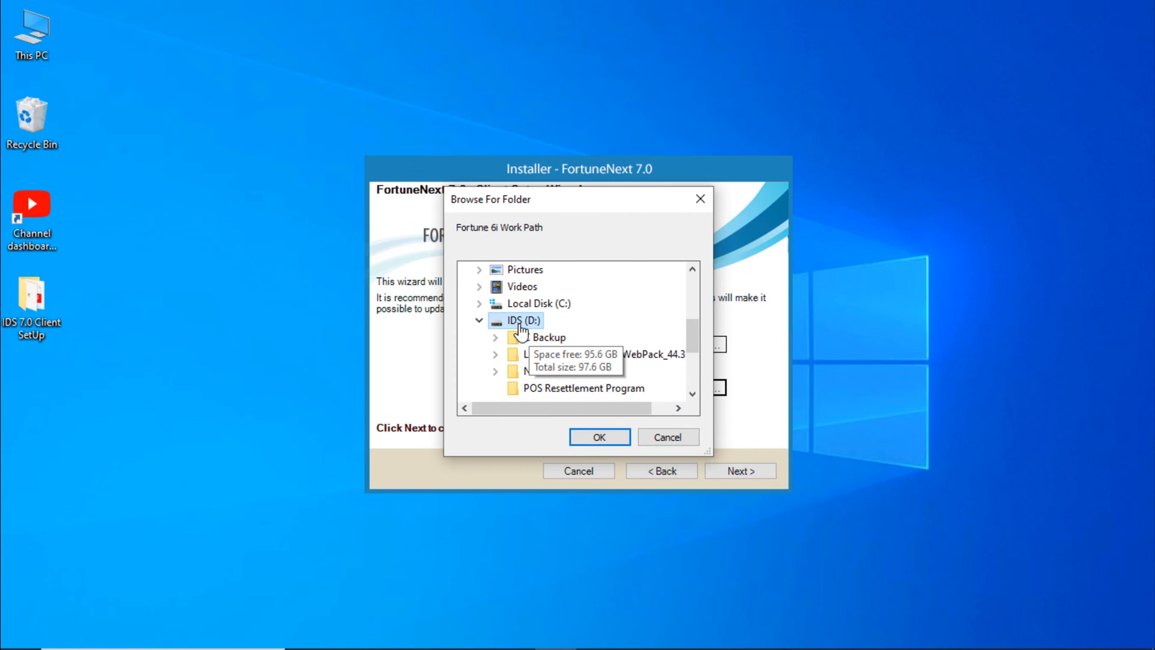
left_click(599, 437)
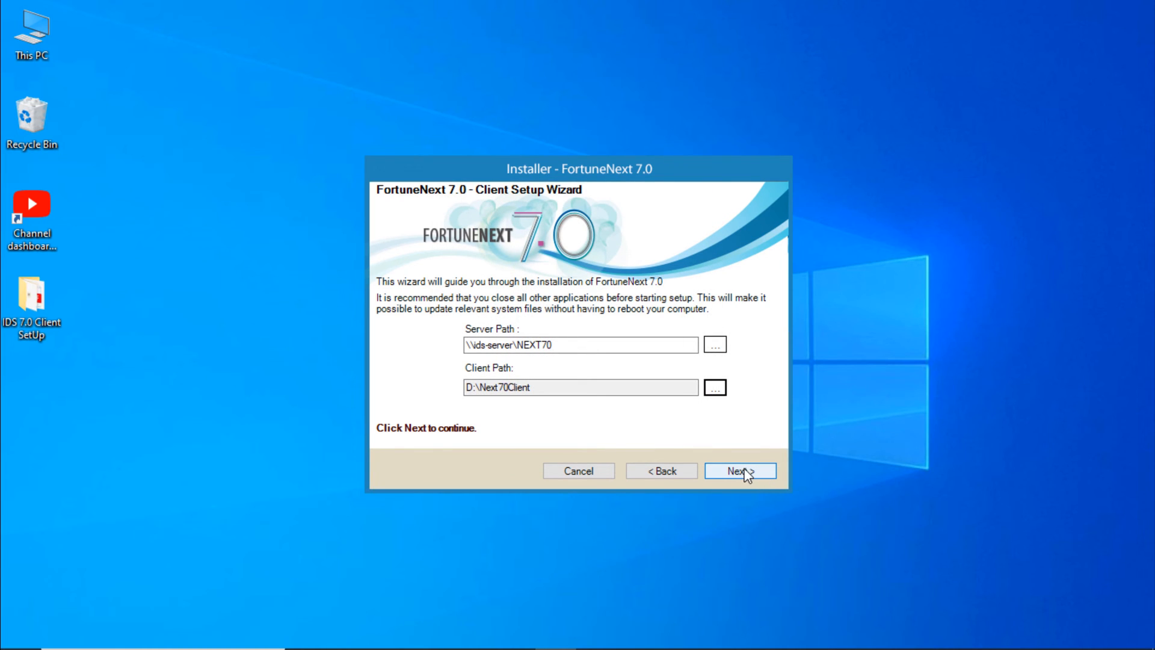
left_click(742, 470)
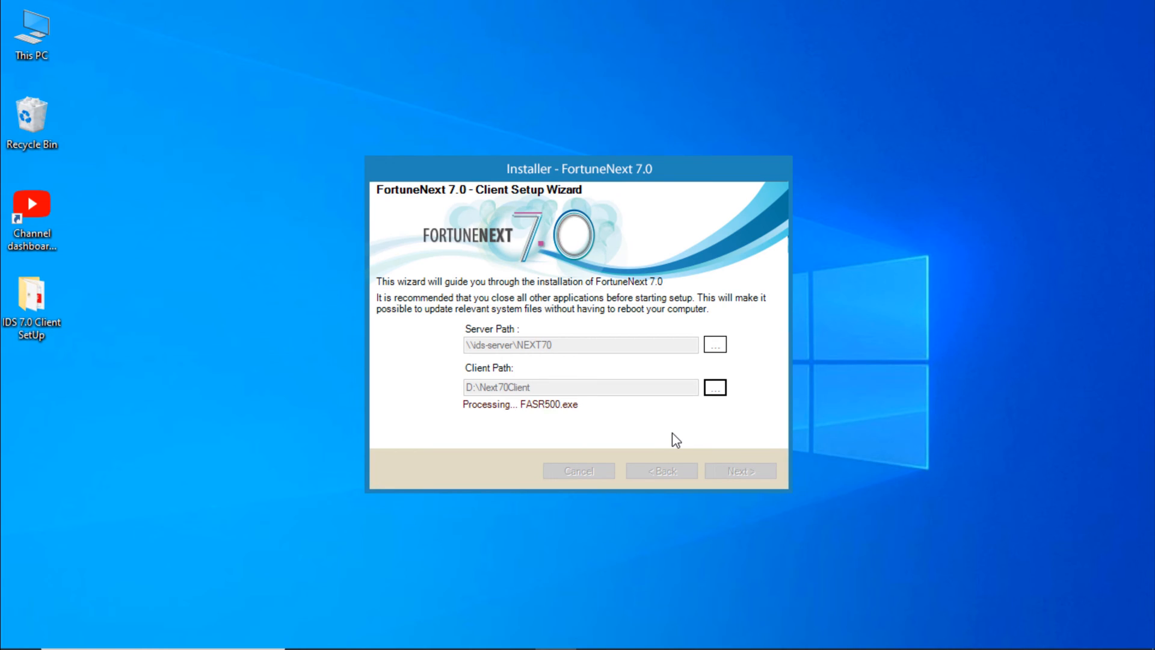
mouse_move(701, 433)
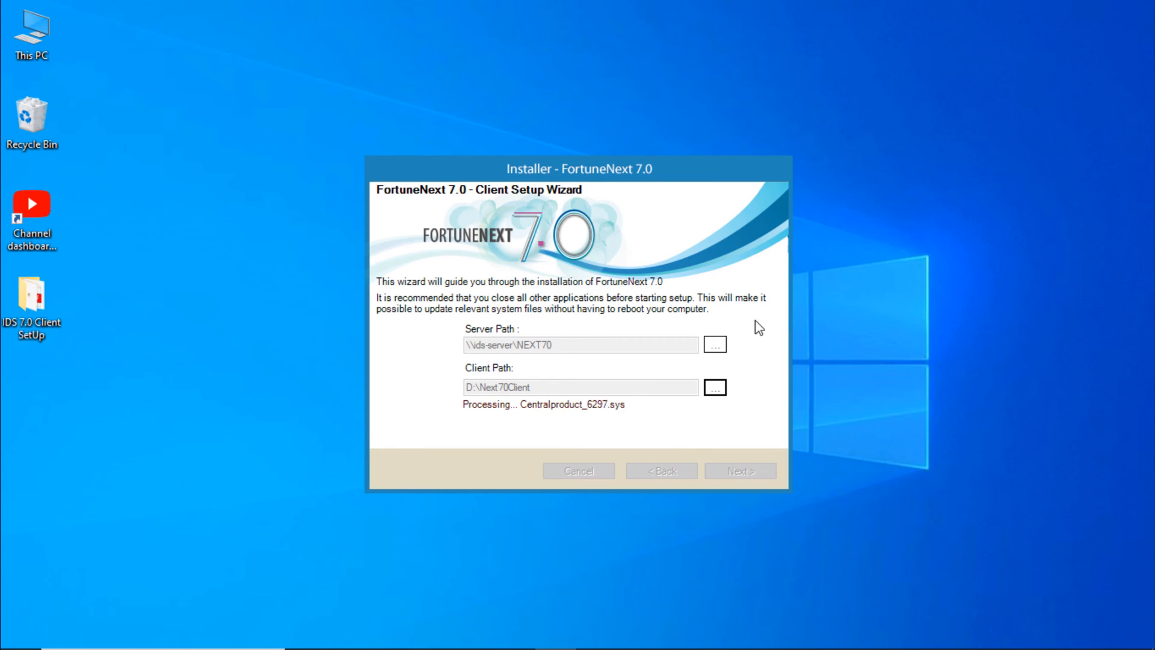
mouse_move(881, 440)
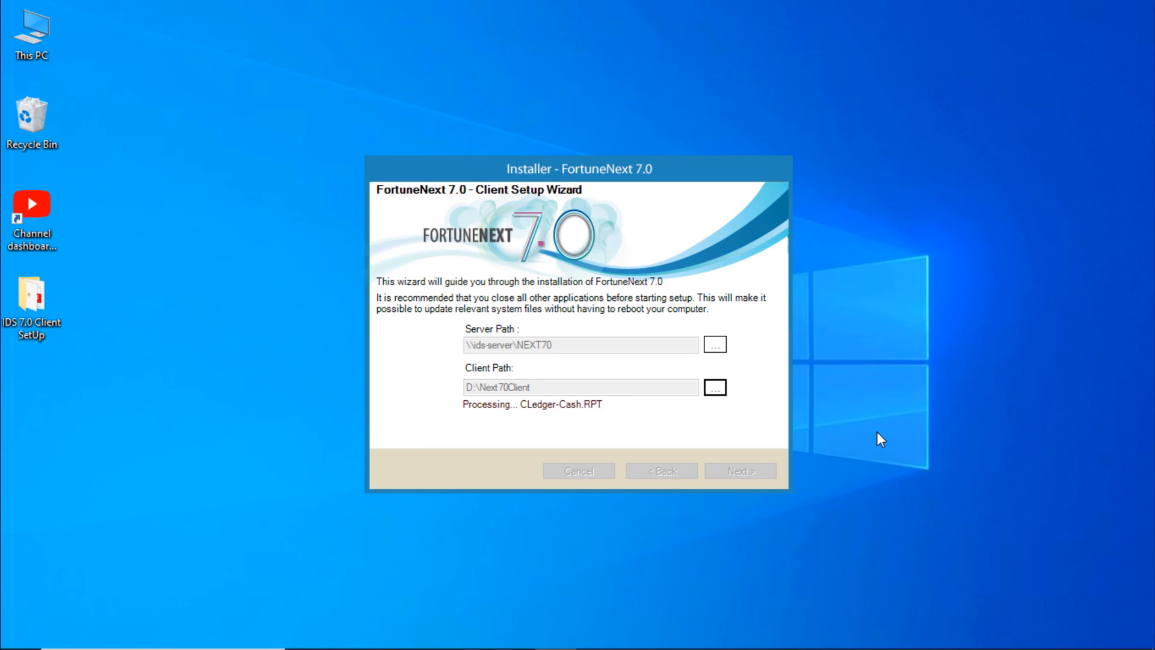
mouse_move(646, 391)
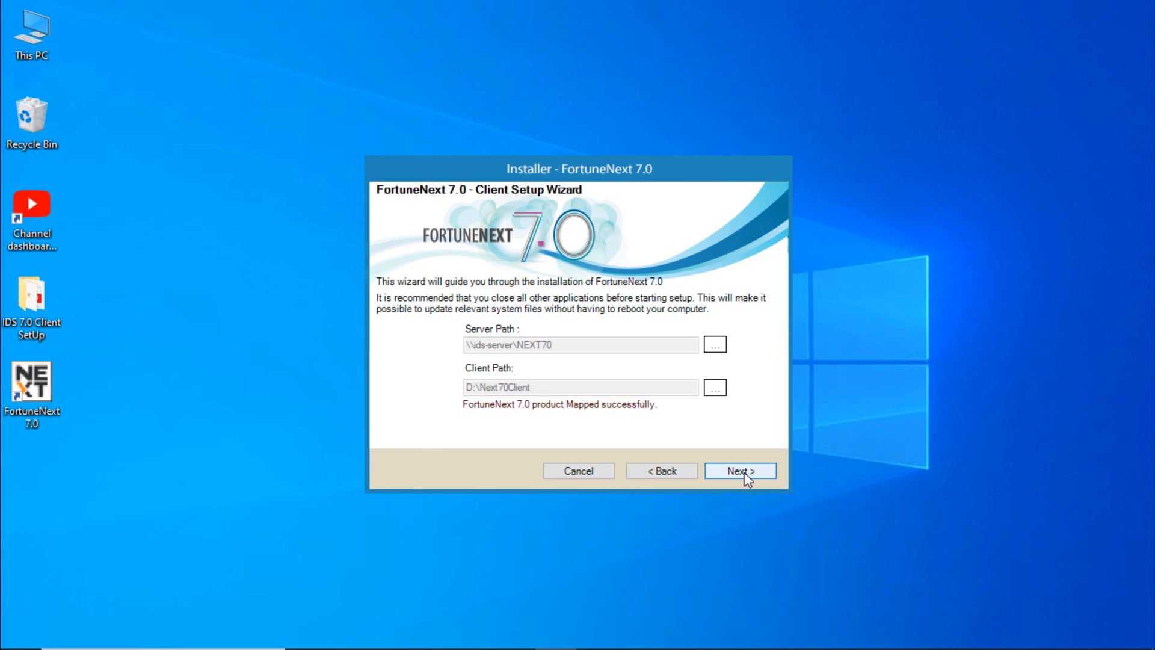
mouse_move(652, 420)
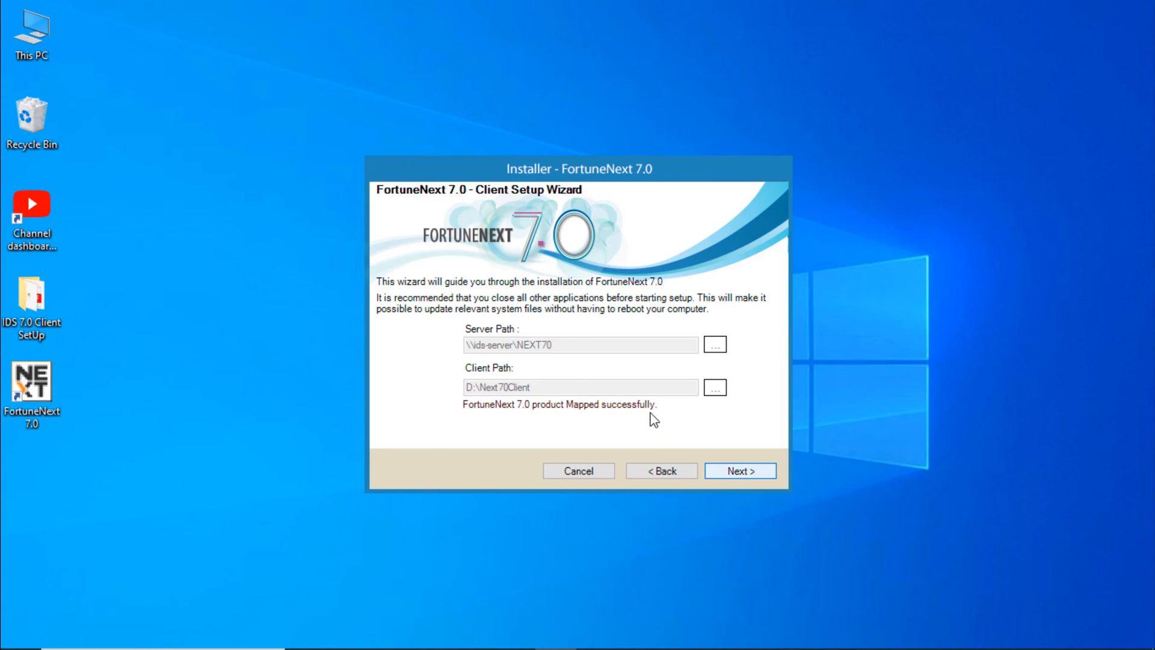
- Continue past 'product Mapped successfully' and decline downloading .NET Framework 3.5 now
left_click(740, 471)
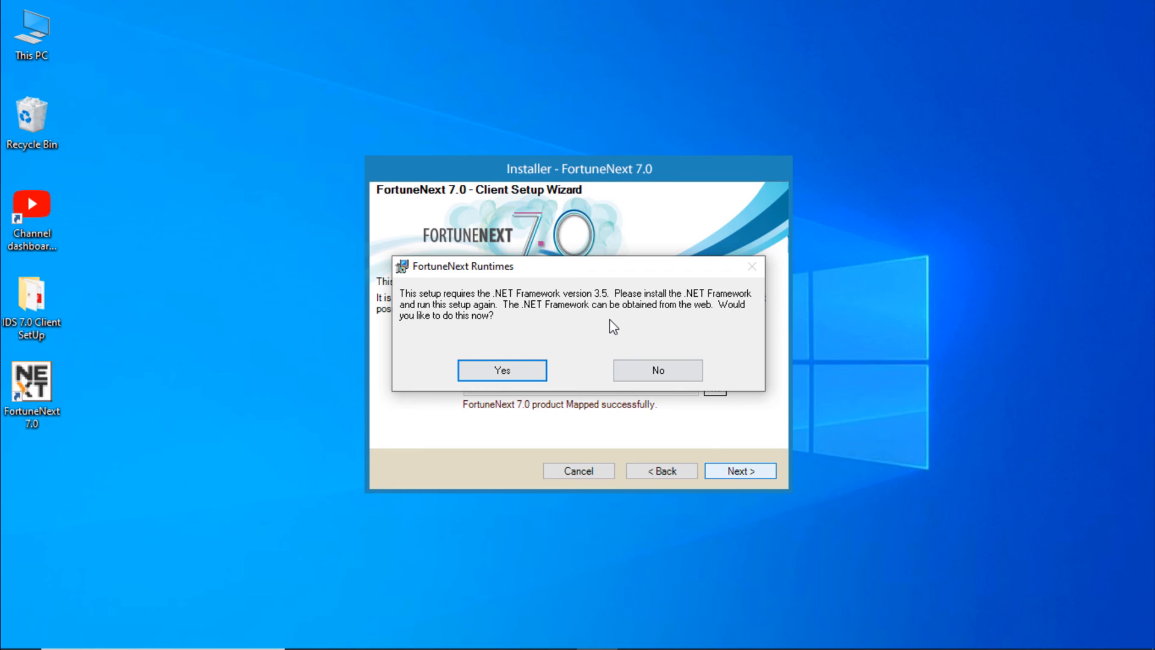
mouse_move(708, 308)
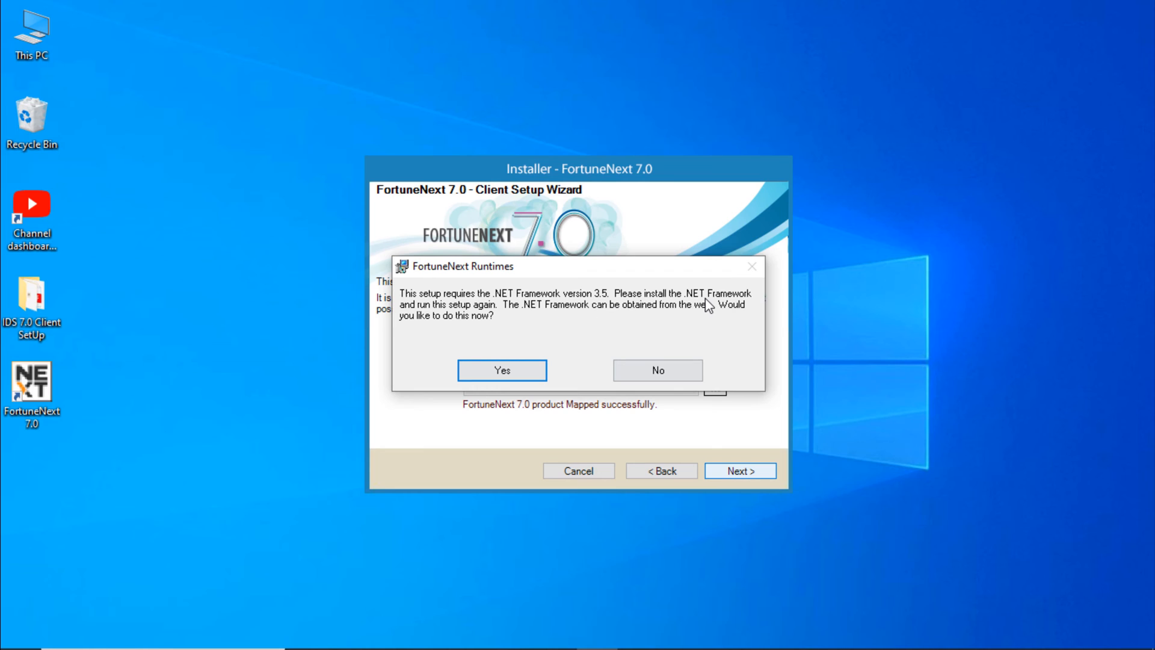
mouse_move(701, 359)
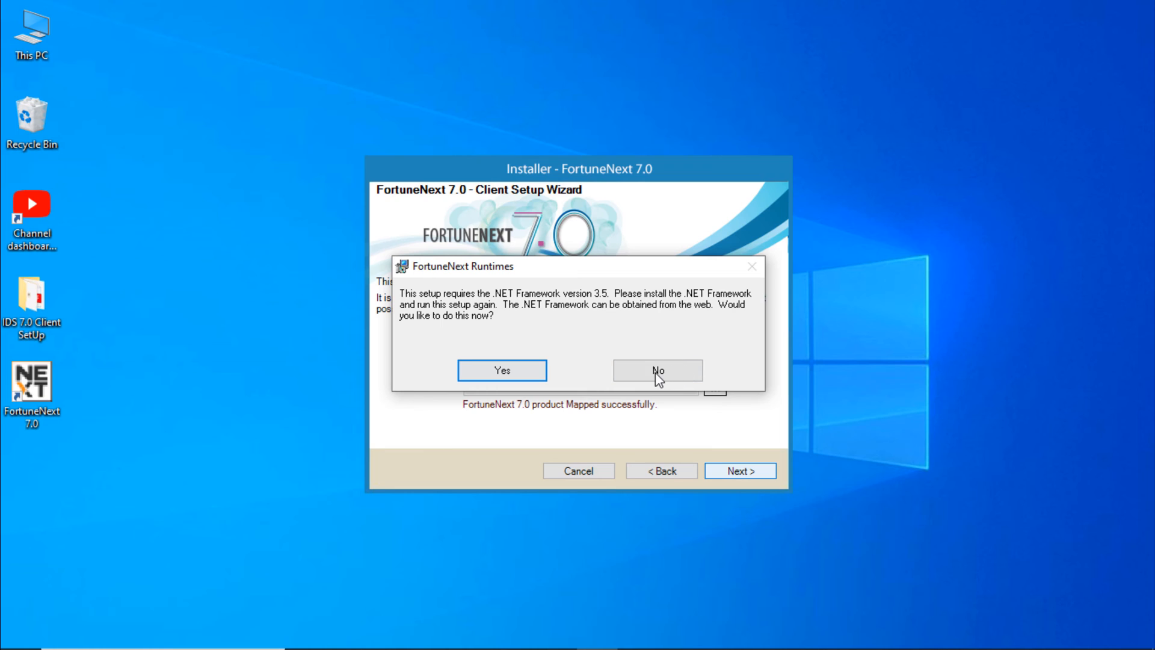
left_click(657, 370)
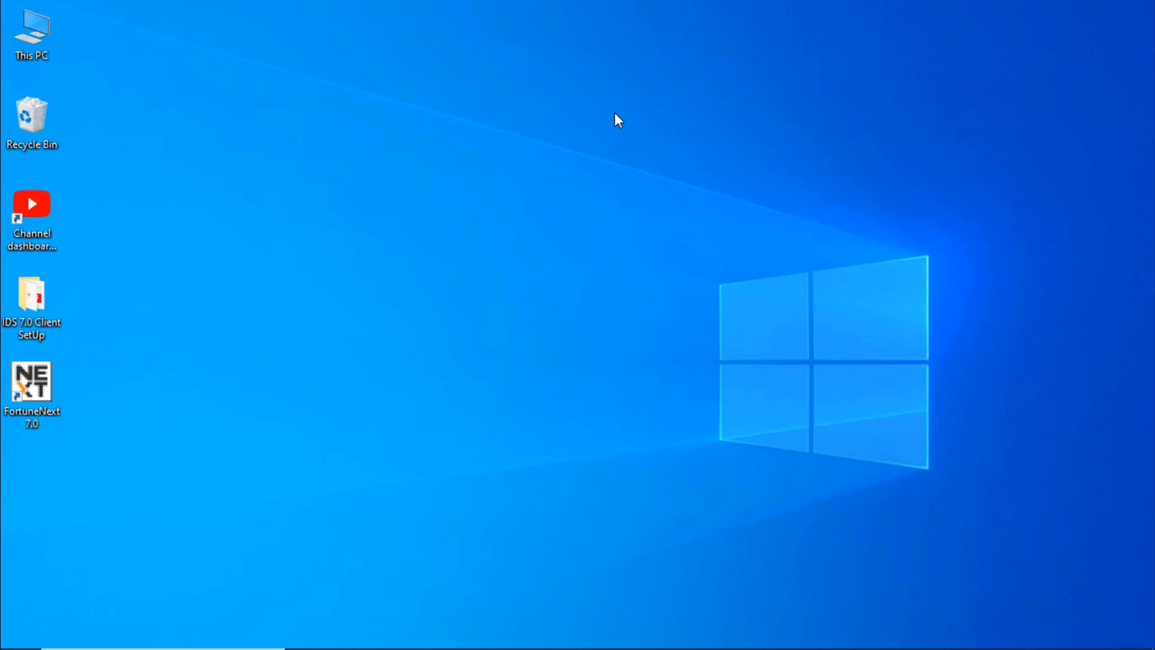
mouse_move(380, 163)
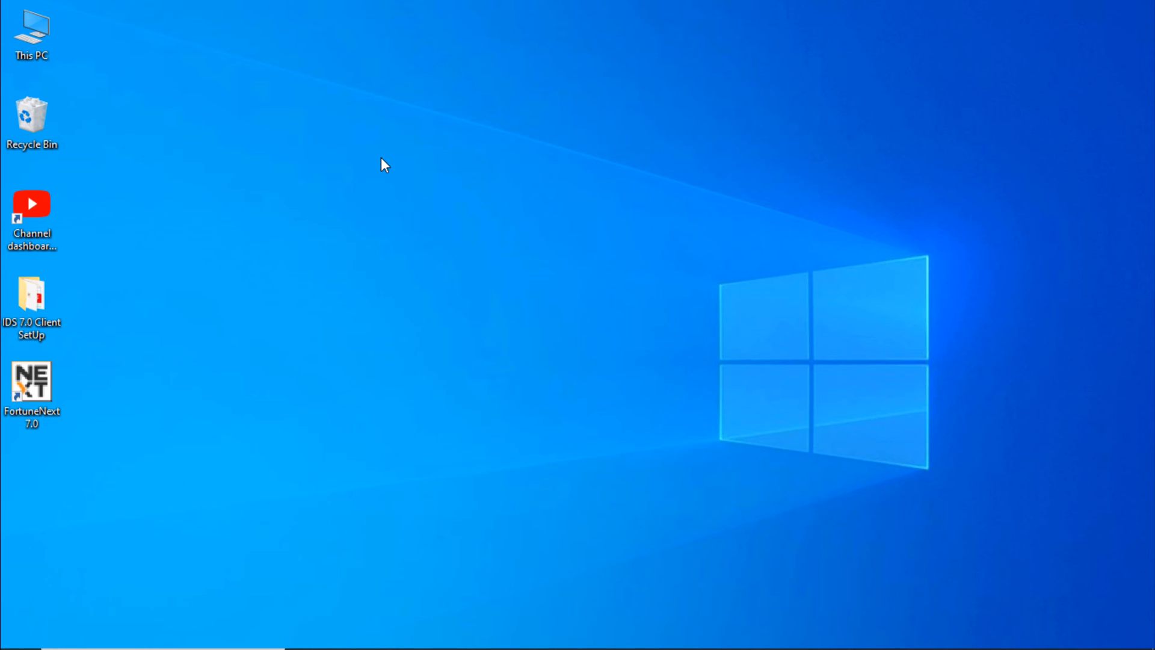
- Launch Control Panel via Run (CONTROL) and show Programs and Features' installed programs list
key("Win+r")
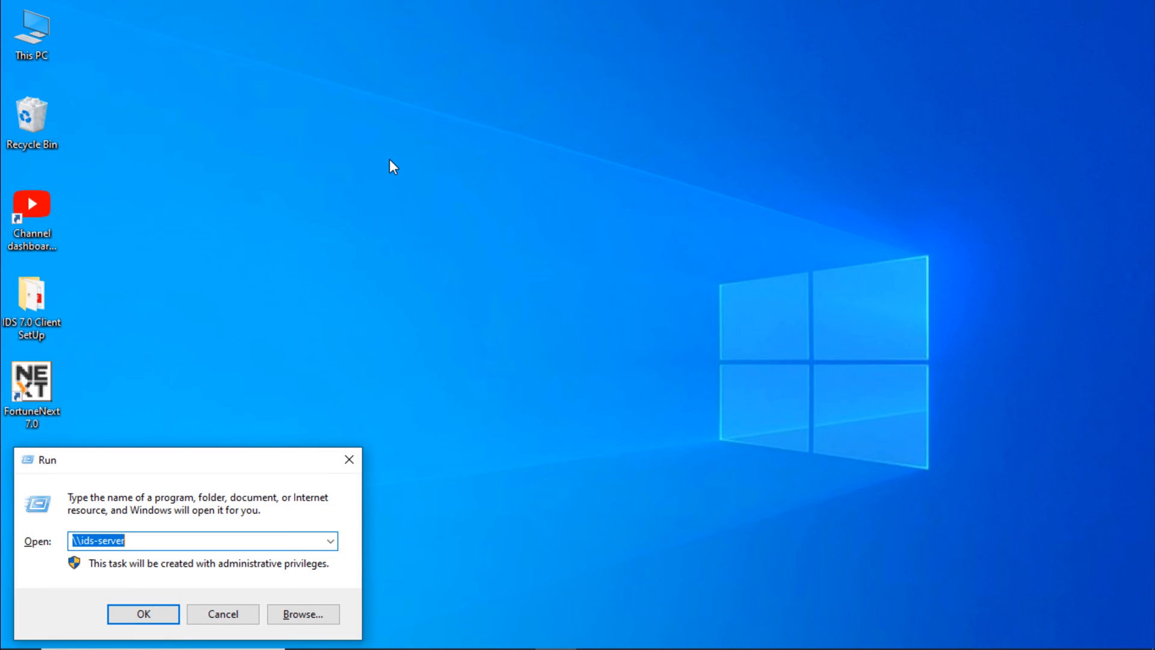
type("CONTR")
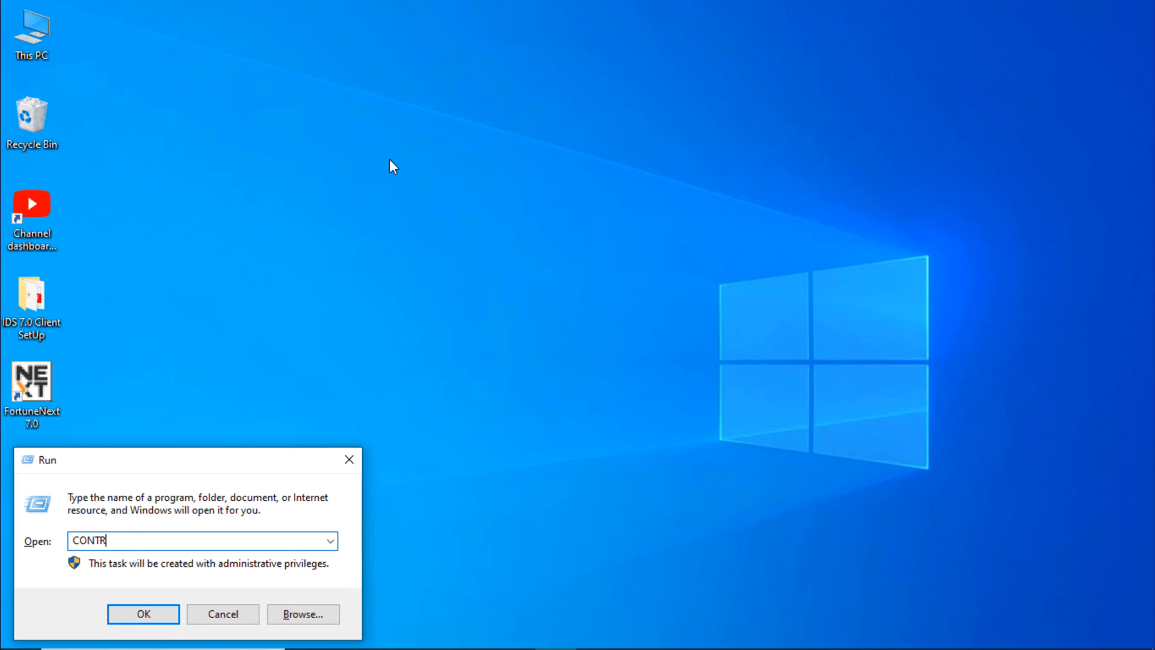
type("OL")
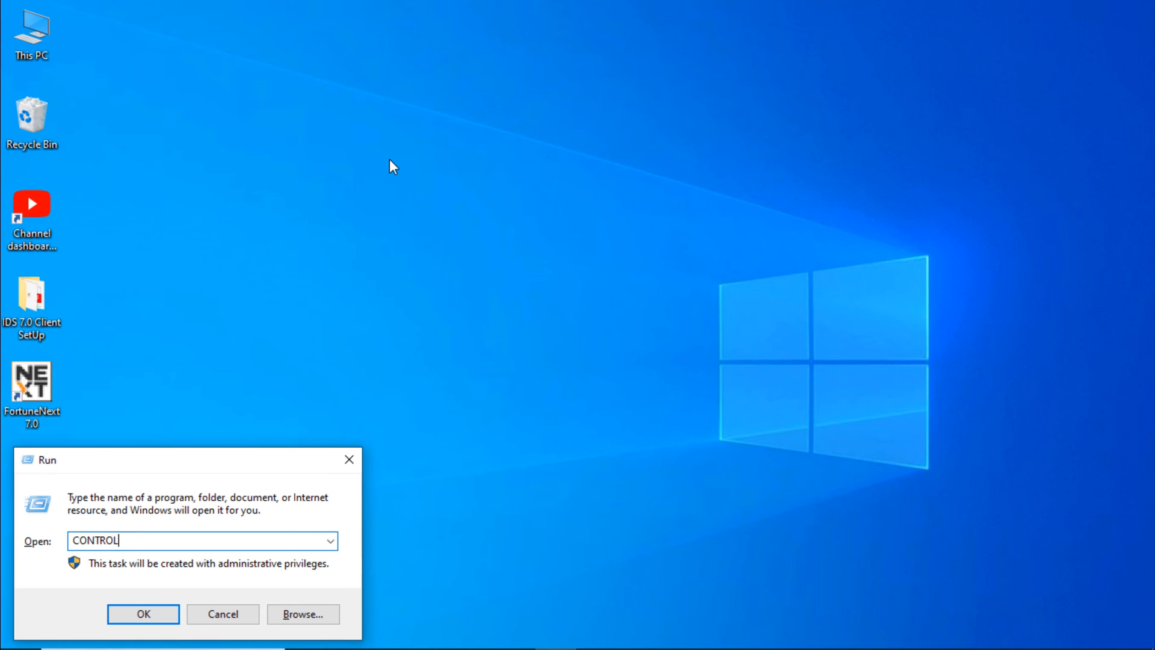
left_click(142, 614)
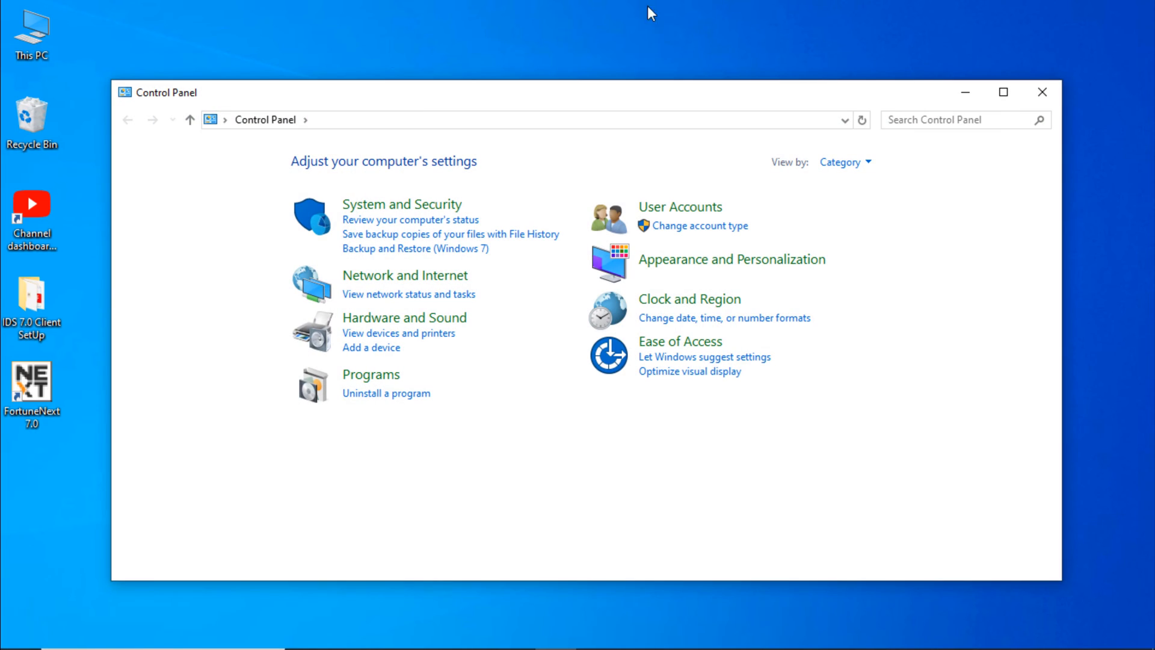
mouse_move(375, 397)
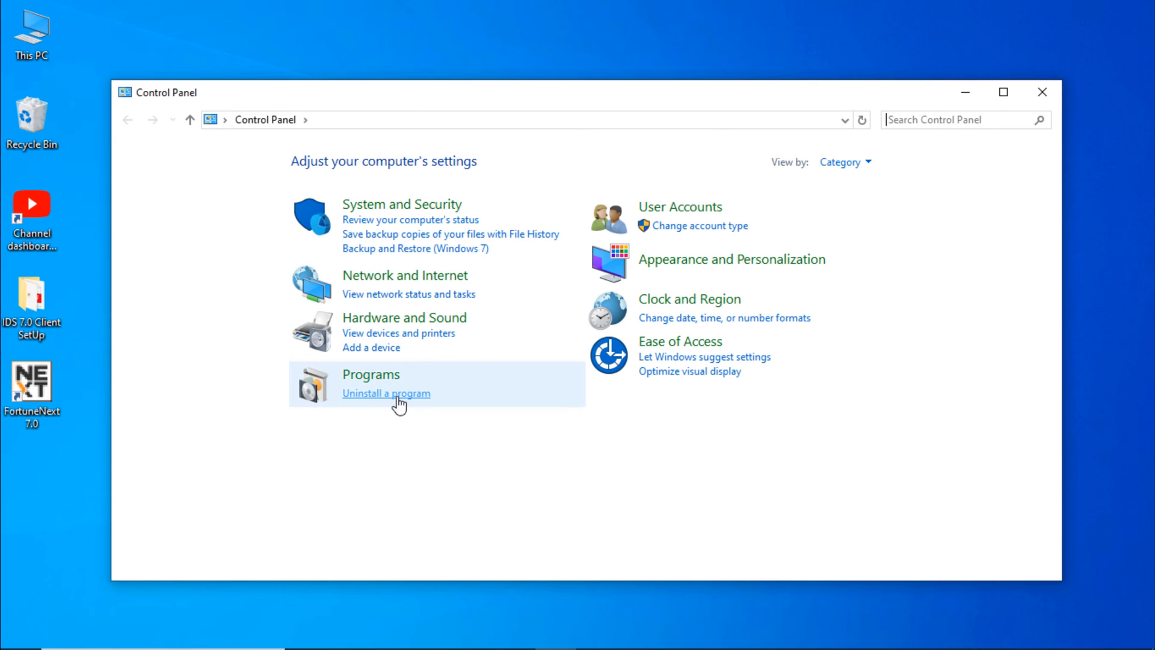
left_click(385, 394)
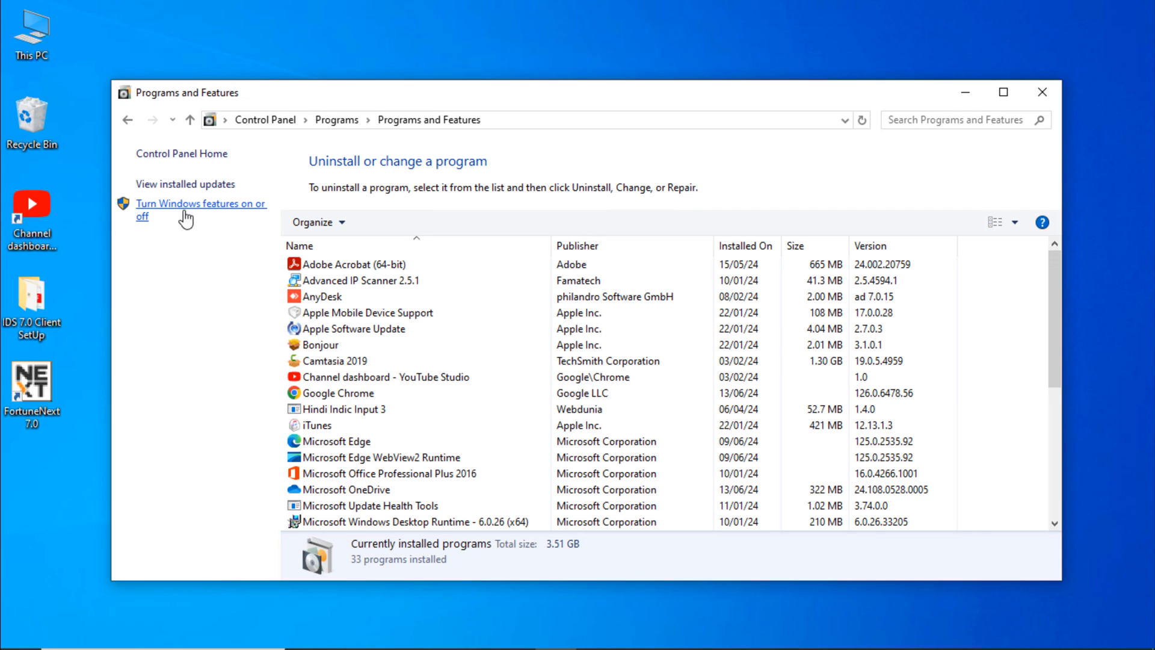
mouse_move(206, 213)
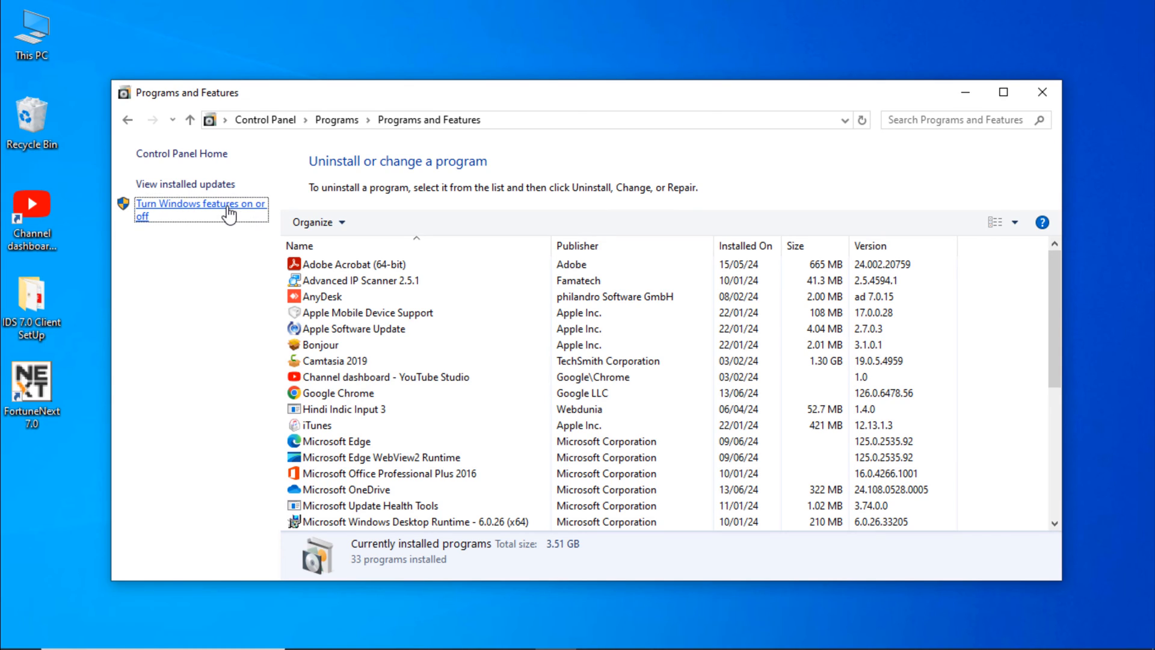
- Turn on .NET Framework 3.5 in Windows Features, letting Windows Update download the files, then close the notice
left_click(200, 209)
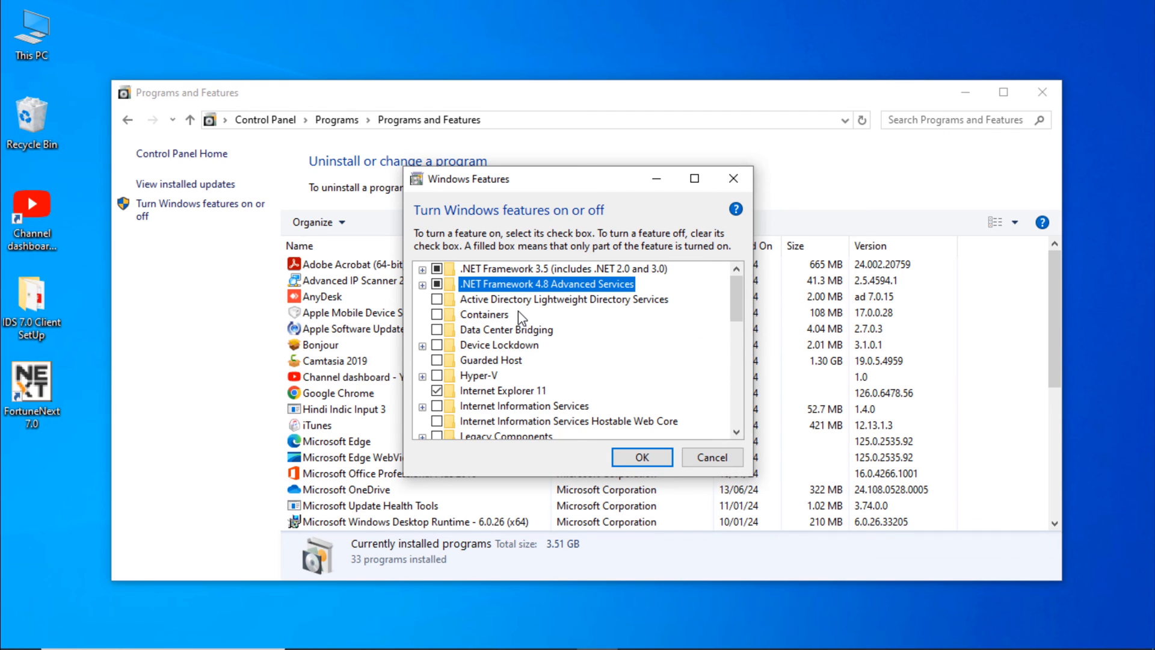
mouse_move(446, 277)
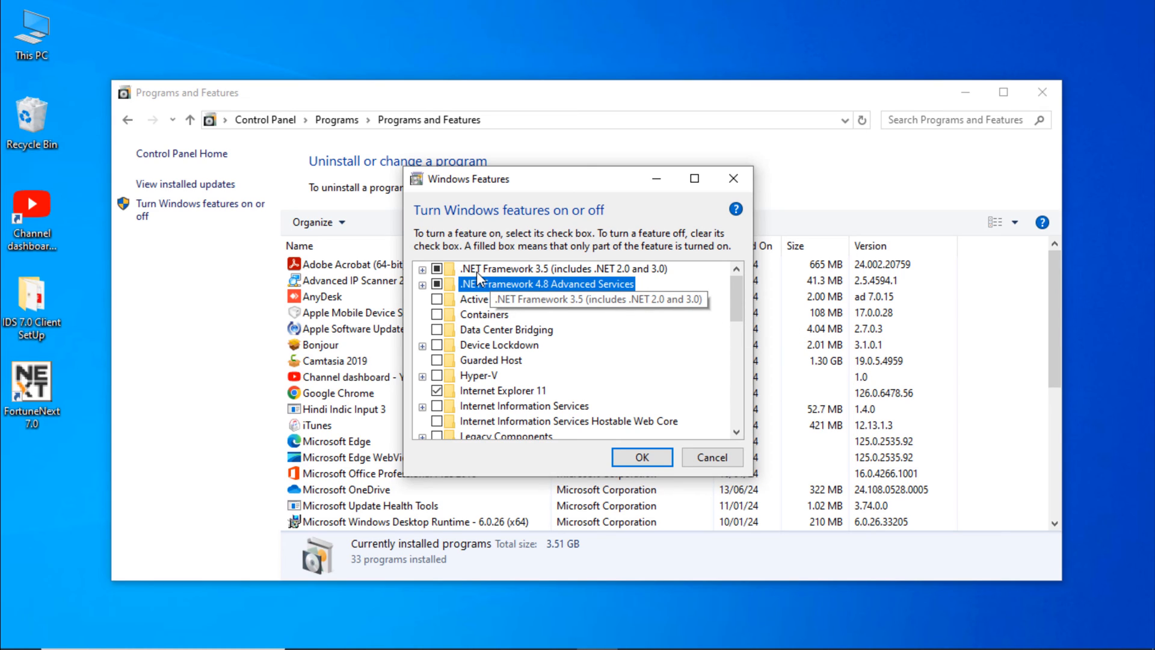
mouse_move(645, 464)
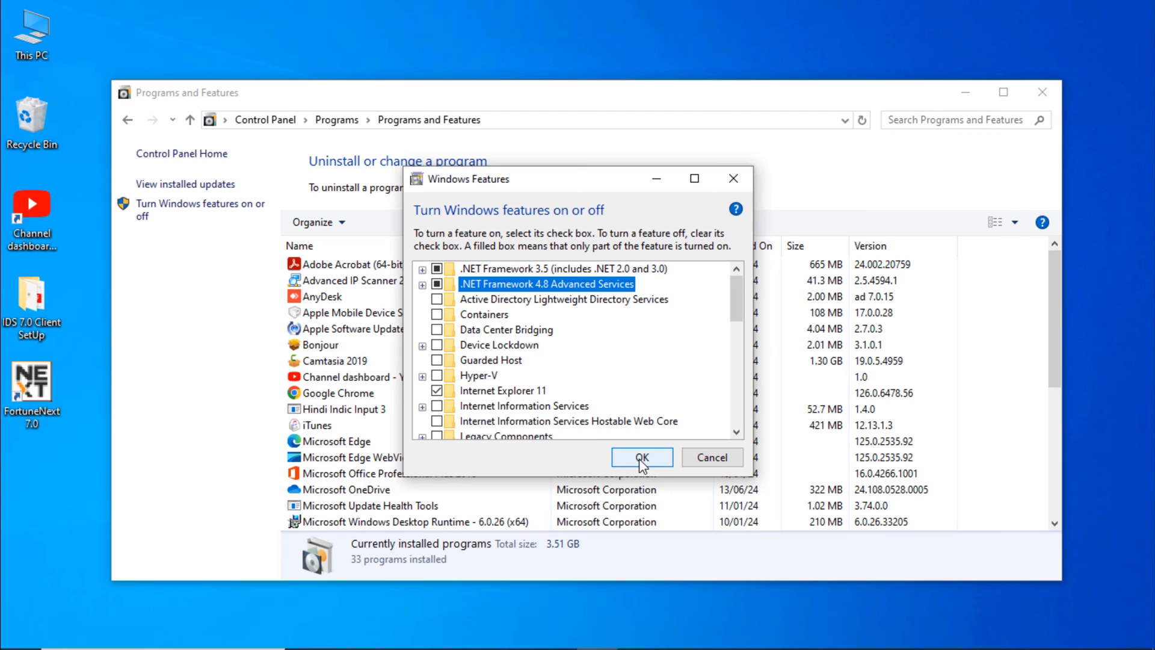
left_click(642, 458)
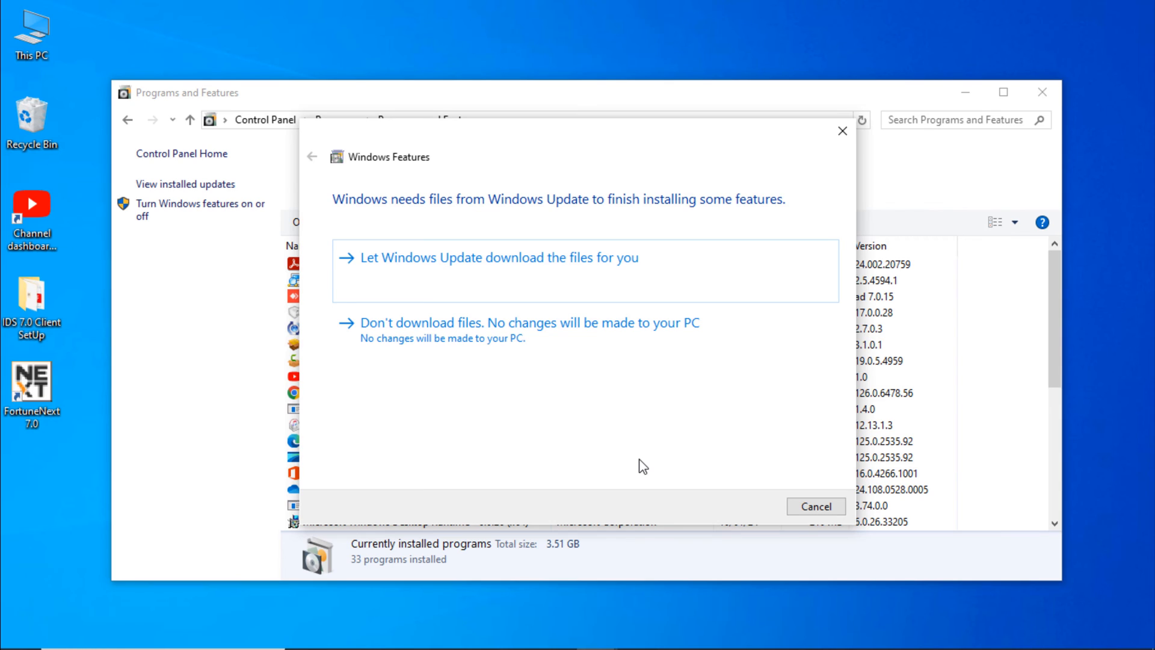
mouse_move(586, 391)
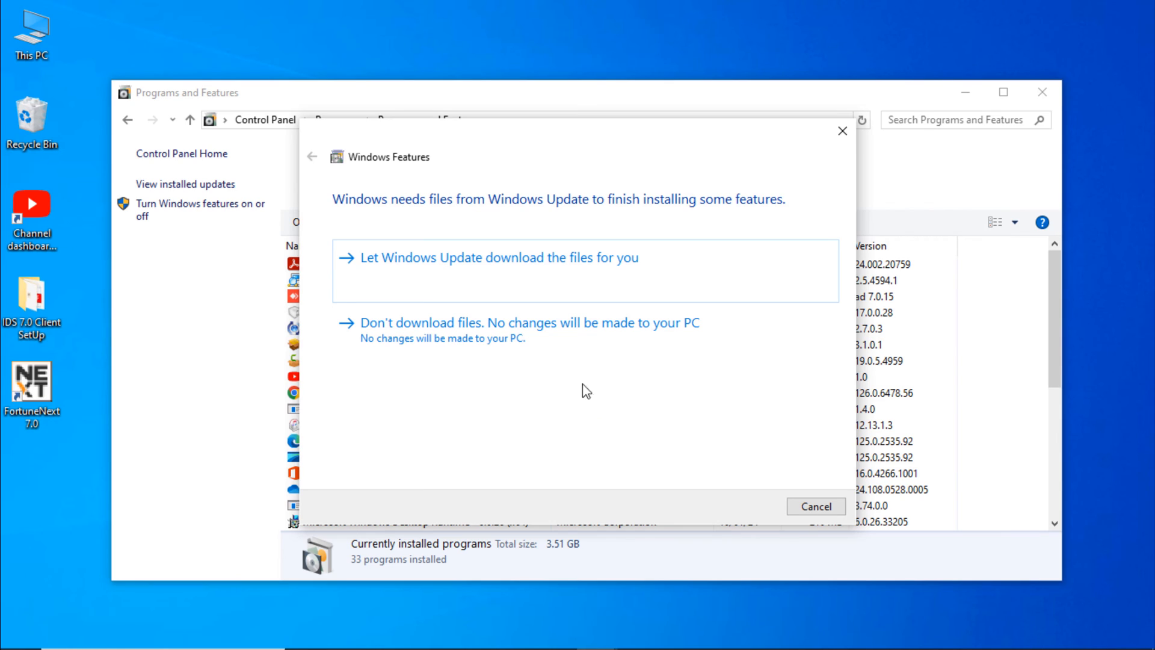
mouse_move(383, 270)
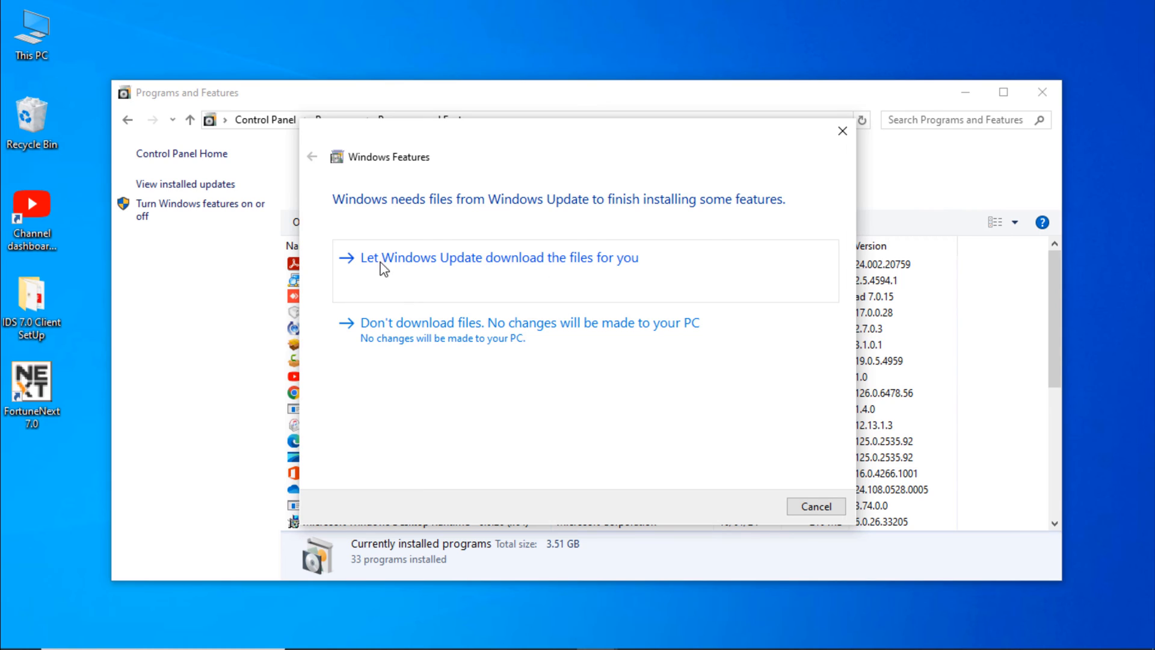
mouse_move(584, 276)
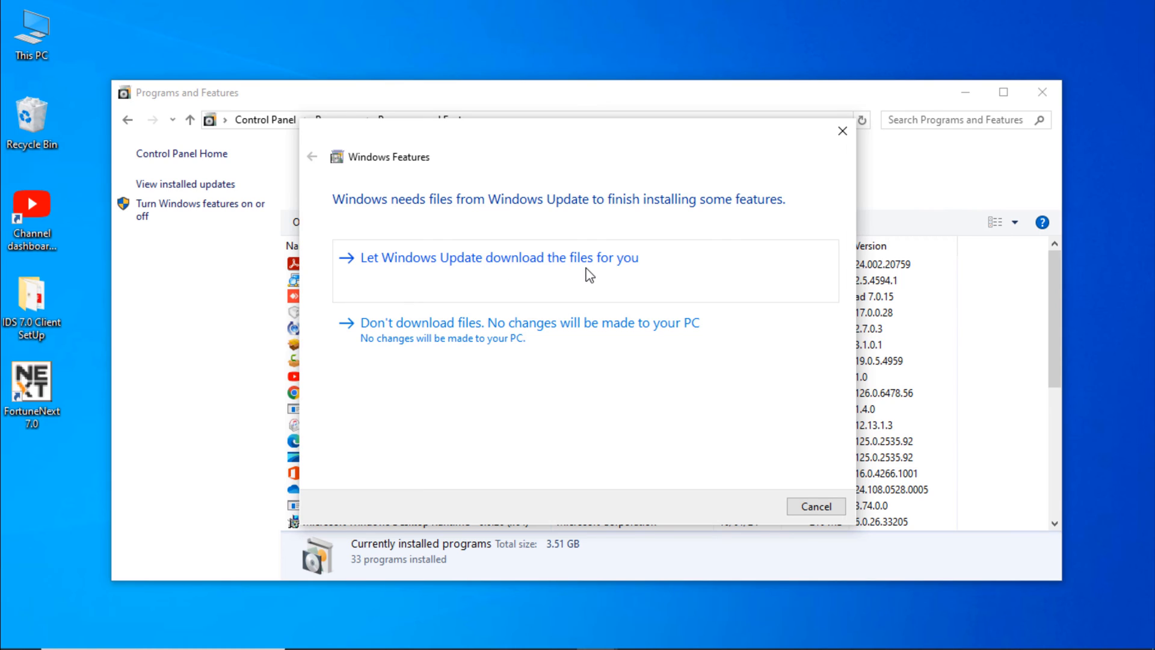
left_click(498, 258)
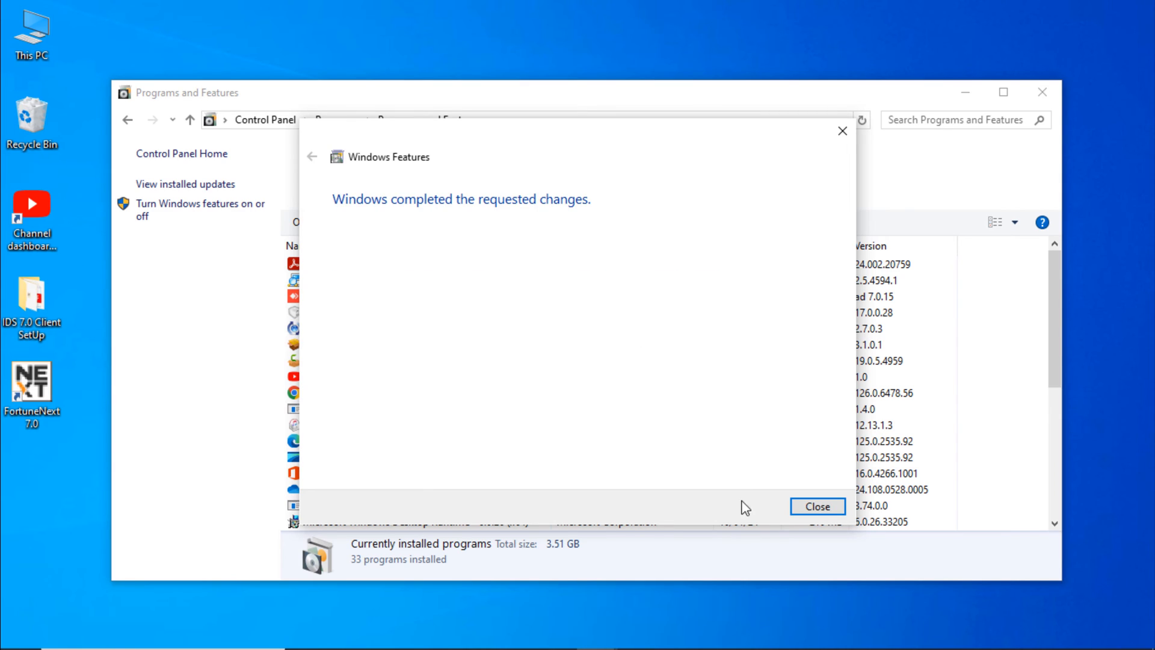
left_click(819, 506)
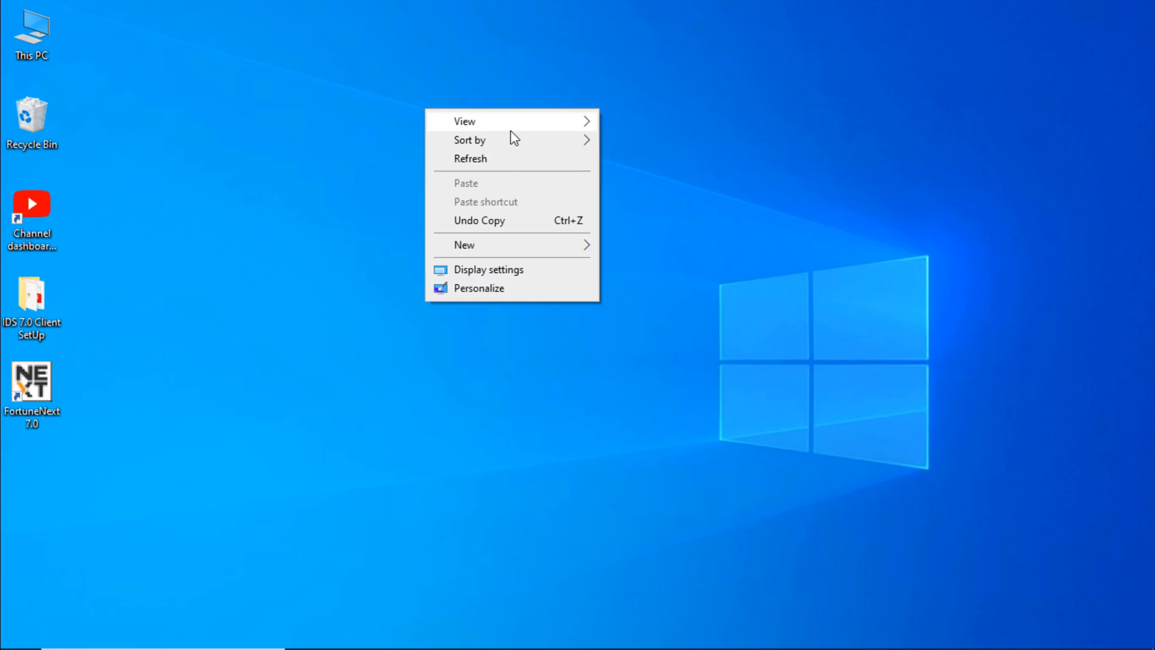
left_click(510, 153)
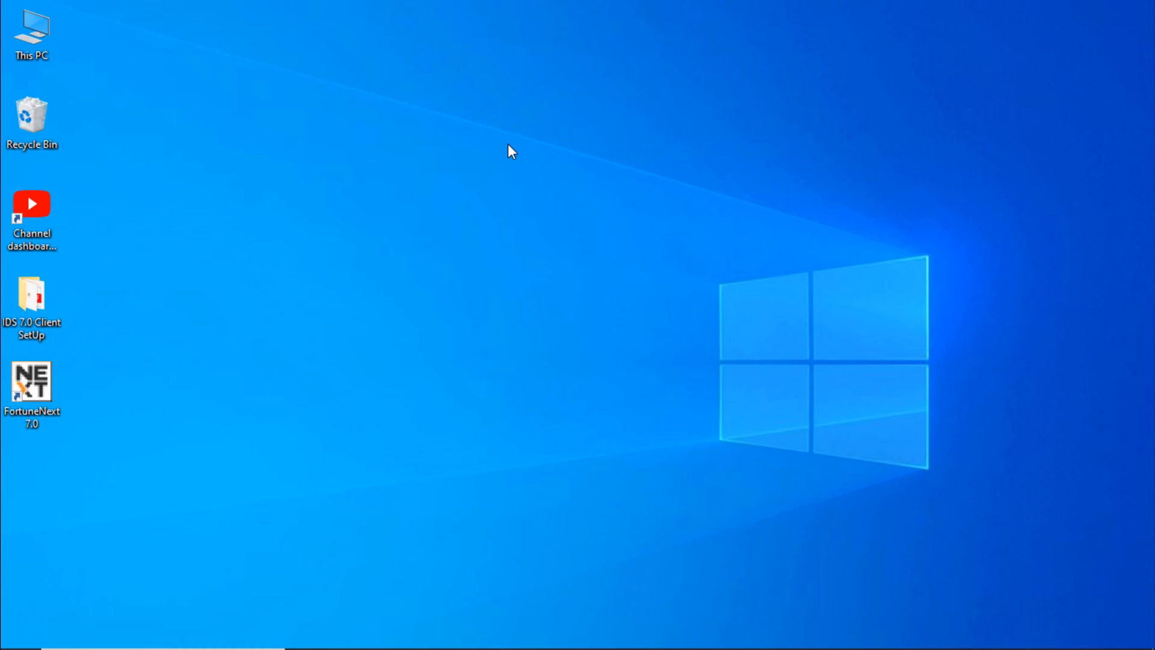
- Run FortuneClientSetup as administrator from IDS 7.0 Client SetUp and uninstall the existing client, dismissing the access-denied error
double_click(31, 295)
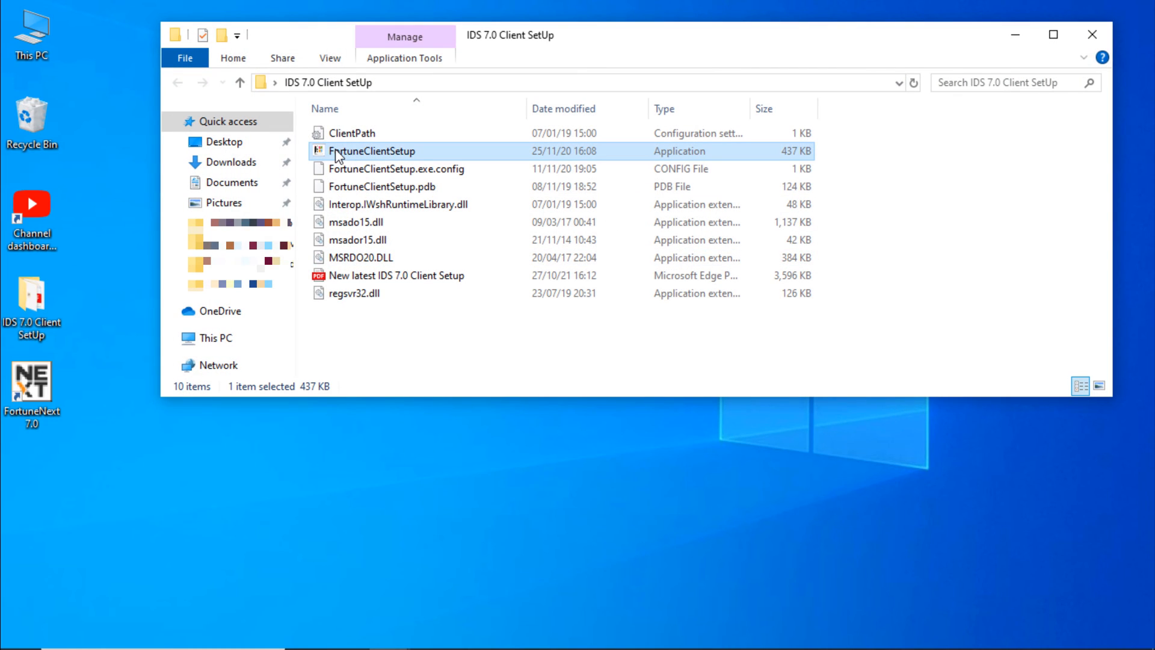
right_click(340, 151)
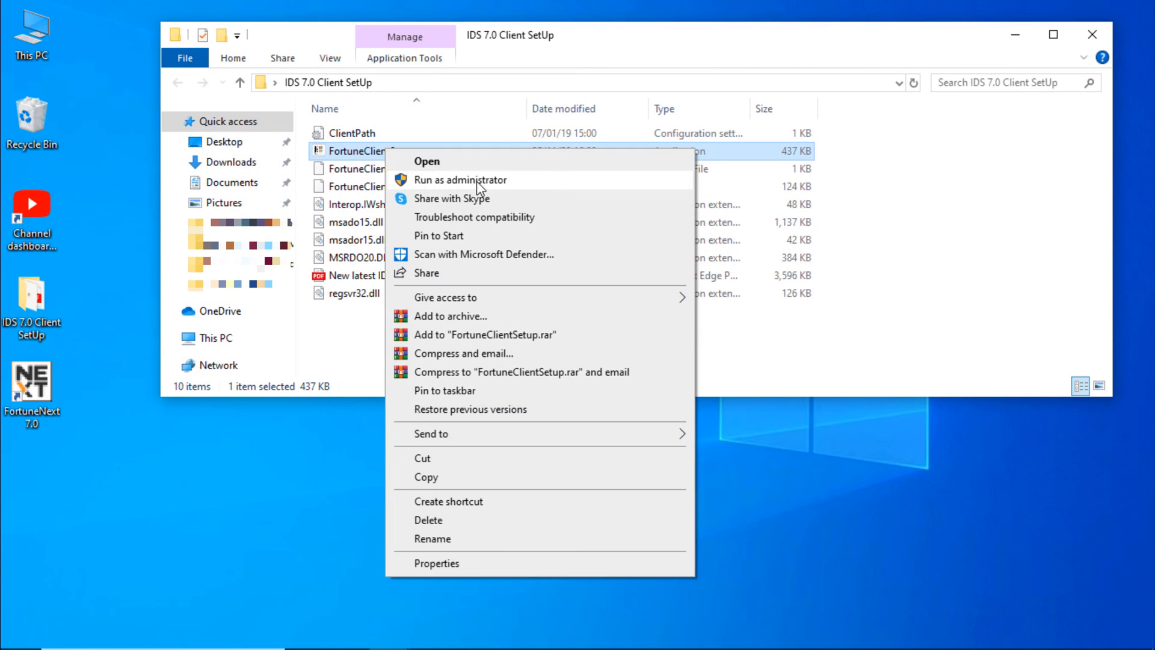
left_click(460, 180)
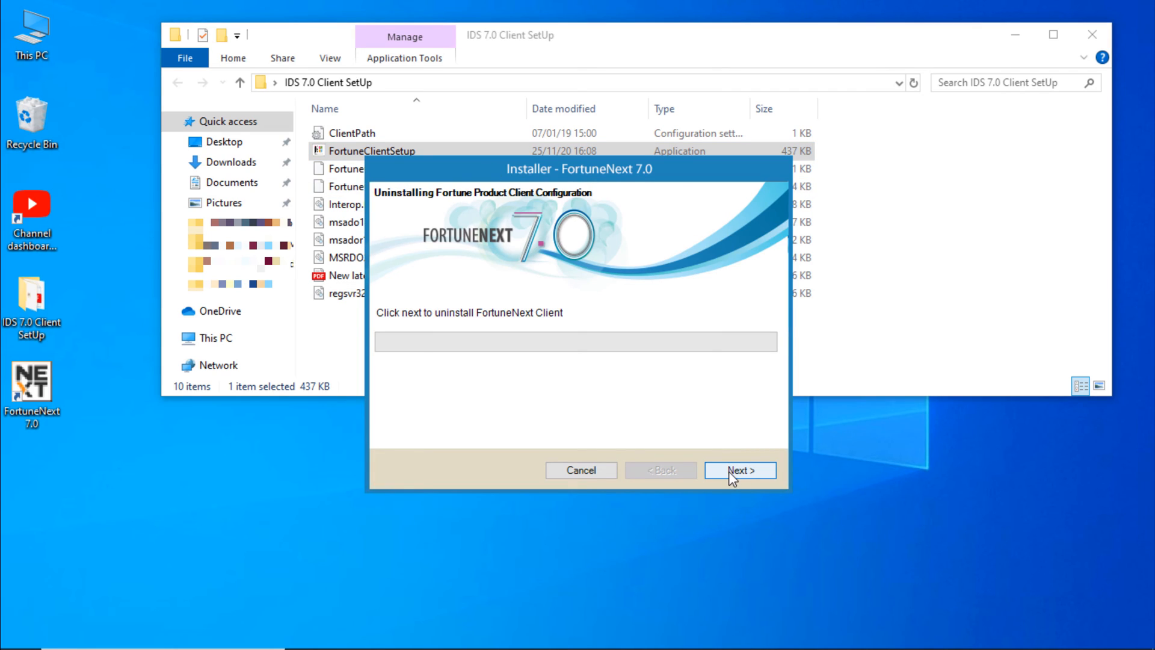
left_click(742, 470)
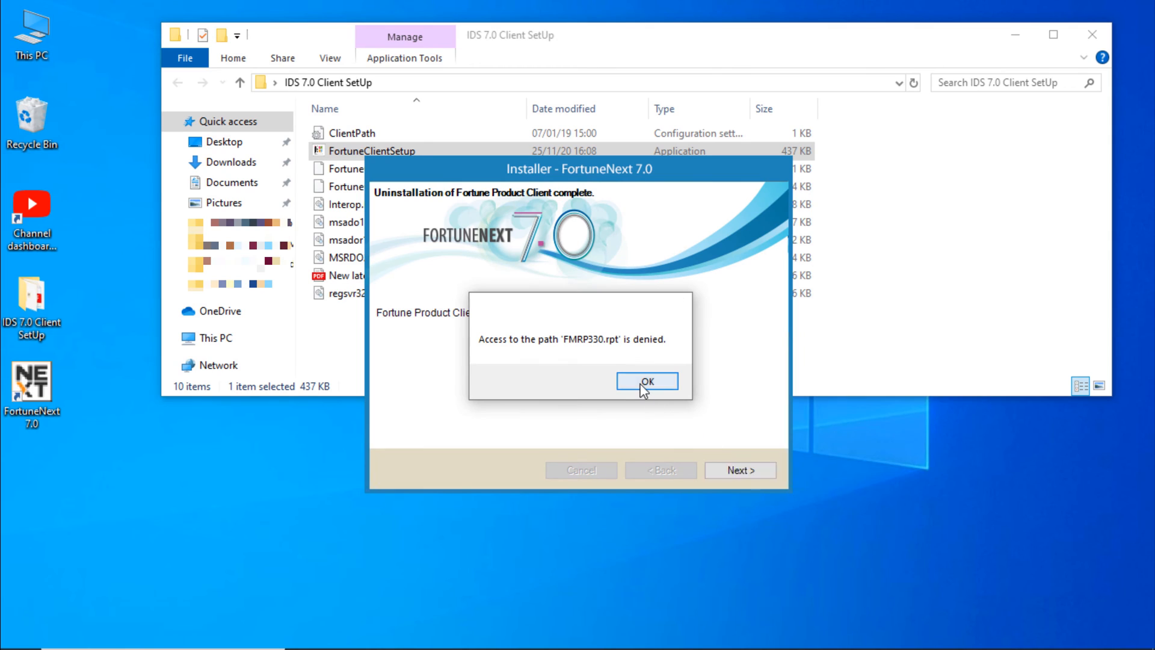
left_click(646, 380)
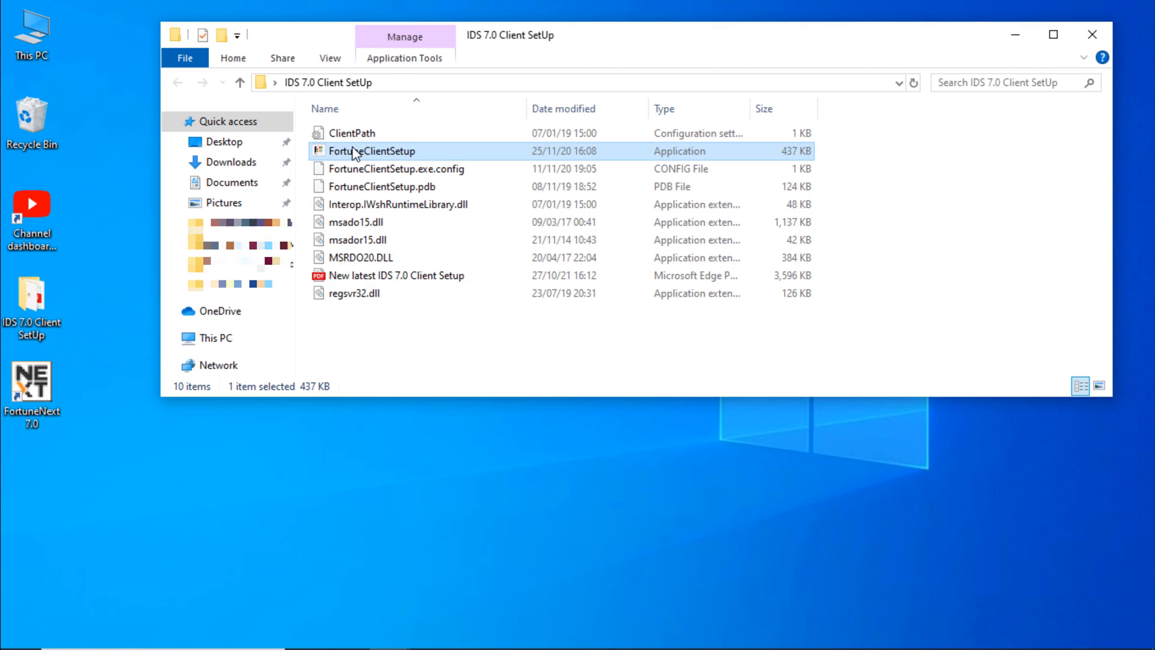
- Rerun FortuneClientSetup as administrator and continue to the Server Path and Client Path page
right_click(356, 151)
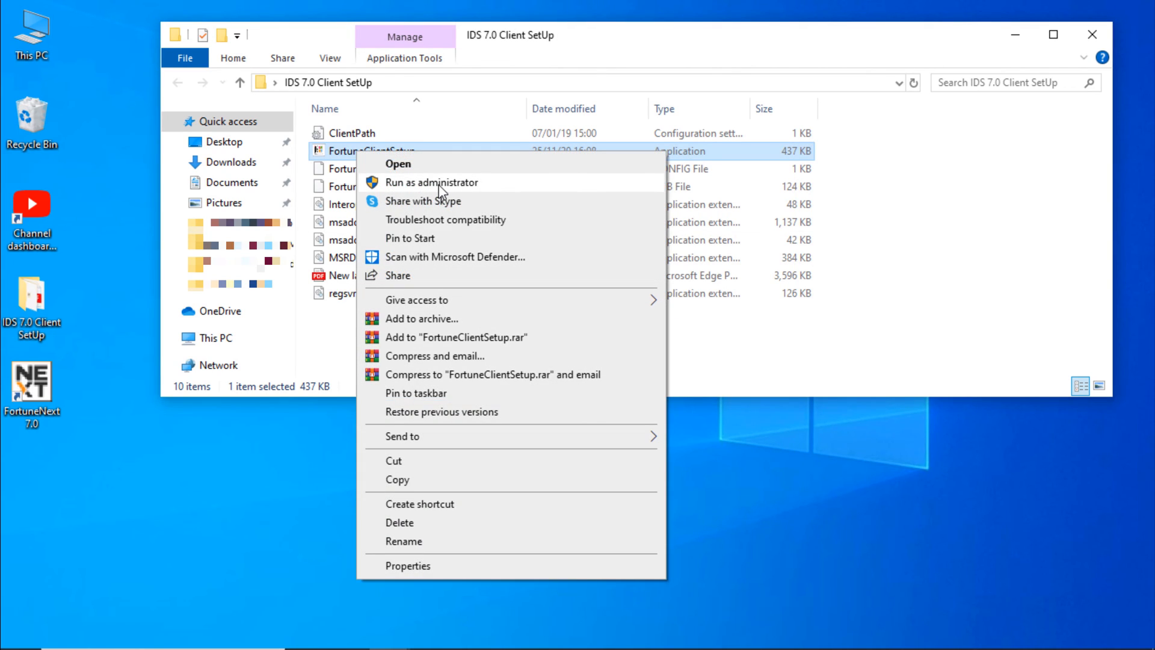
left_click(430, 182)
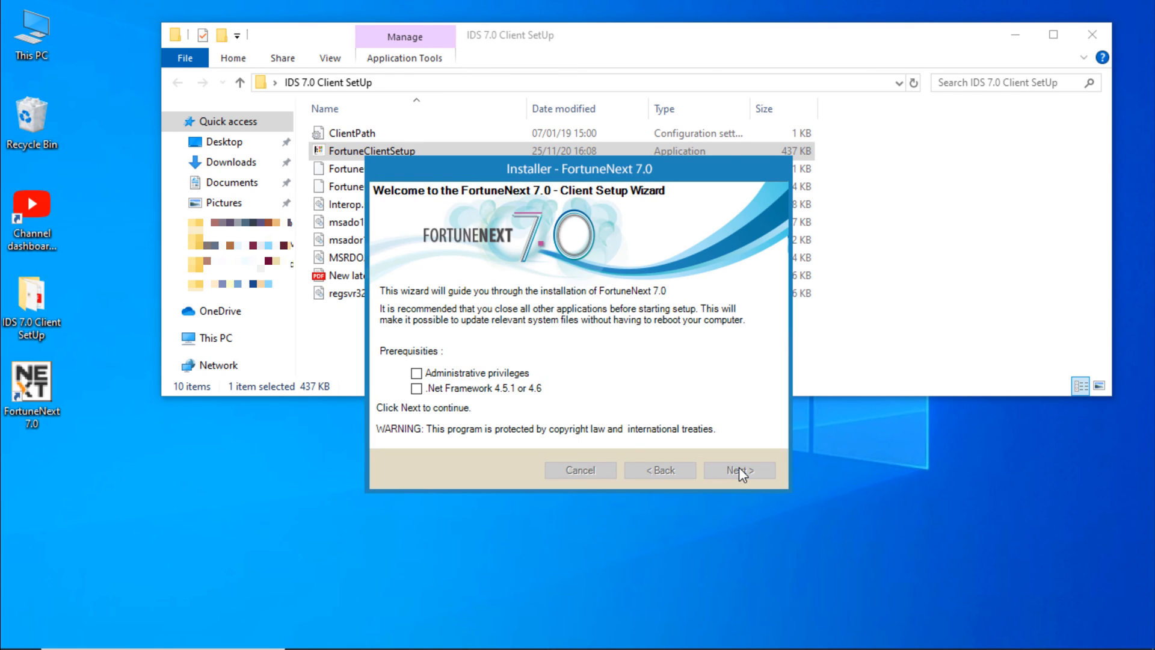
left_click(739, 469)
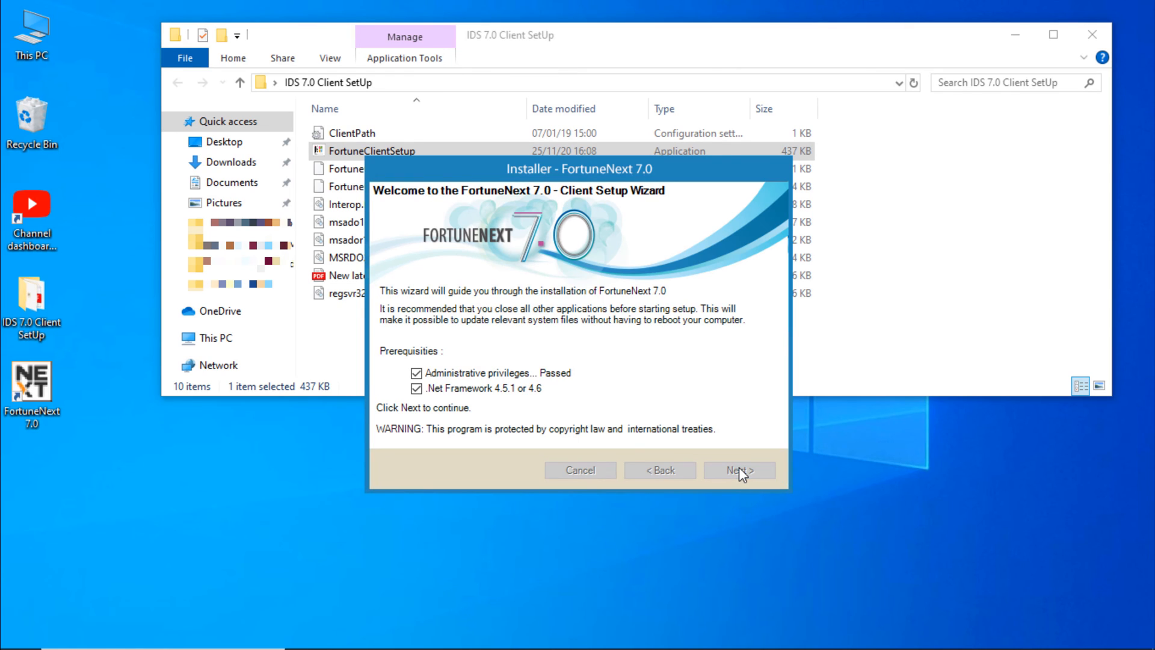
left_click(739, 469)
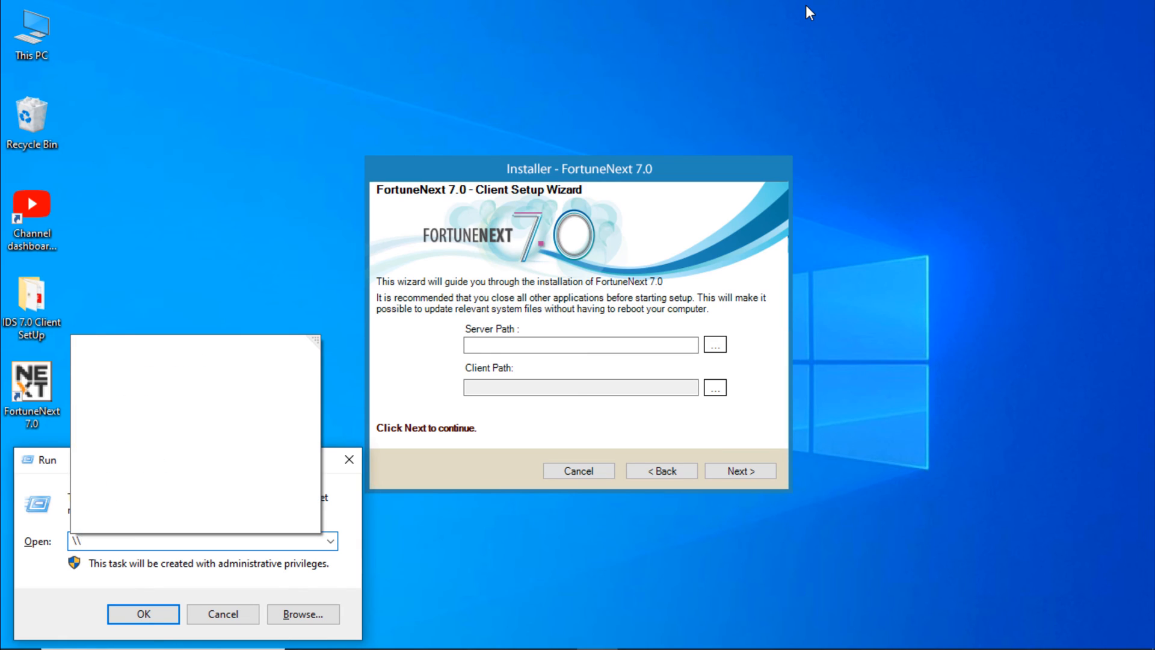
- Browse to \\ids-server\NEXT70 via Run, use it as the Server Path, and close the folder window
type("\\\\")
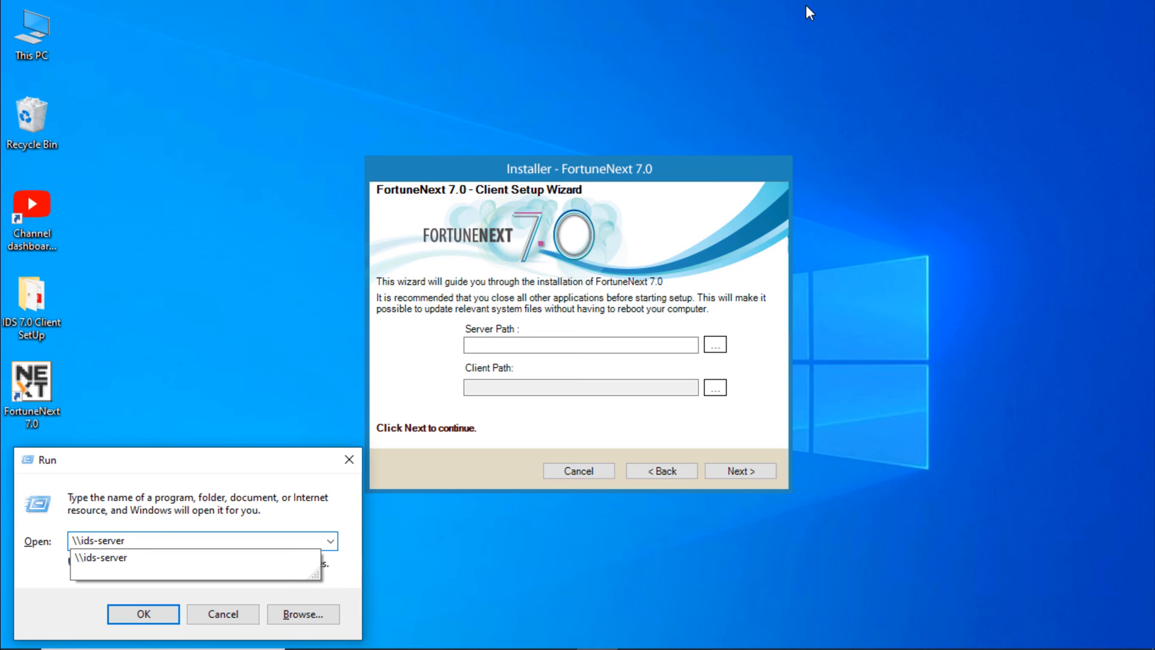
left_click(138, 613)
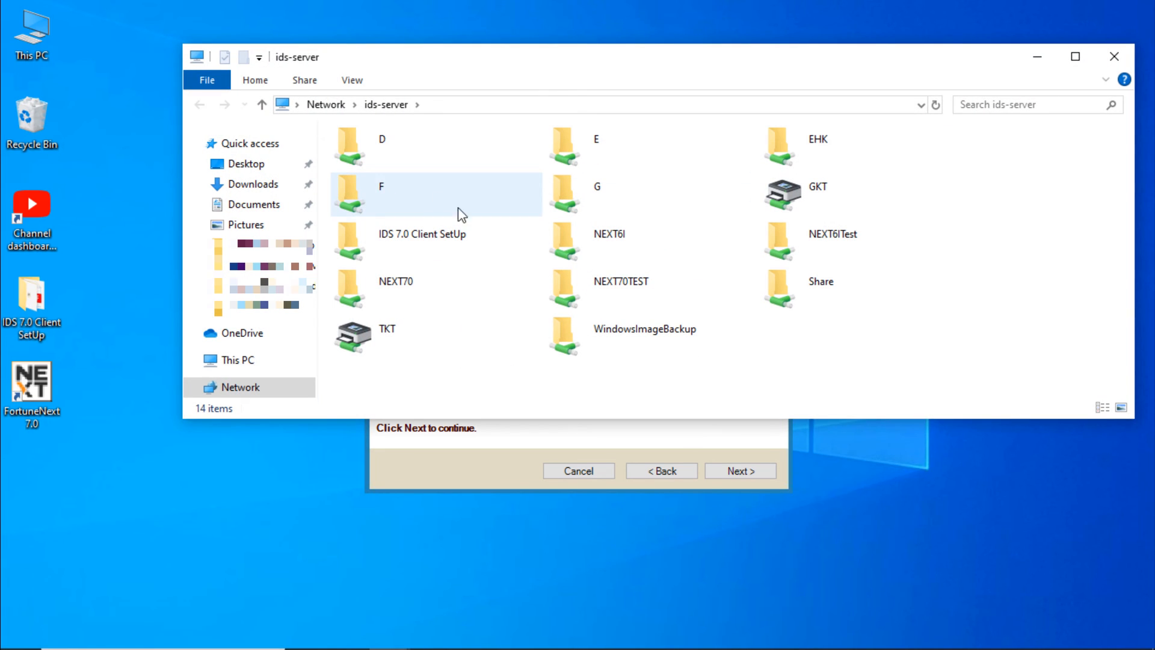
mouse_move(418, 292)
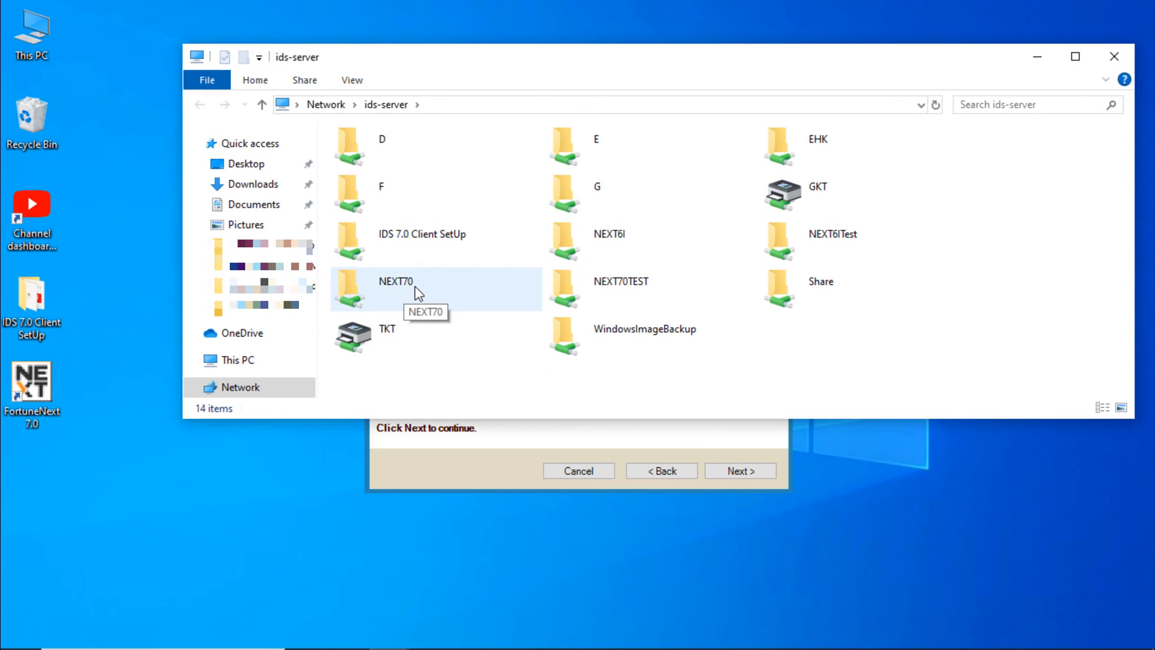
double_click(398, 289)
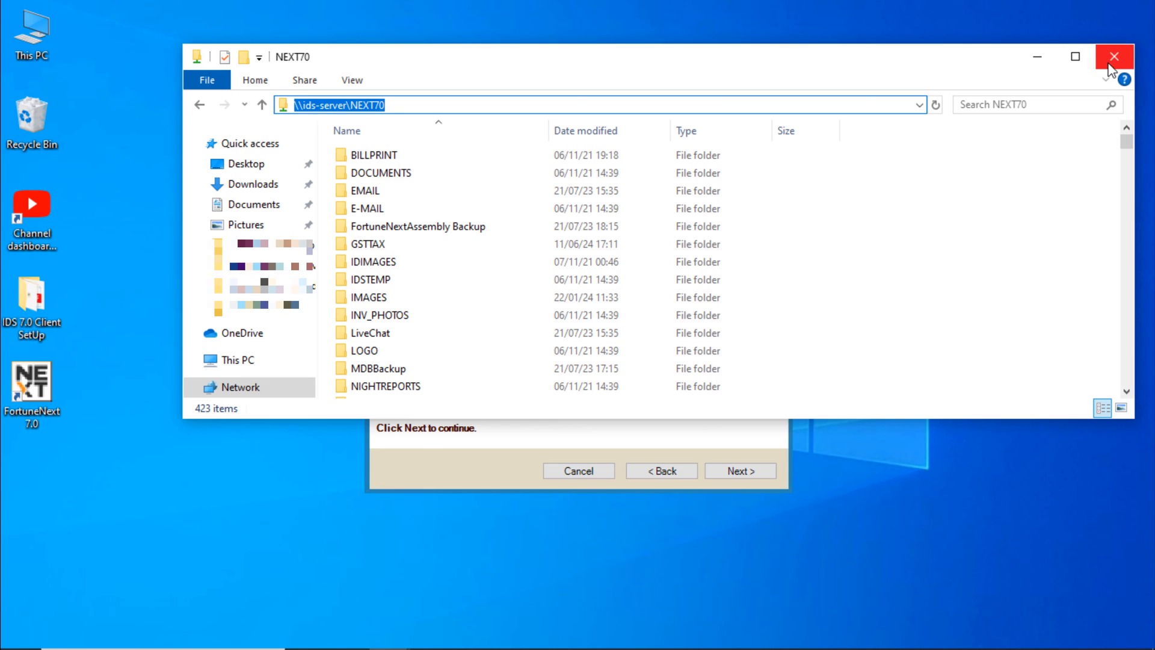
left_click(1114, 56)
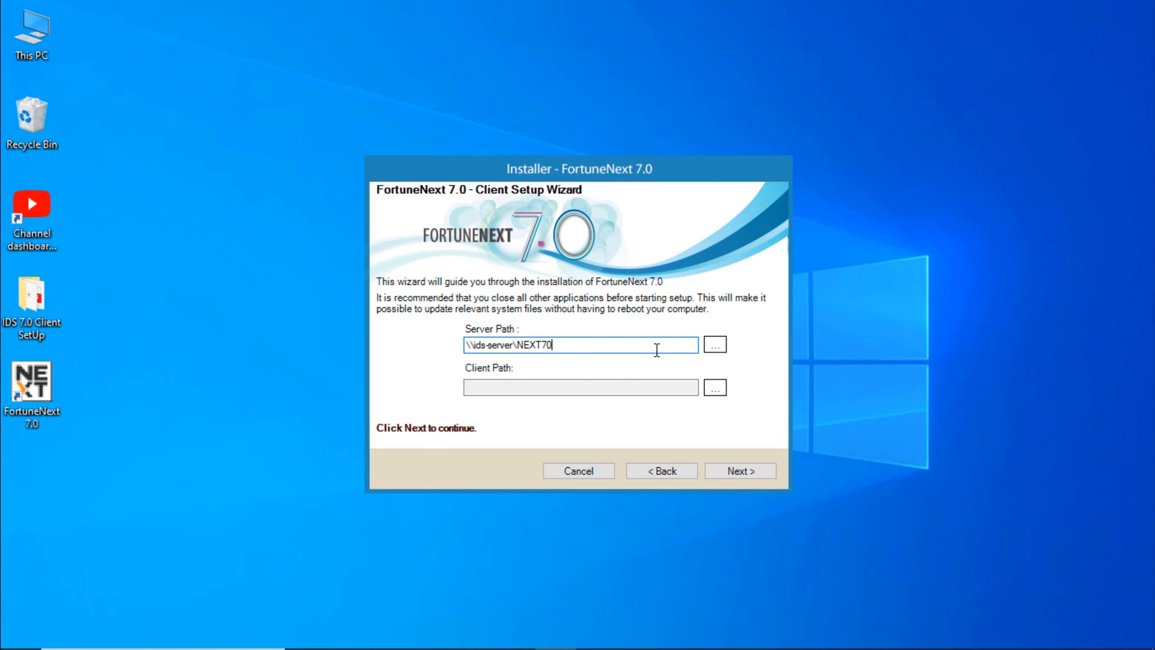
- Set Client Path to D:\Next70Client and map the product, dismissing the object-reference error
left_click(715, 388)
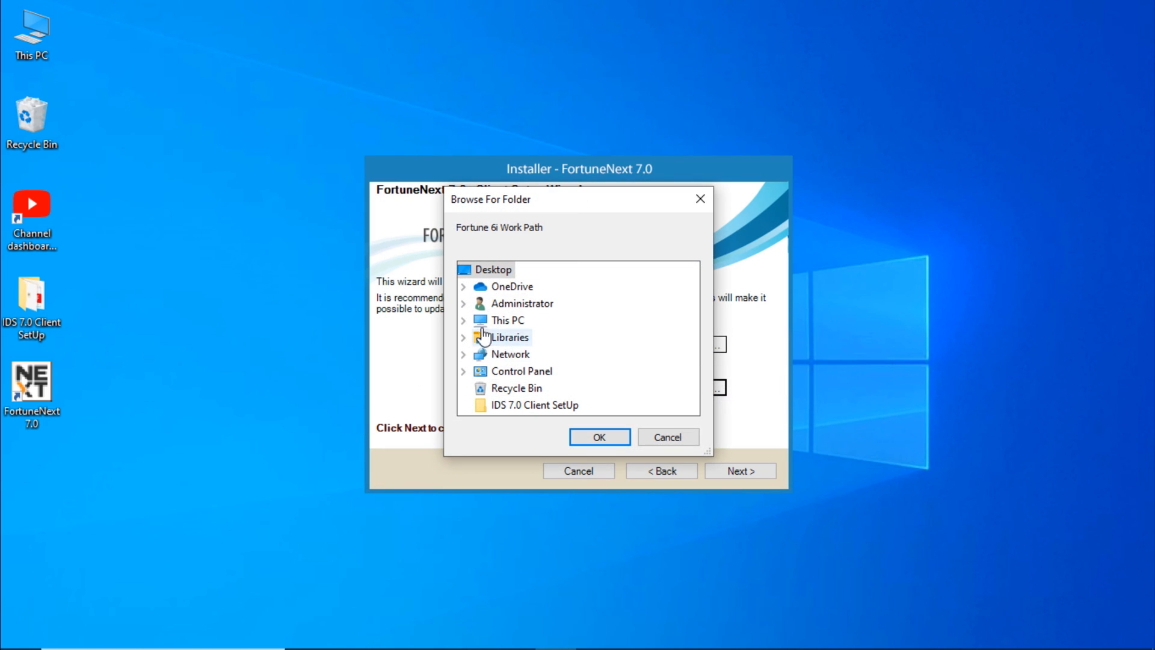
scroll("down", 3)
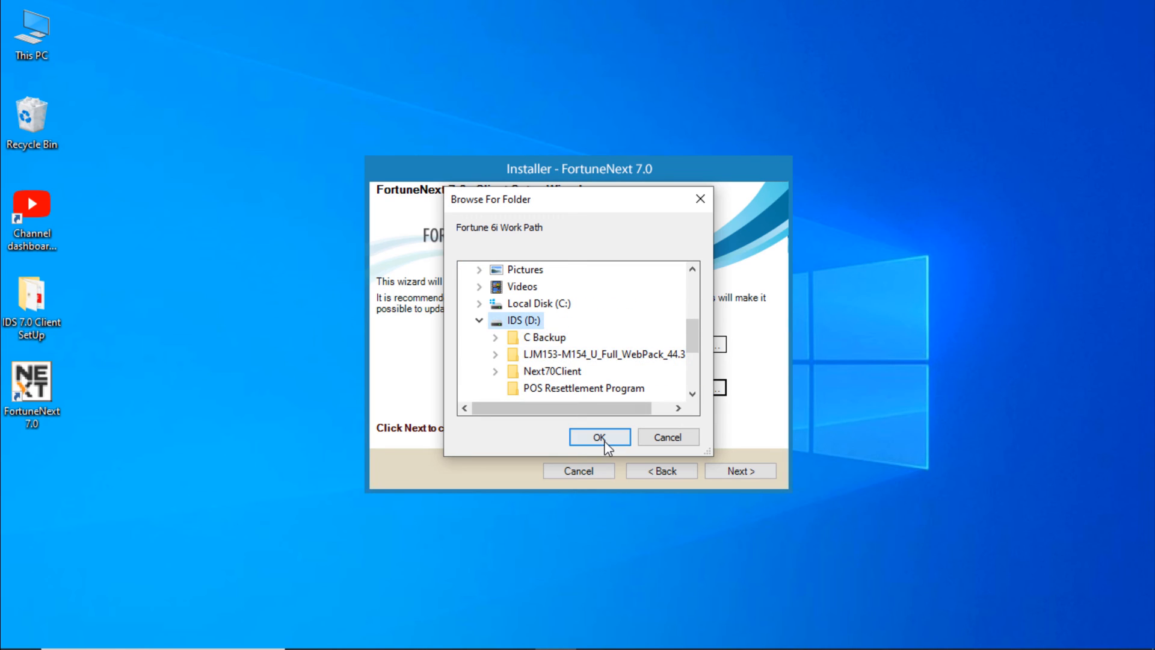
left_click(600, 437)
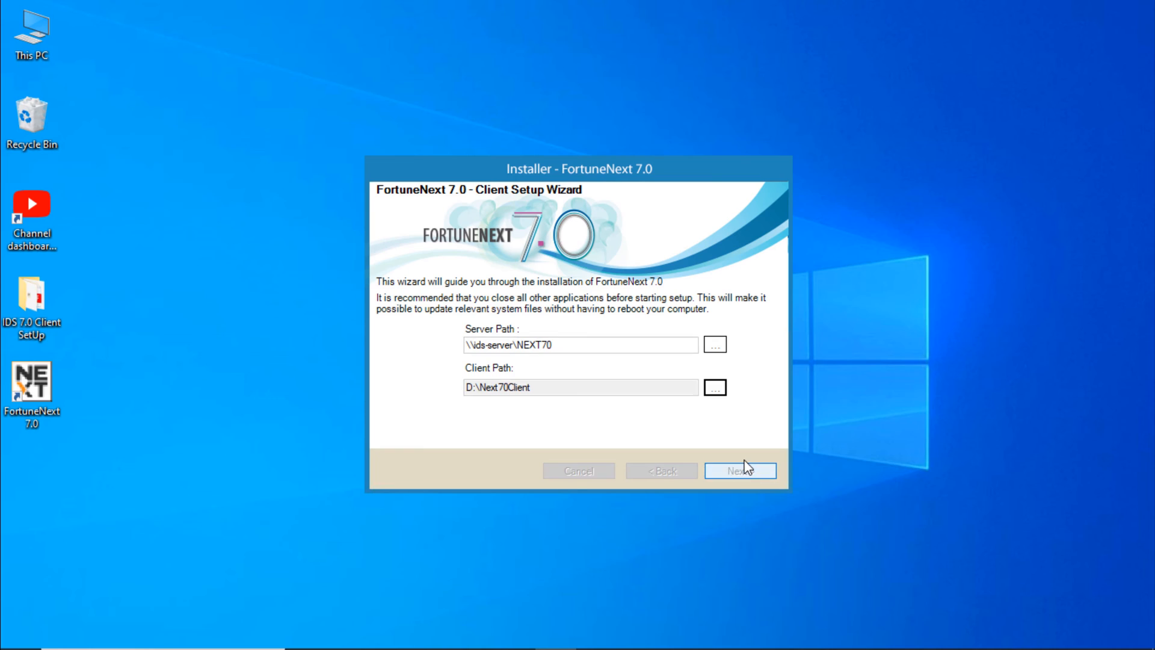
left_click(741, 470)
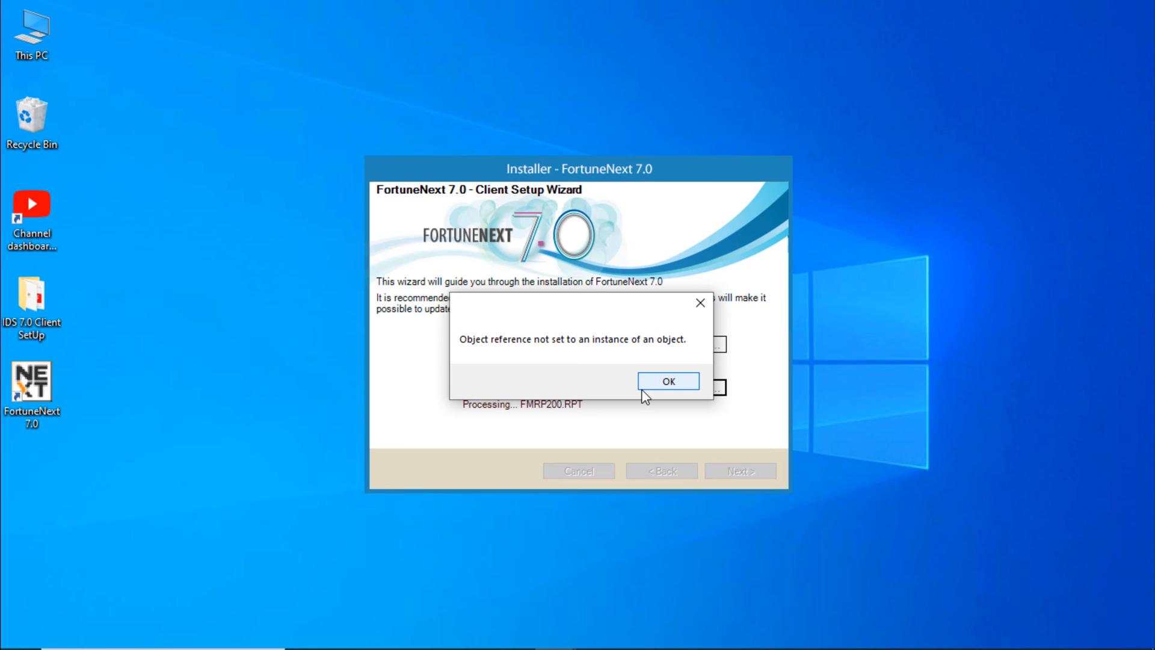
left_click(668, 380)
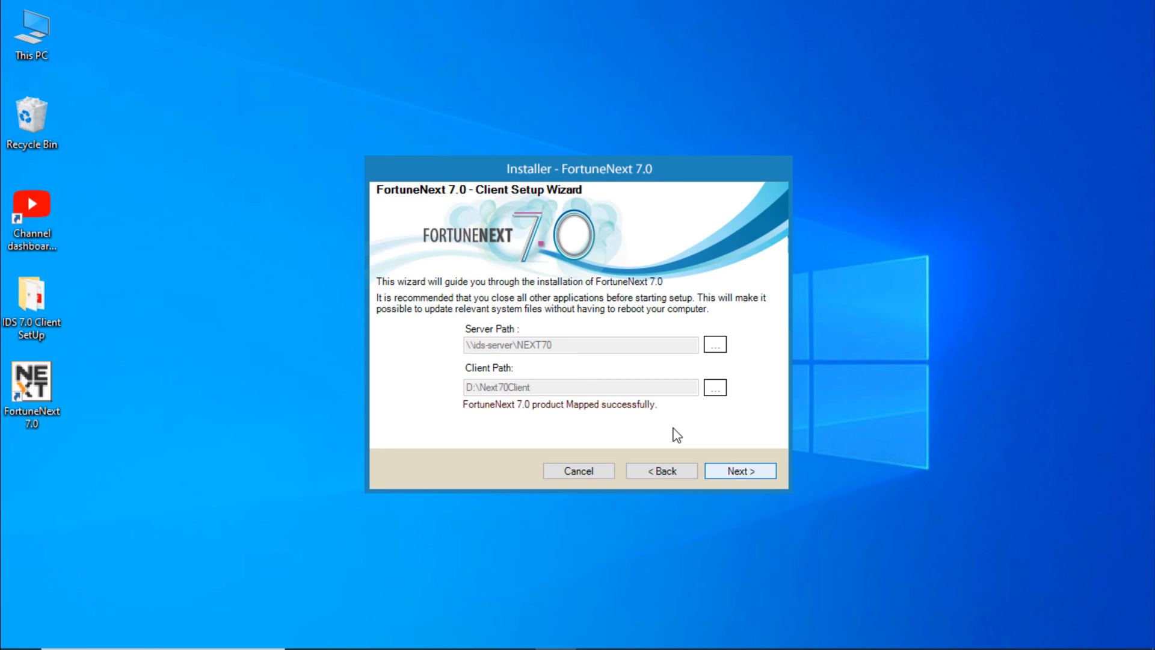
- Install FortuneNext Runtimes into the default C:\Program Files (x86)\IDS\FortuneNext Runtimes folder and continue the client setup
left_click(741, 470)
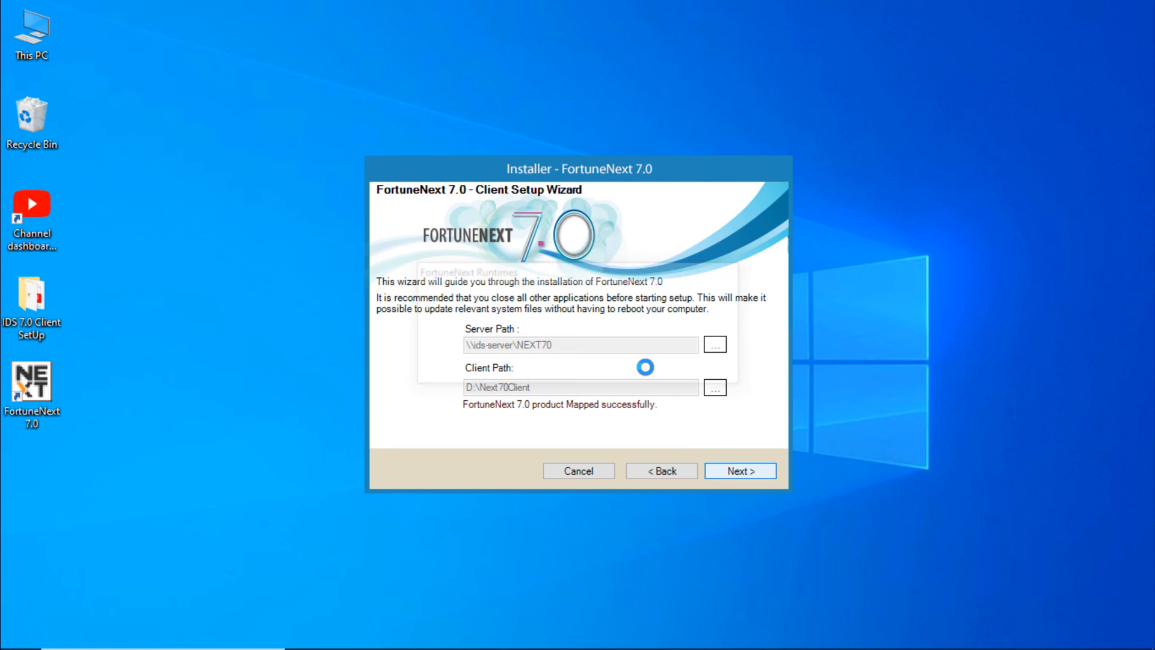
left_click(740, 471)
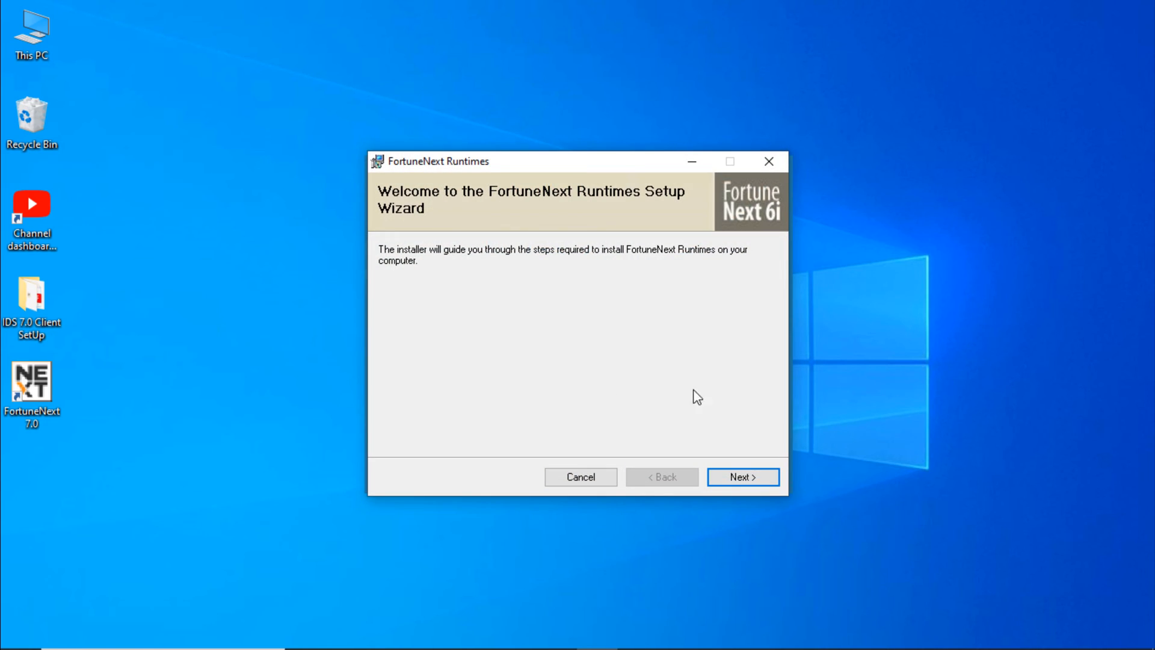
left_click(744, 477)
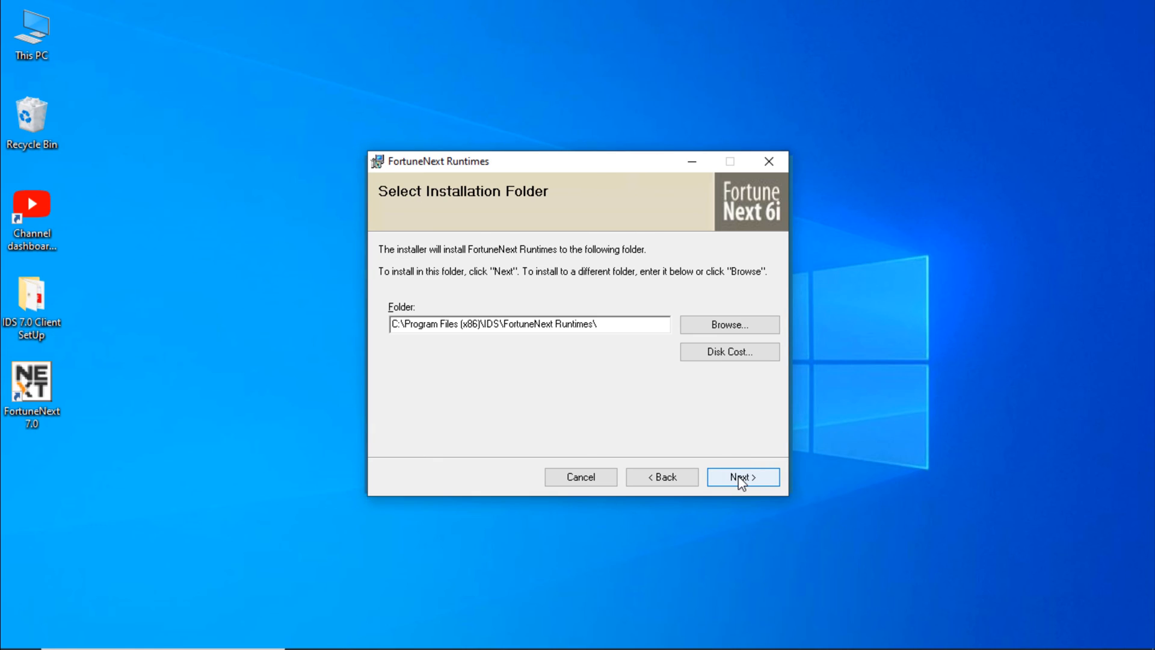
left_click(744, 477)
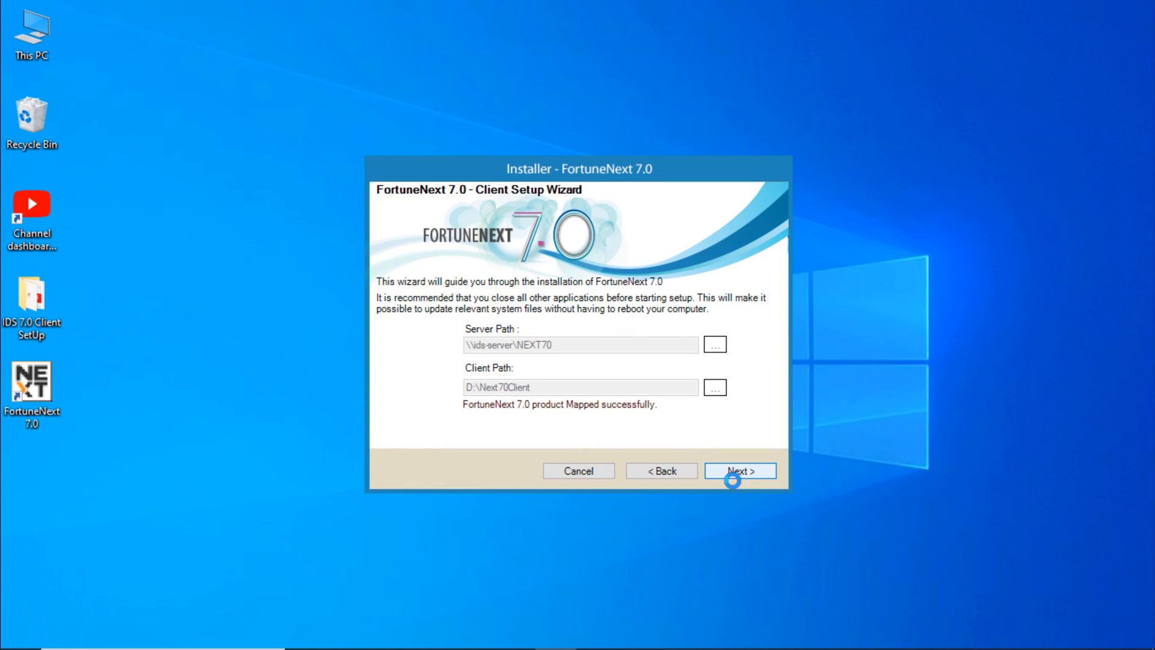
left_click(742, 471)
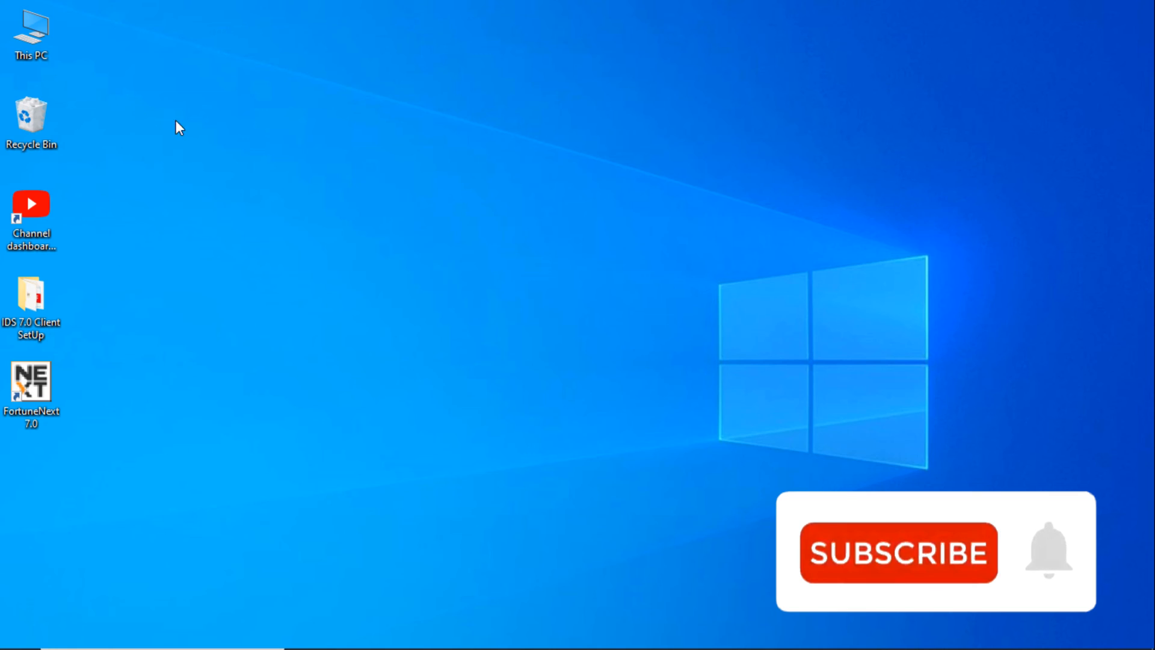
- Navigate This PC > C: > Program Files (x86) > IDS > FortuneV5runtime and select msrdo20.dll
double_click(32, 27)
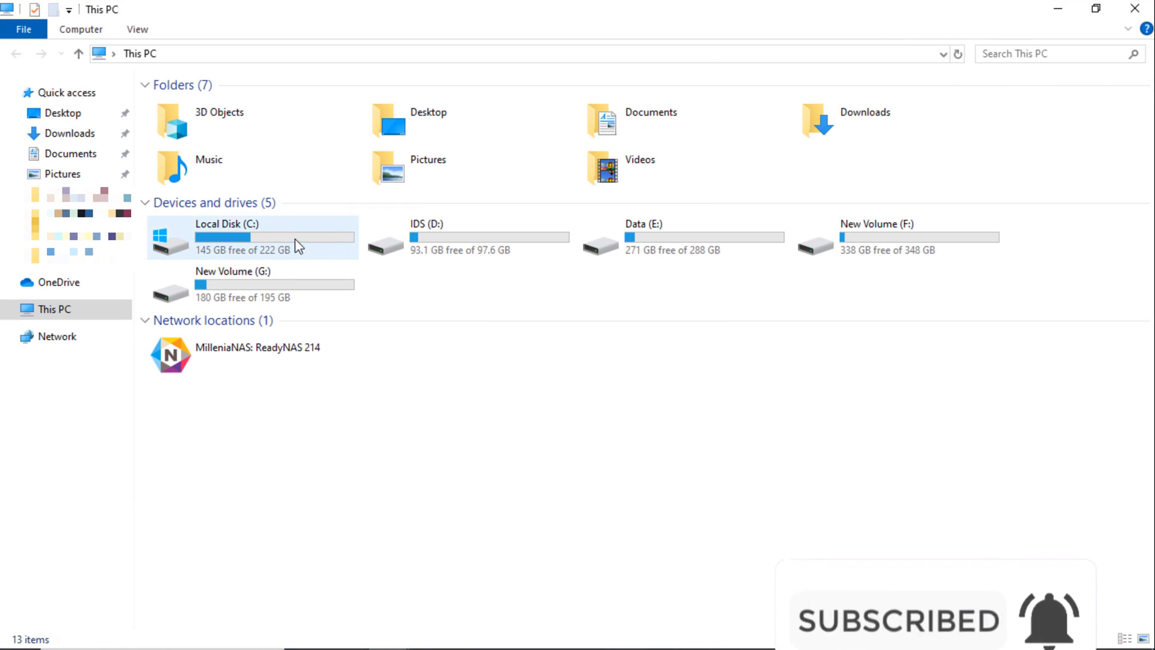
double_click(226, 232)
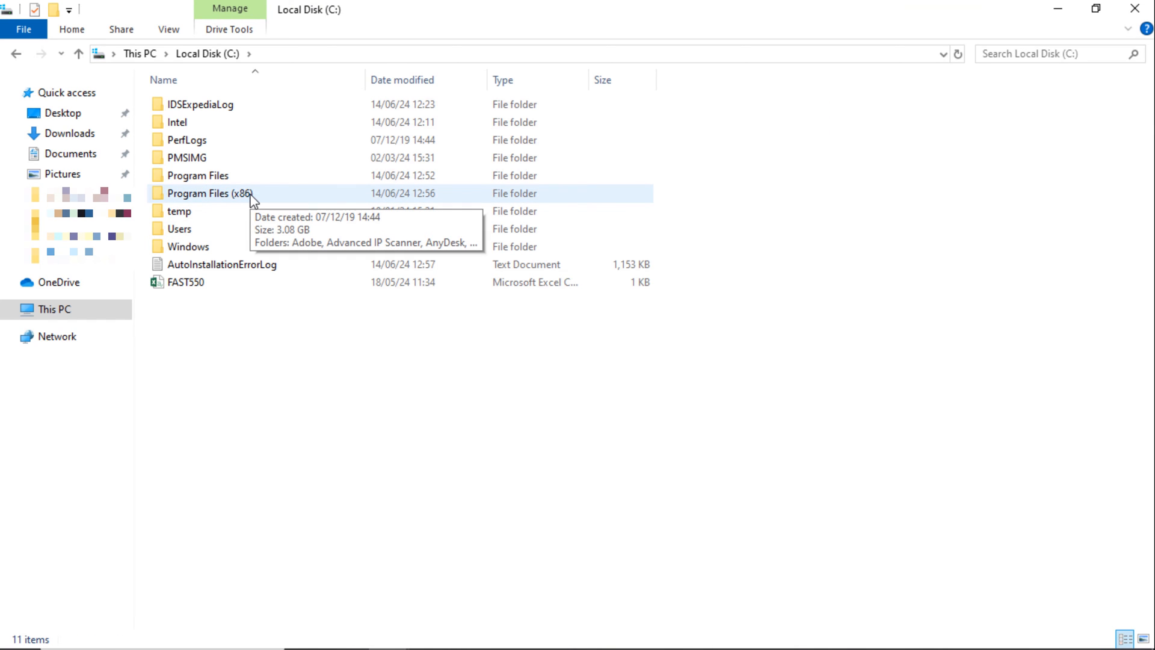
double_click(205, 193)
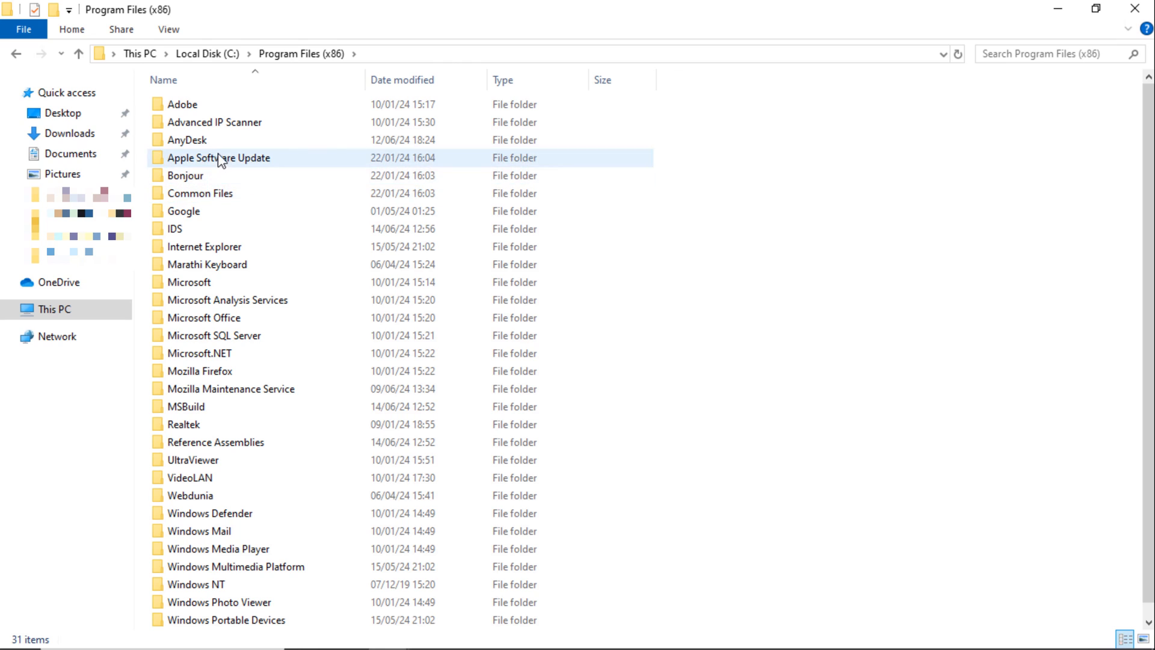
left_click(176, 229)
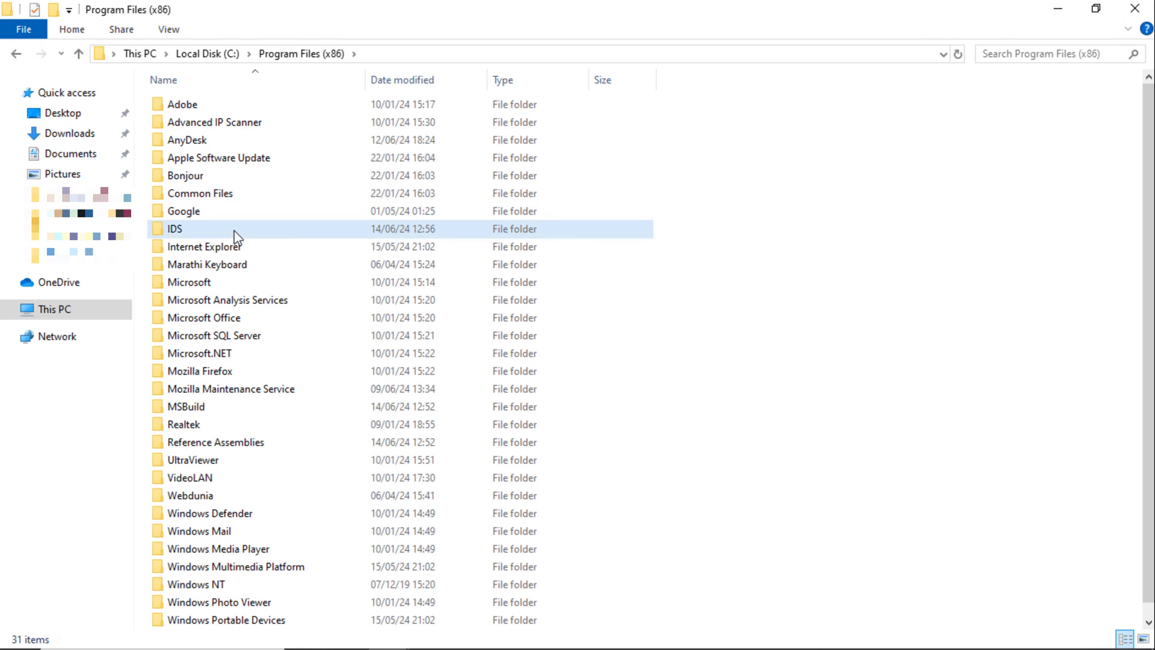
double_click(176, 228)
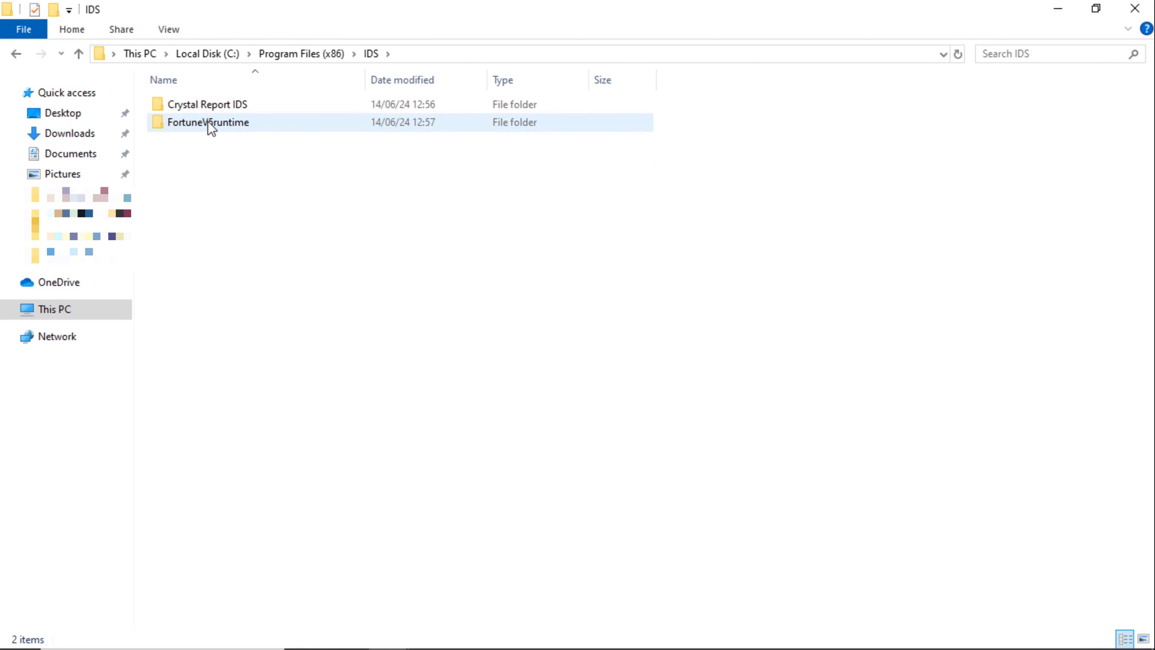
mouse_move(209, 130)
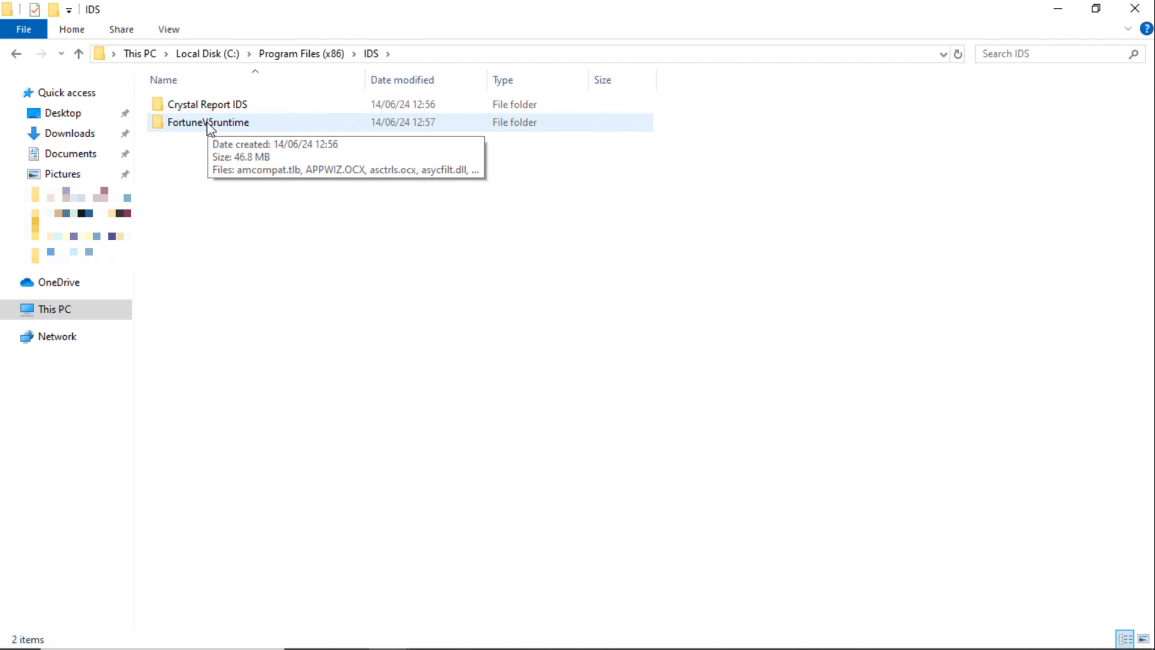
double_click(207, 123)
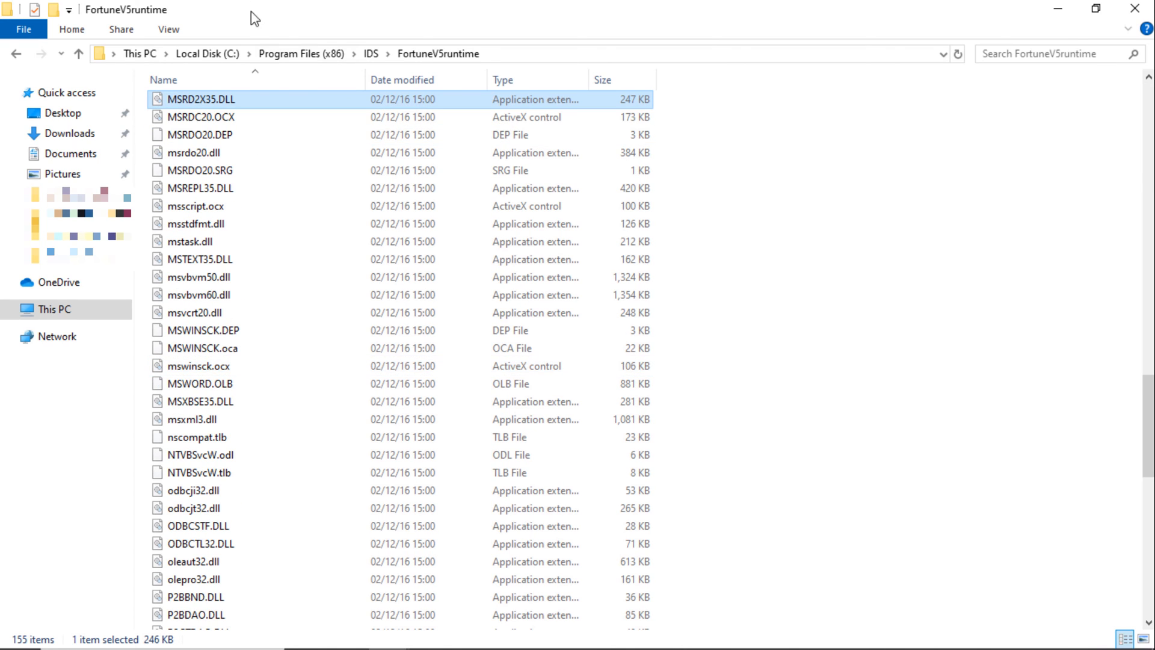
left_click(188, 153)
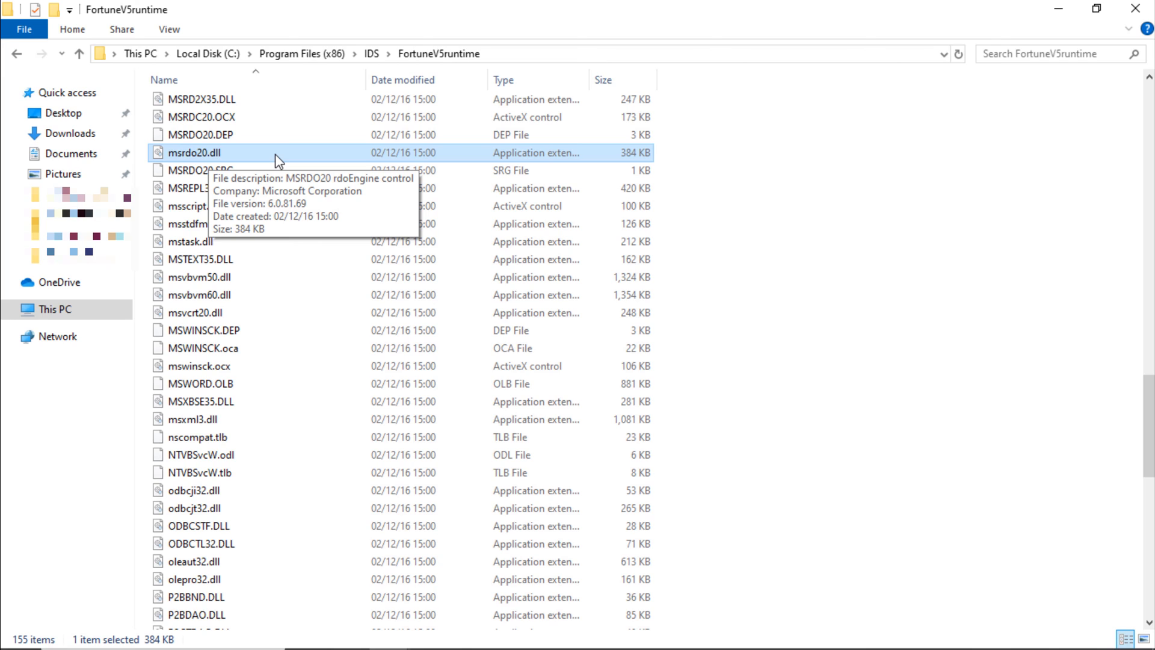
mouse_move(245, 158)
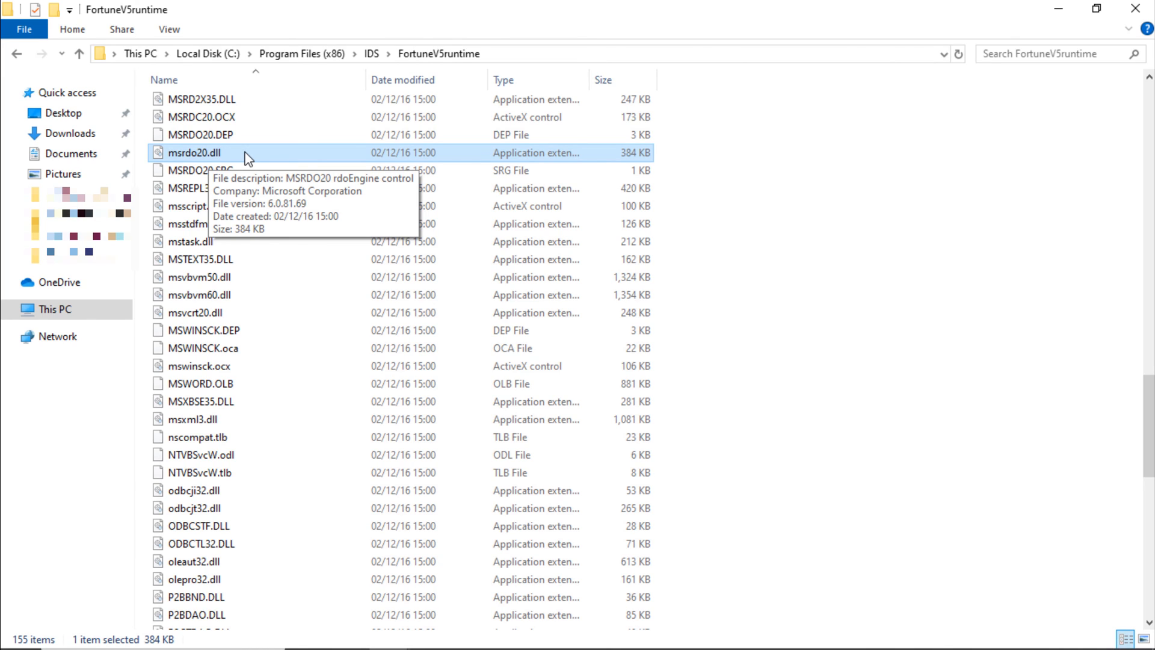
- Start Open with... for msrdo20.dll and reveal the list of available apps
right_click(193, 152)
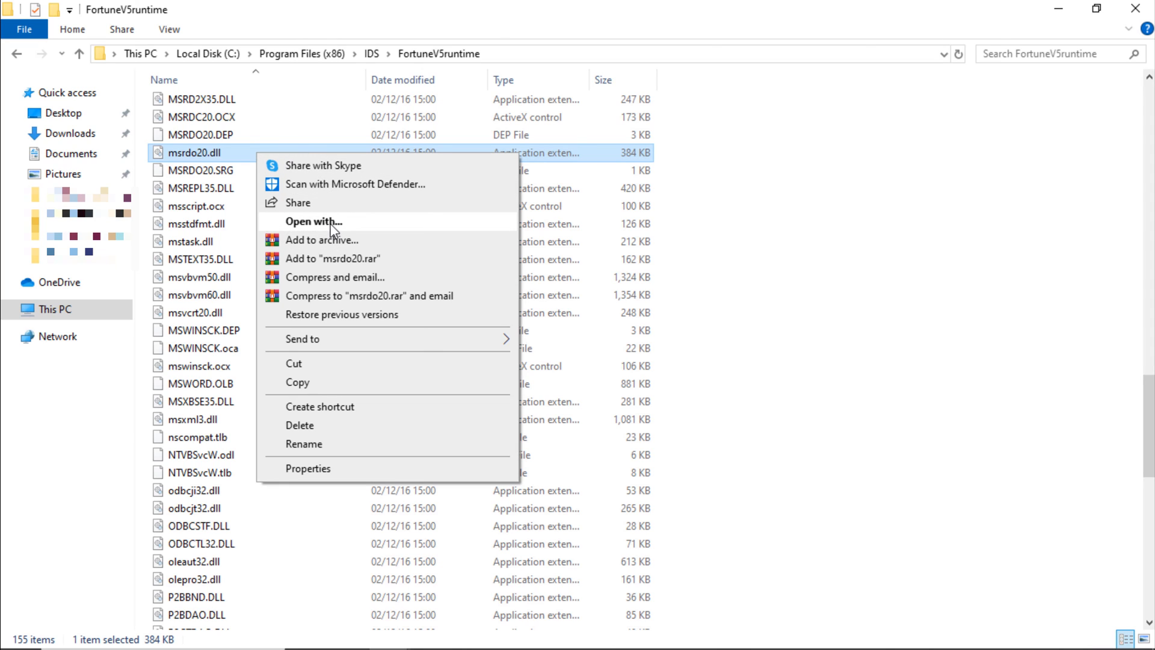
left_click(314, 221)
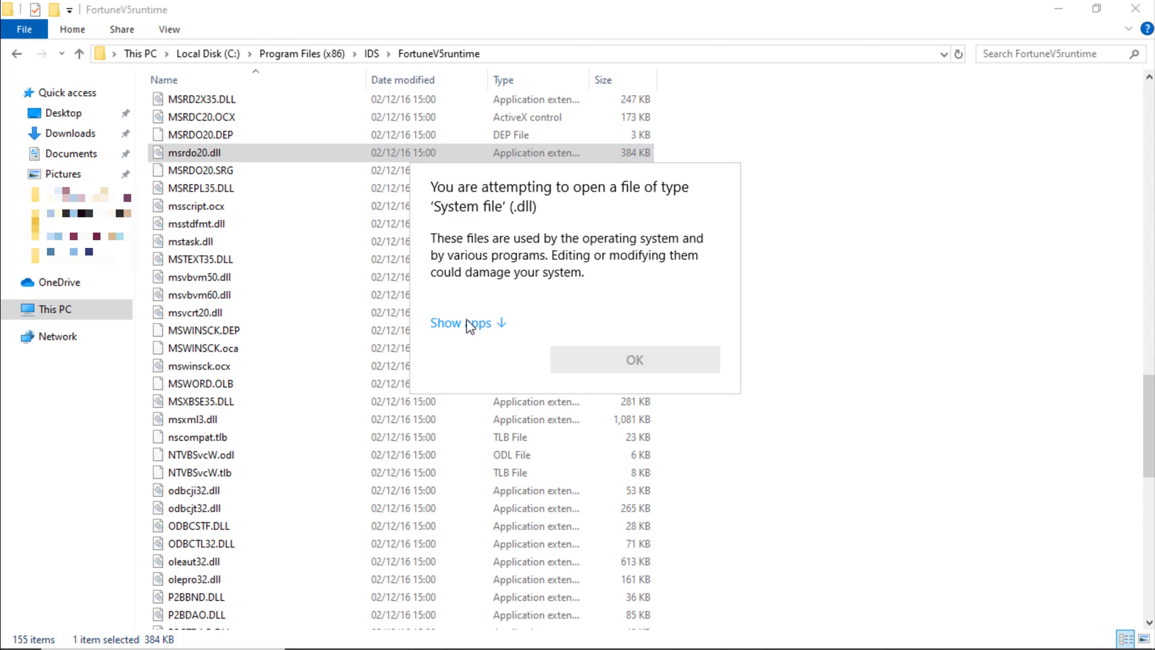
left_click(460, 323)
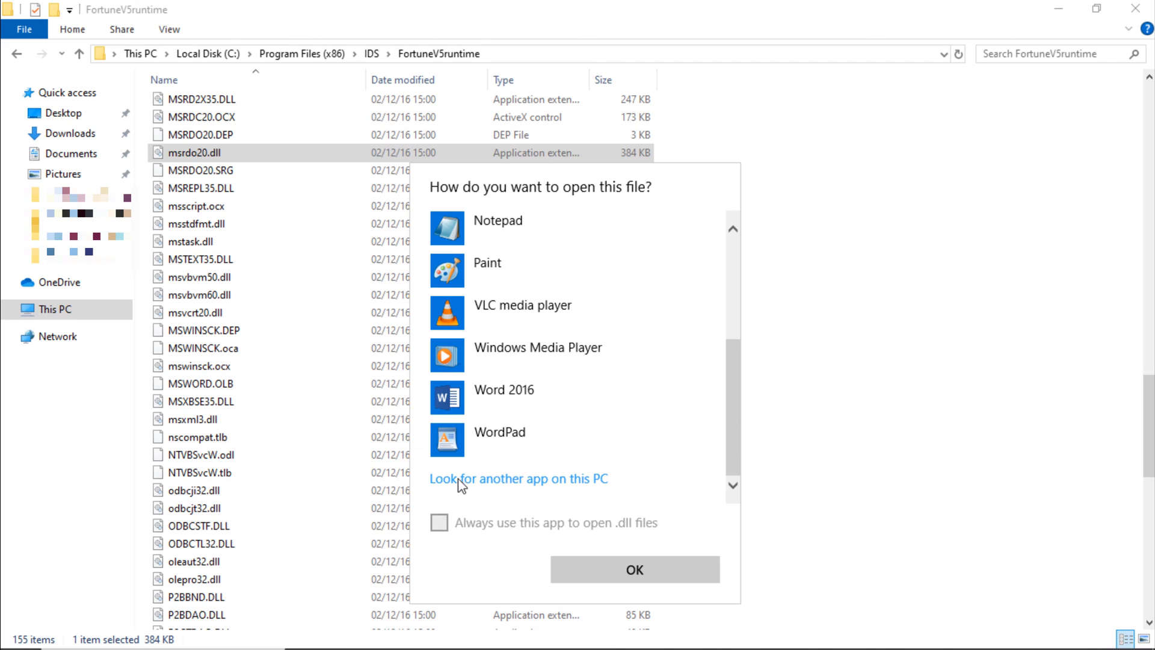
mouse_move(551, 495)
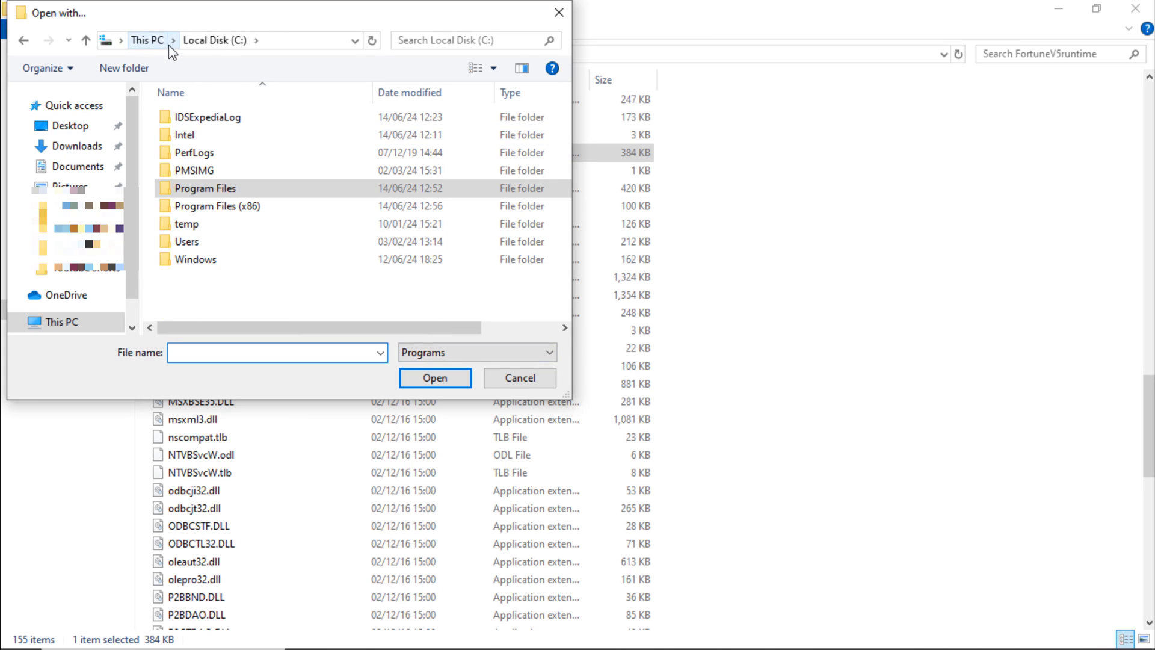
- Pick regsvr32.exe from C:\Windows\System32 and open msrdo20.dll with it to register the DLL
double_click(195, 259)
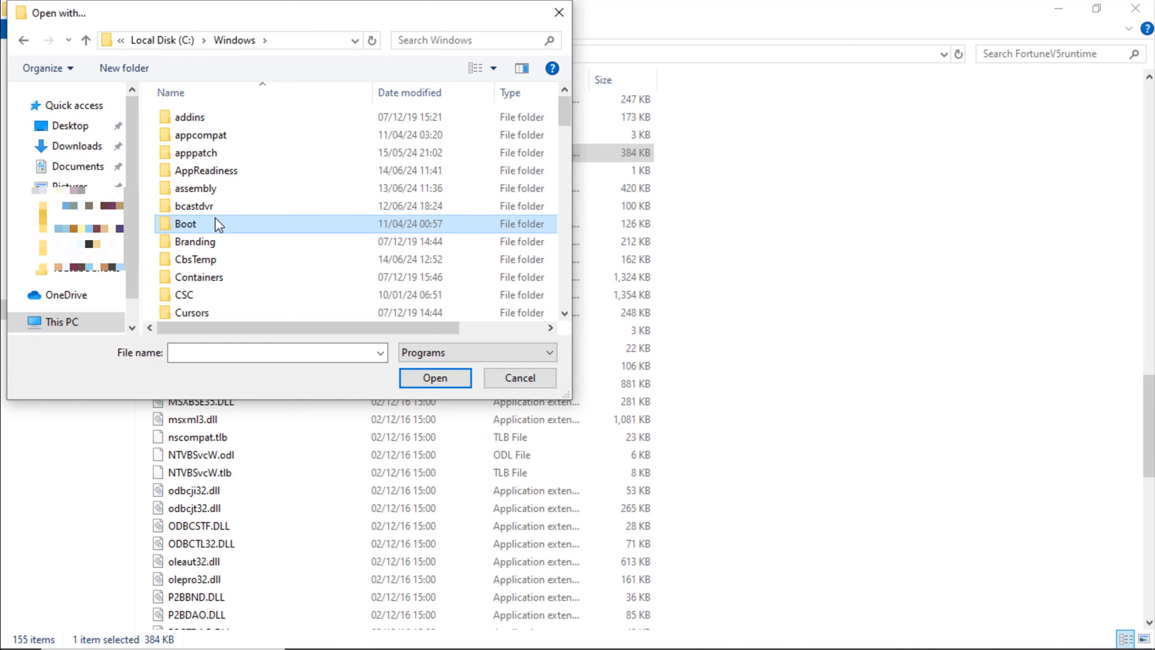
scroll("down", 3)
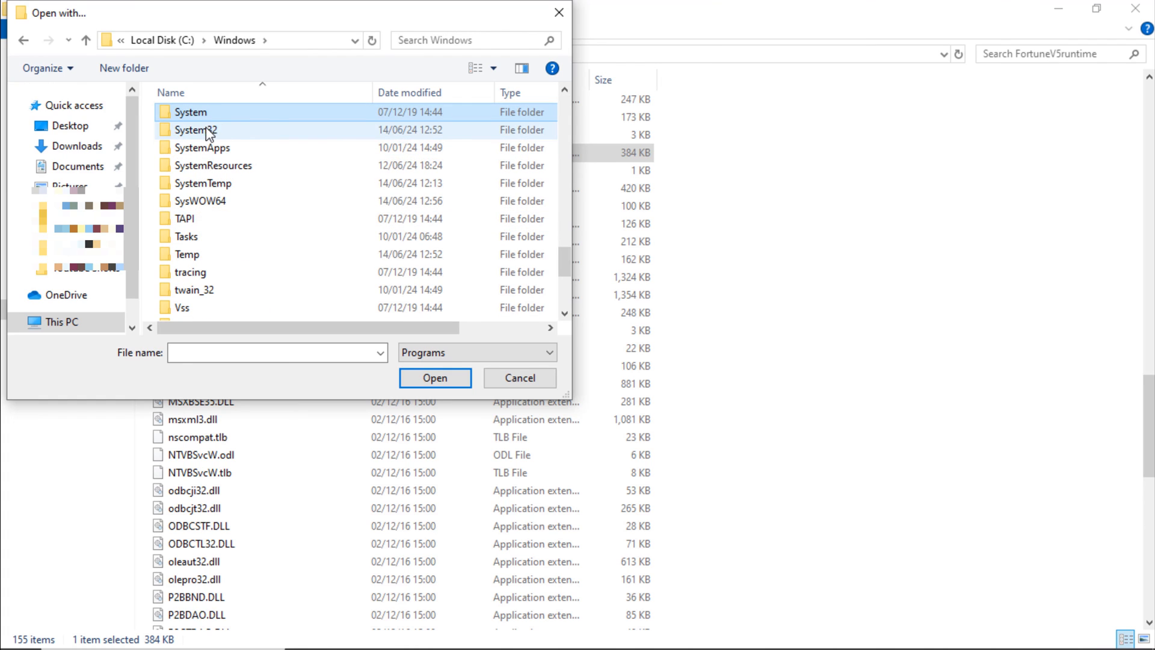
double_click(195, 130)
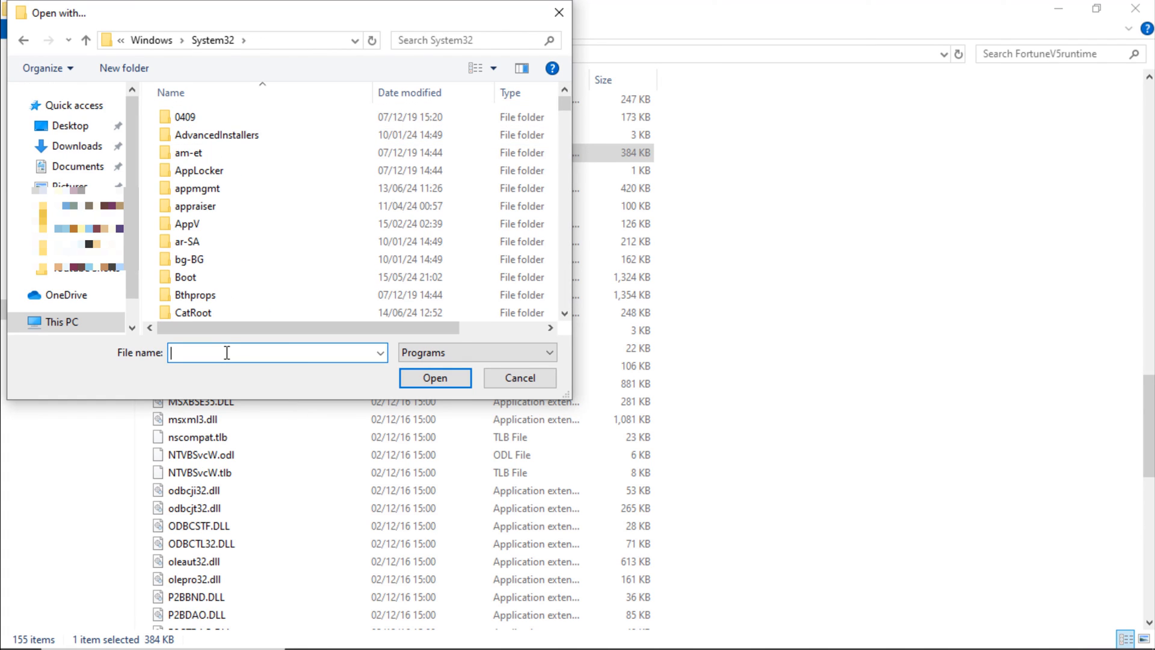
type("REGS")
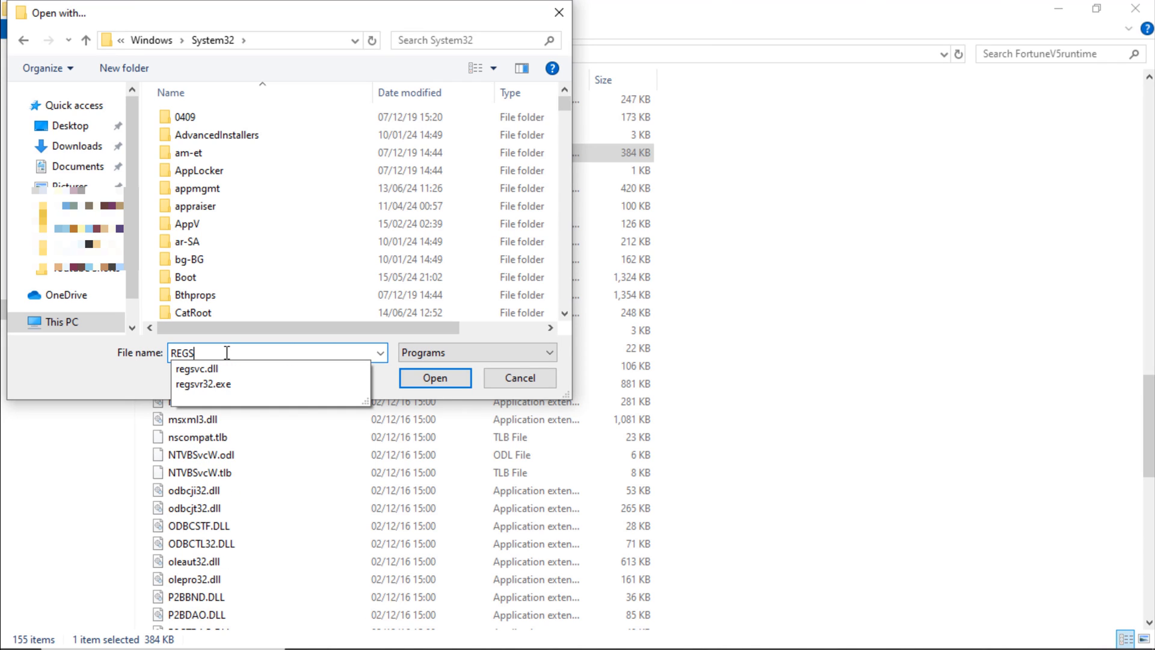
mouse_move(211, 398)
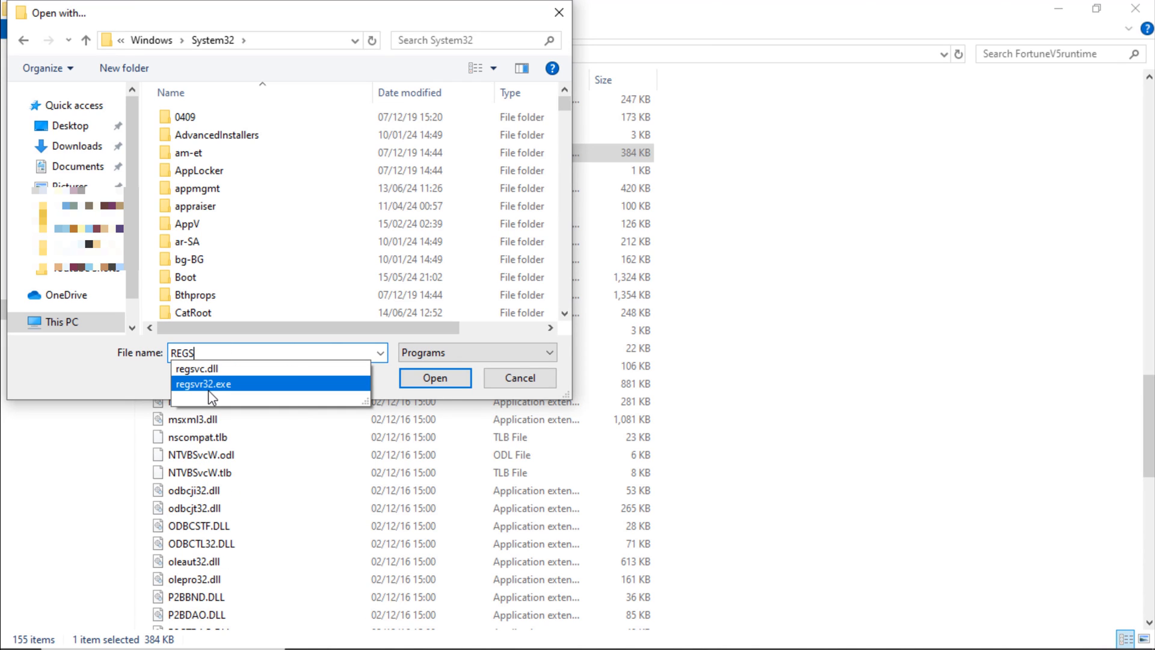
mouse_move(224, 388)
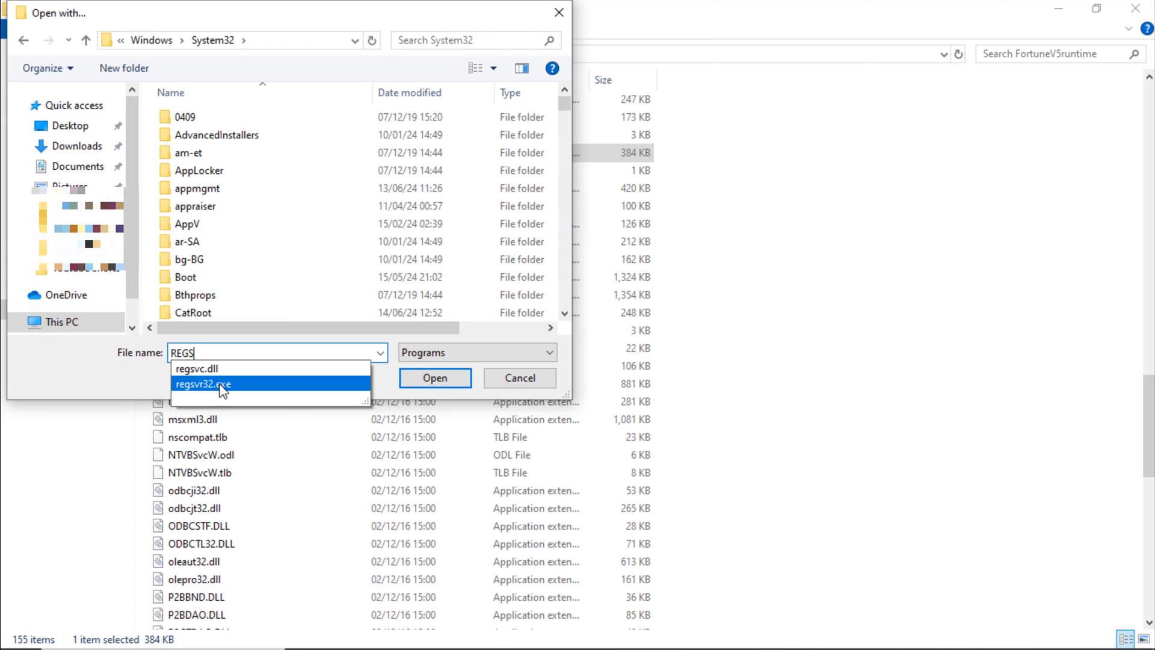
left_click(202, 384)
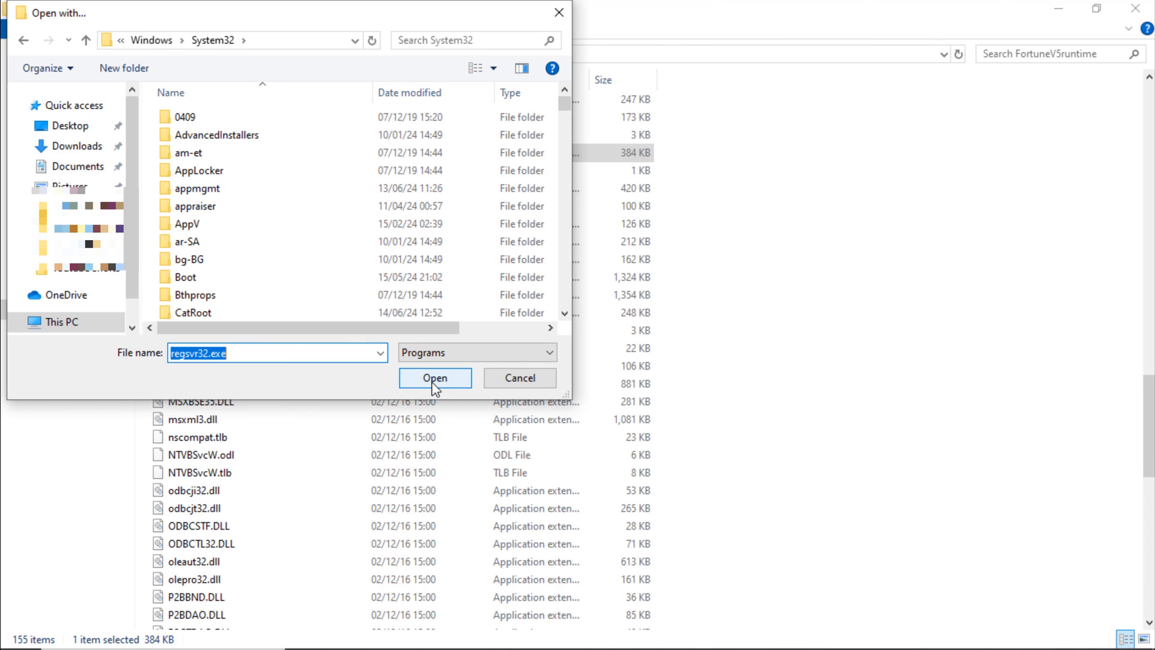
left_click(435, 378)
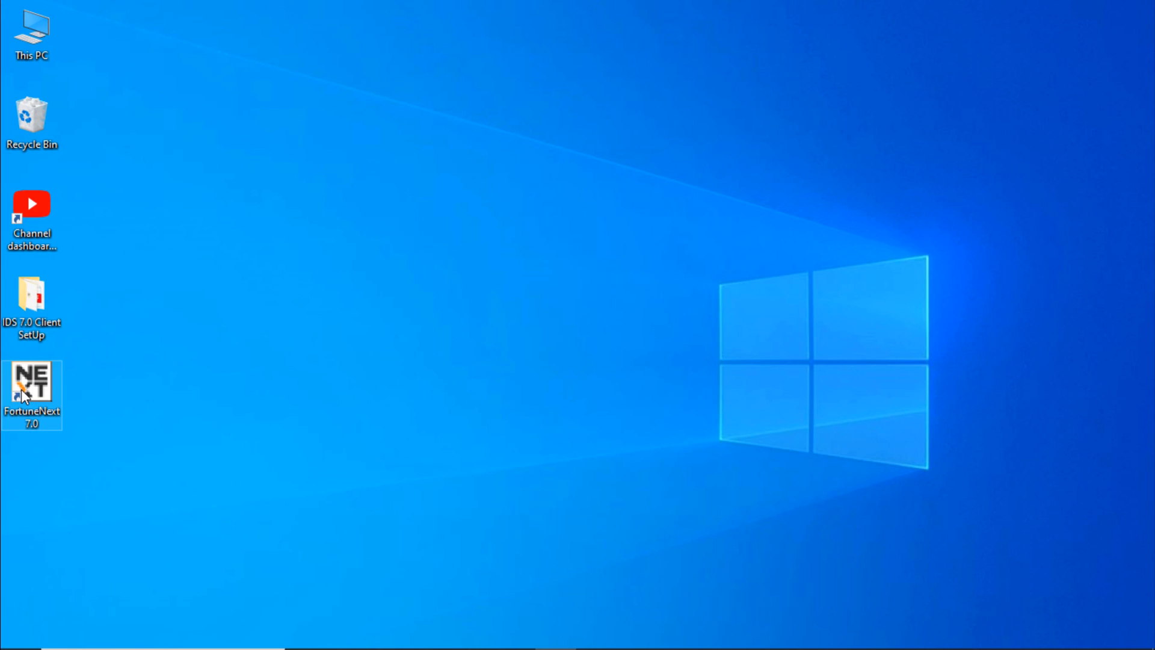
- Log in to FortuneNext 7.0 as user 'IDSP' and launch it into the Front Office main screen
double_click(33, 383)
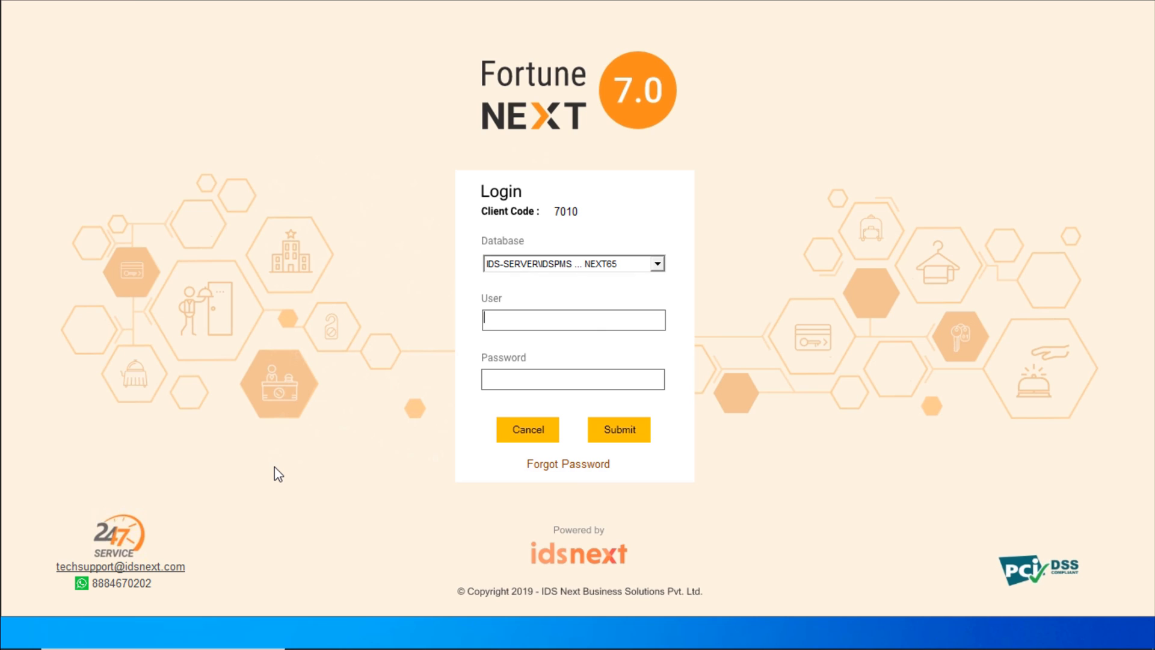
type("IDSPMS")
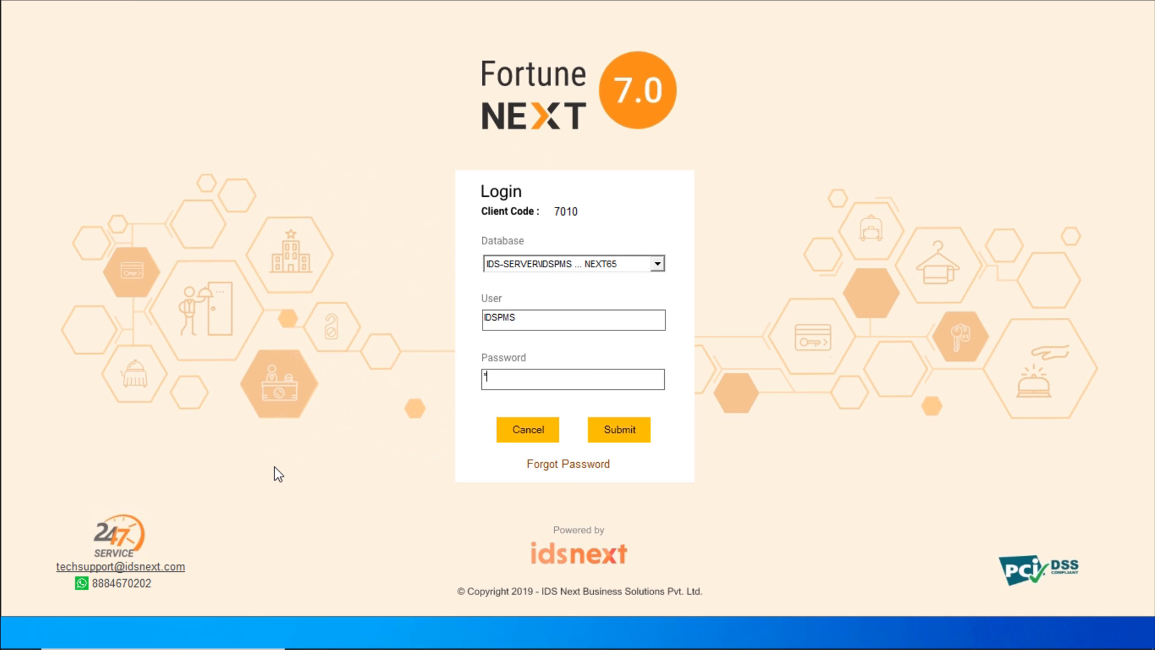
type("***")
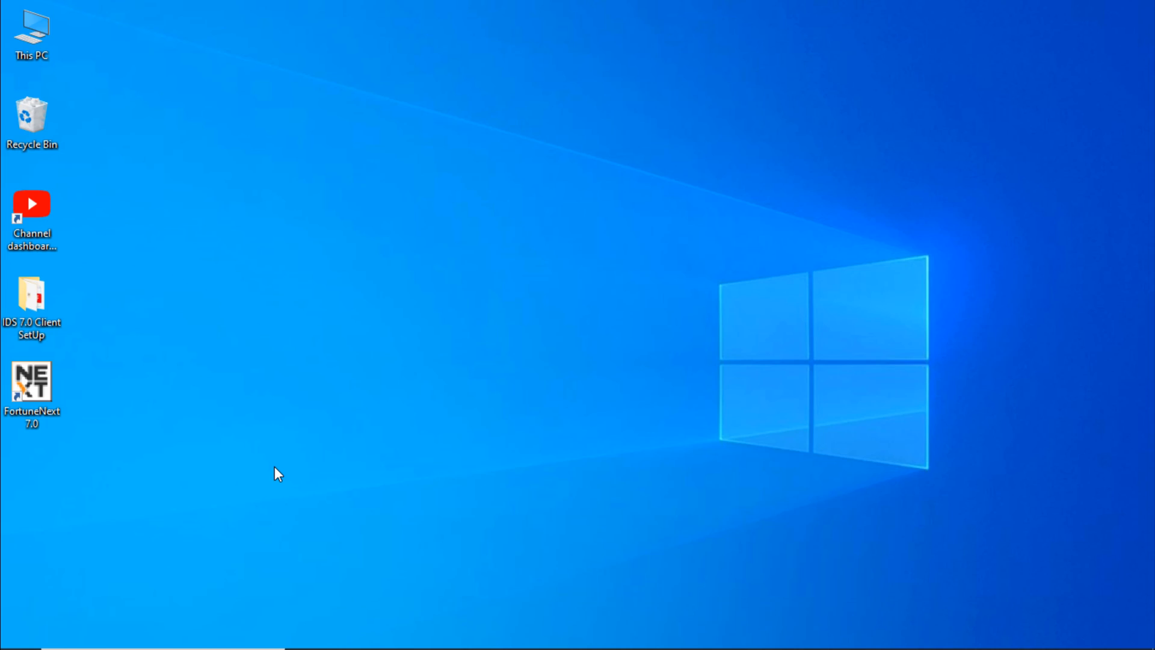
double_click(32, 382)
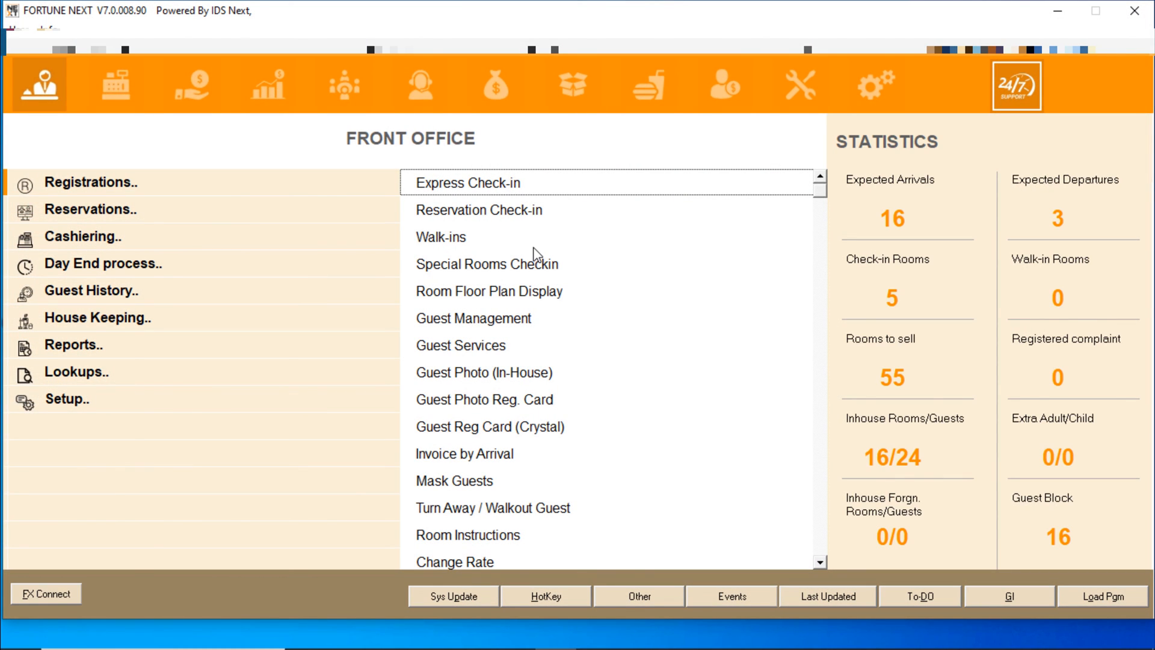